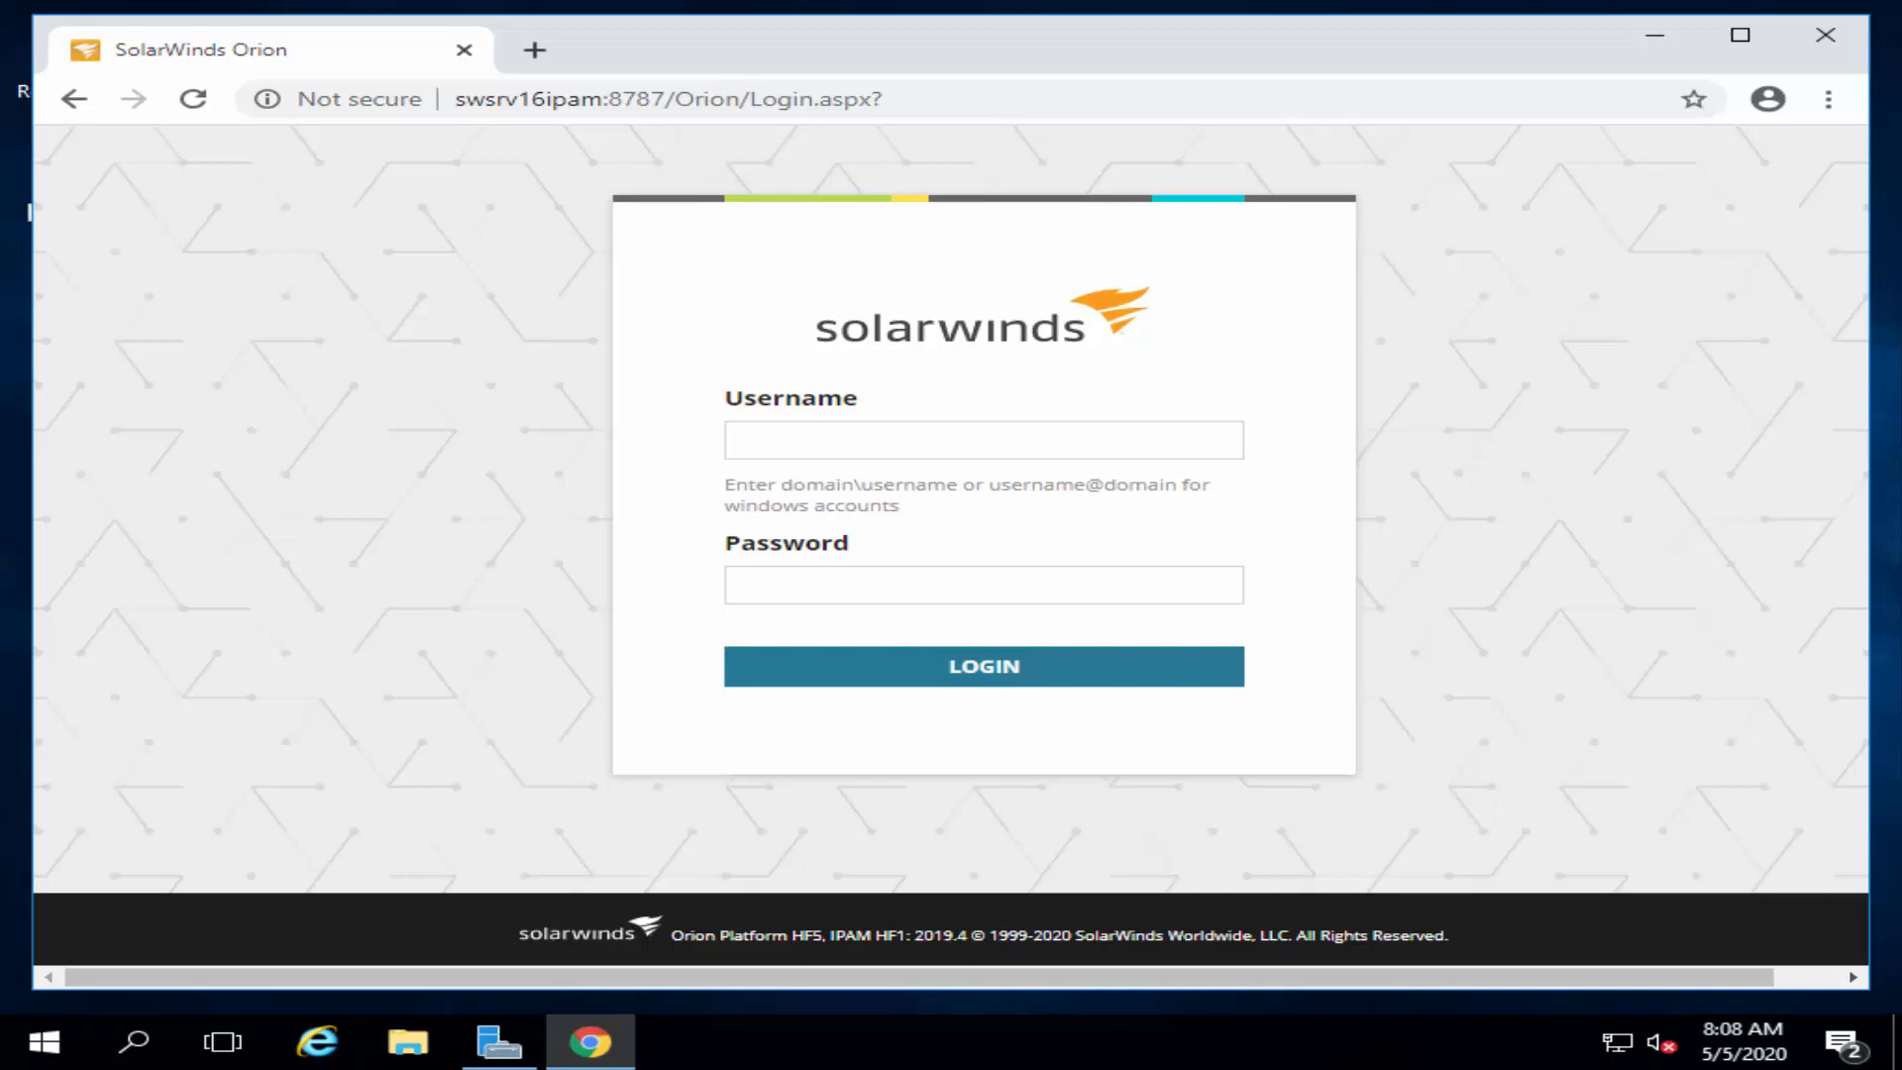
- Sign in to SolarWinds IPAM and get past the Windows sign-in prompt
left_click(982, 666)
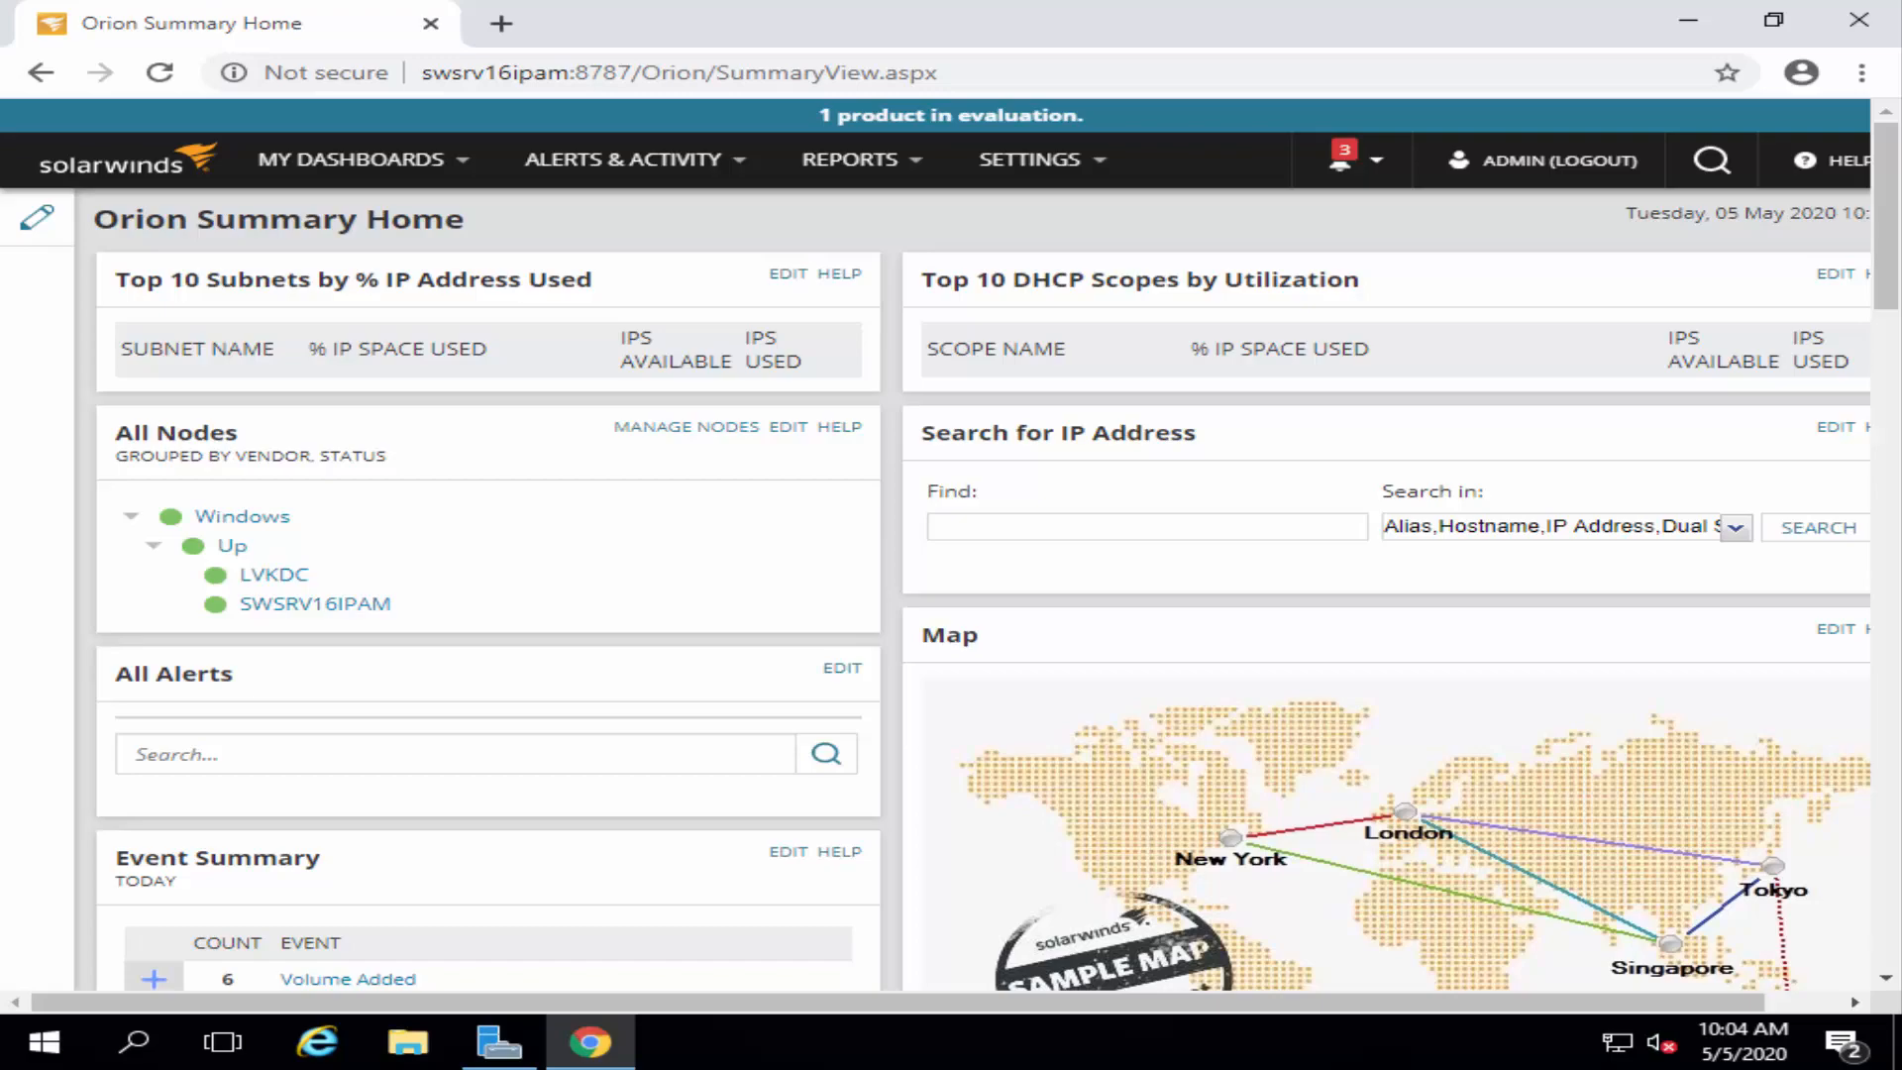
key("Win+l")
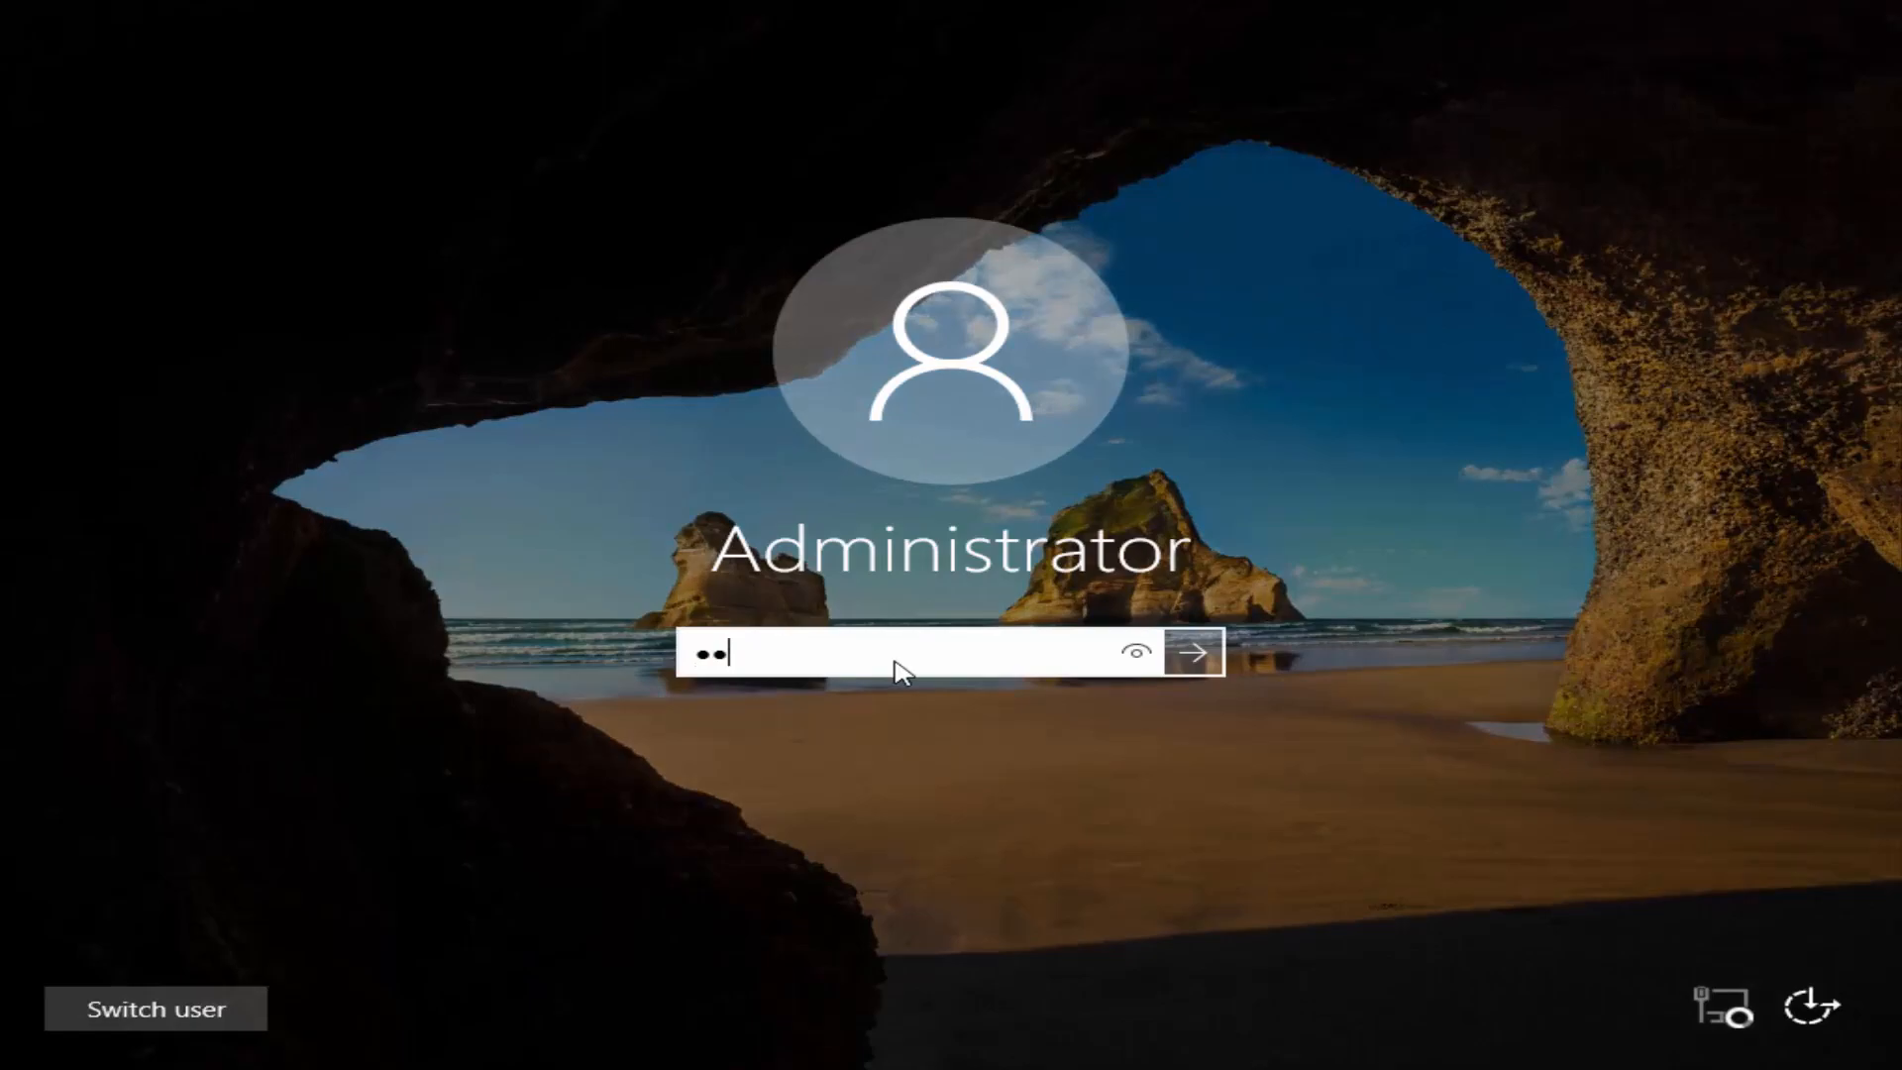
left_click(1196, 652)
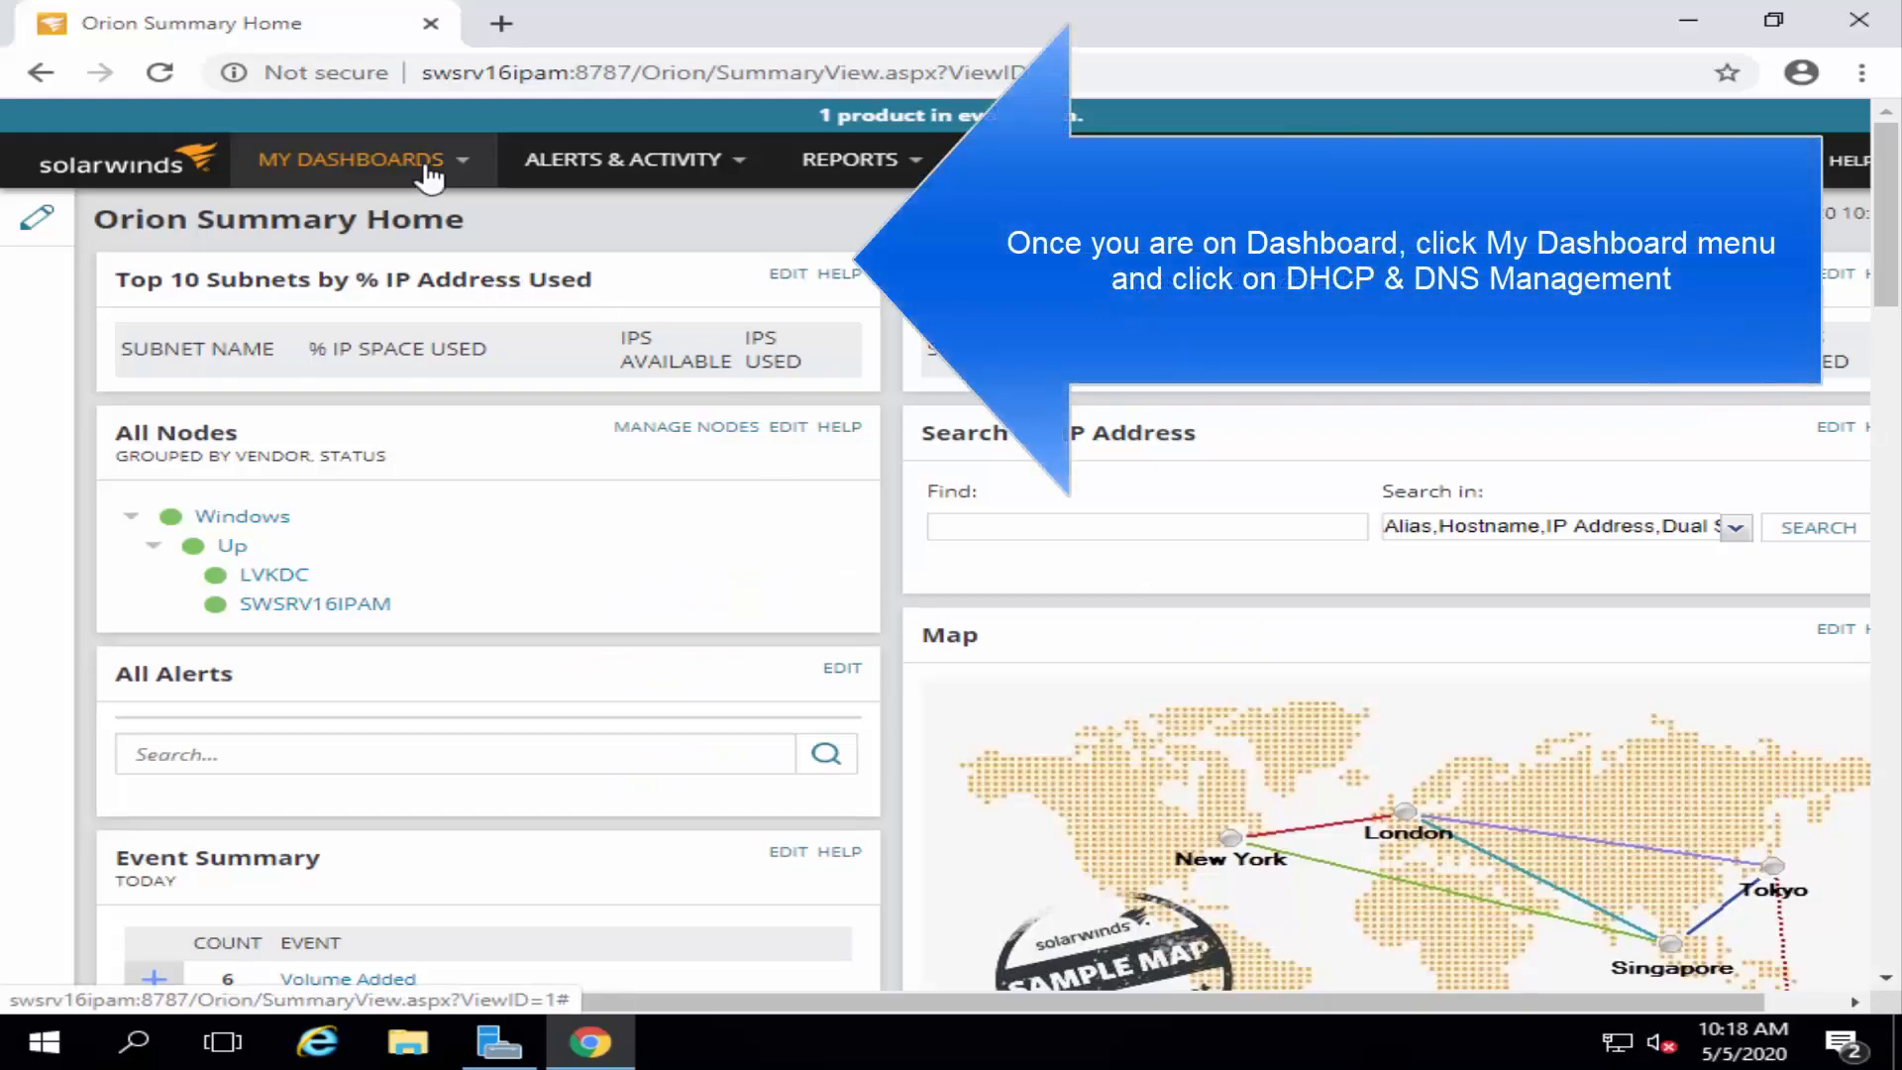
- Navigate via My Dashboards to the DHCP & DNS Management page
left_click(351, 159)
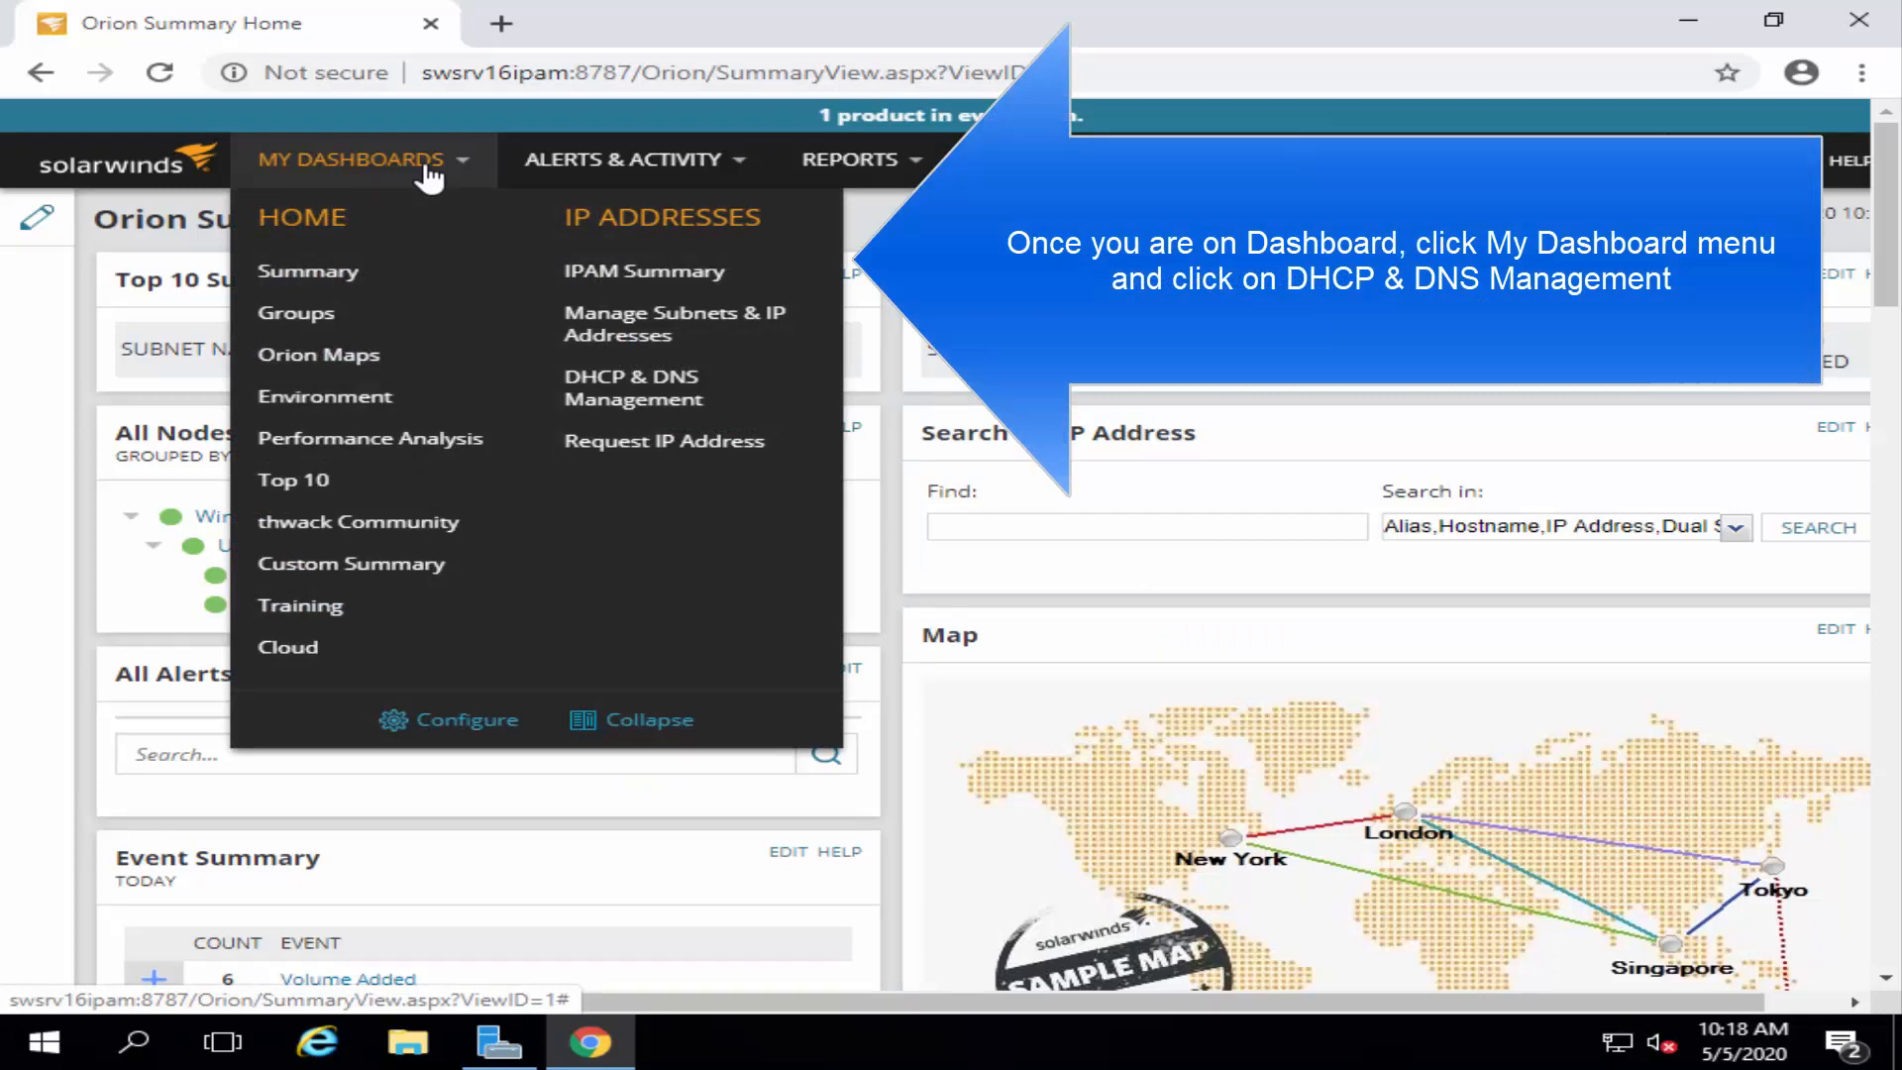
mouse_move(710, 379)
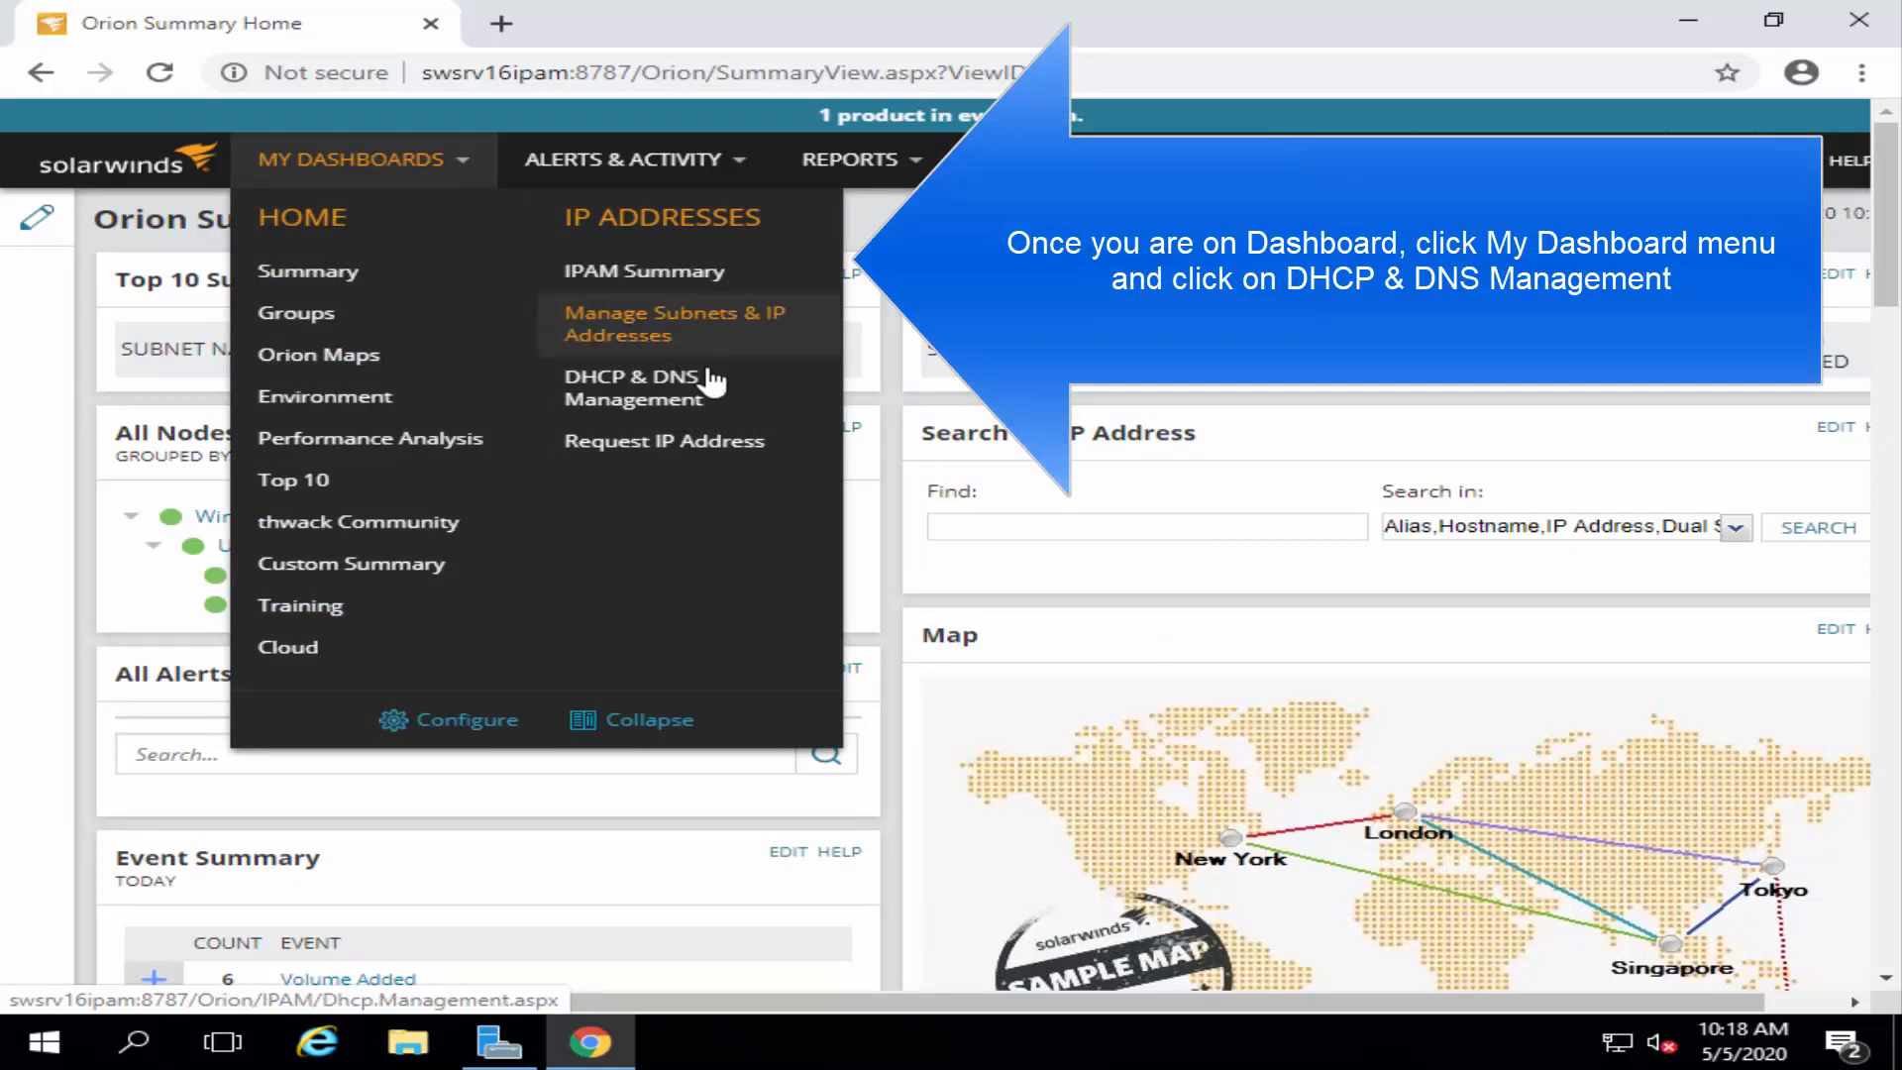
mouse_move(739, 400)
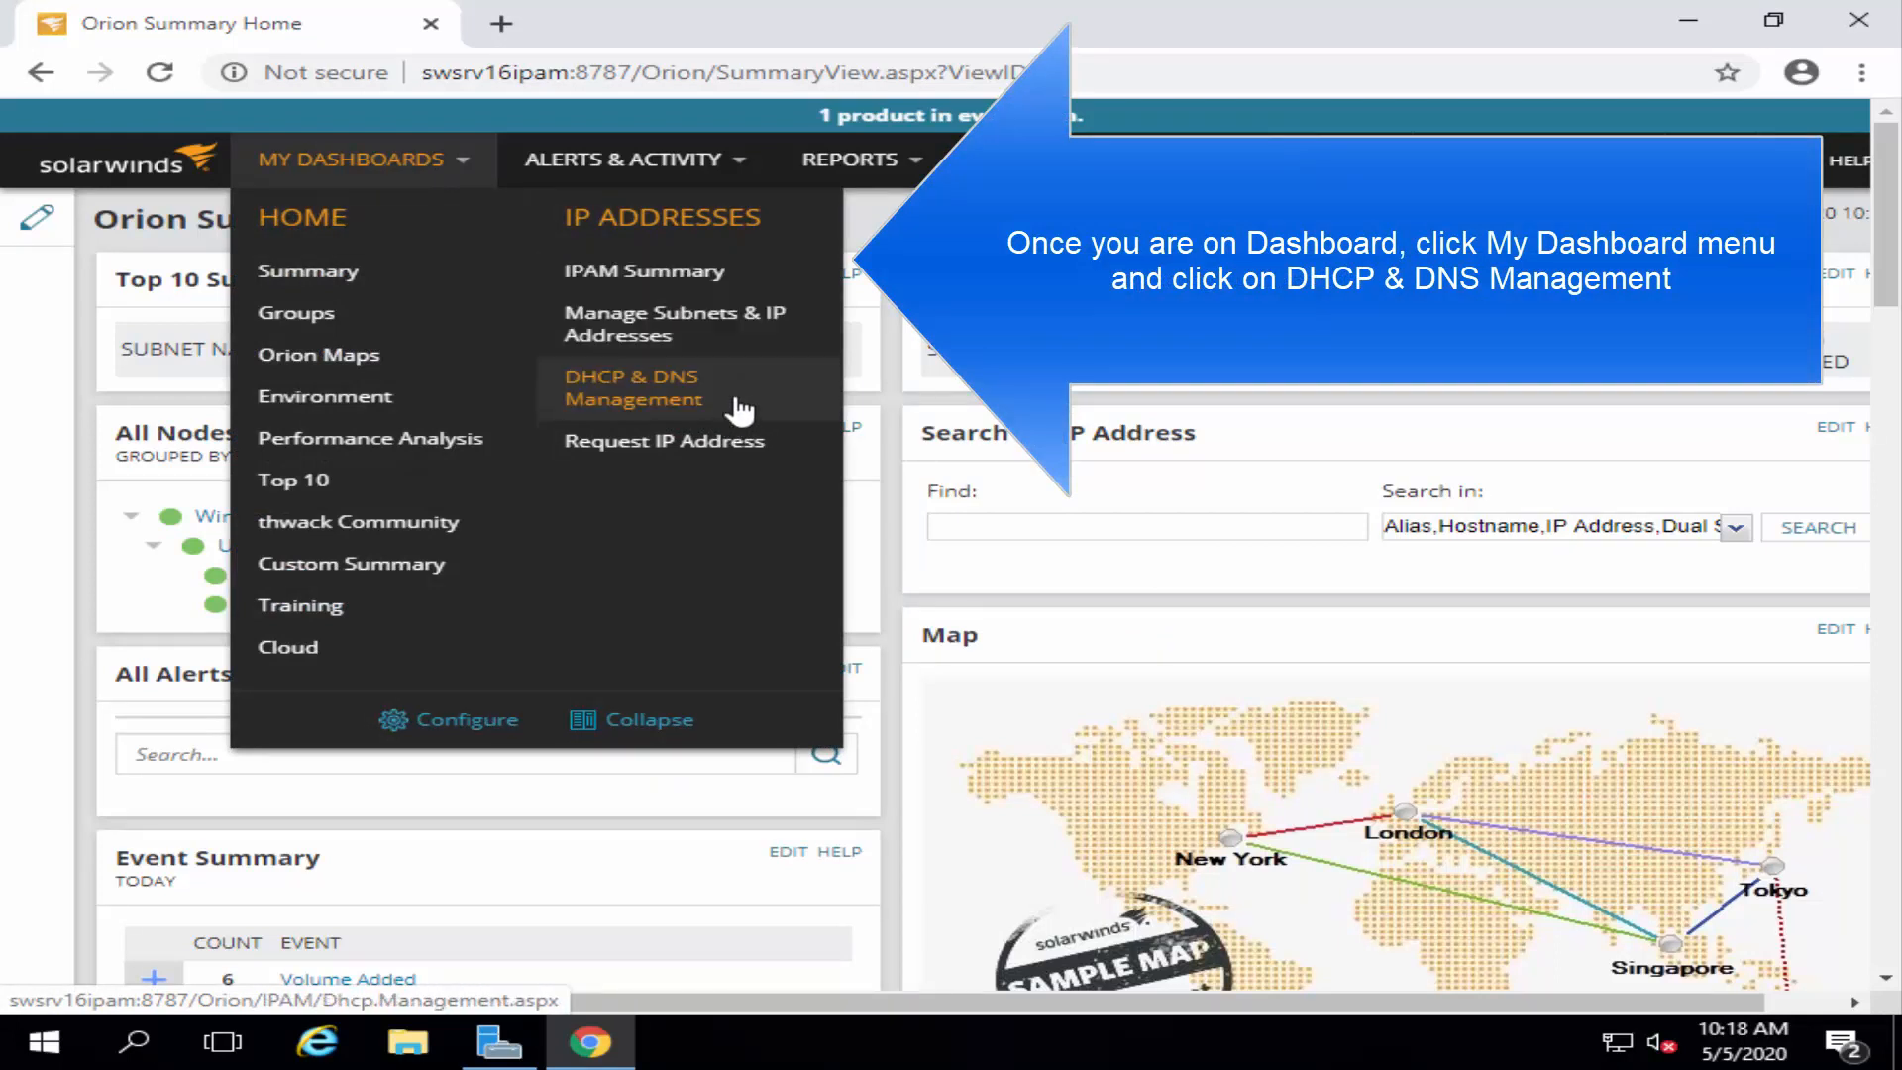
left_click(632, 386)
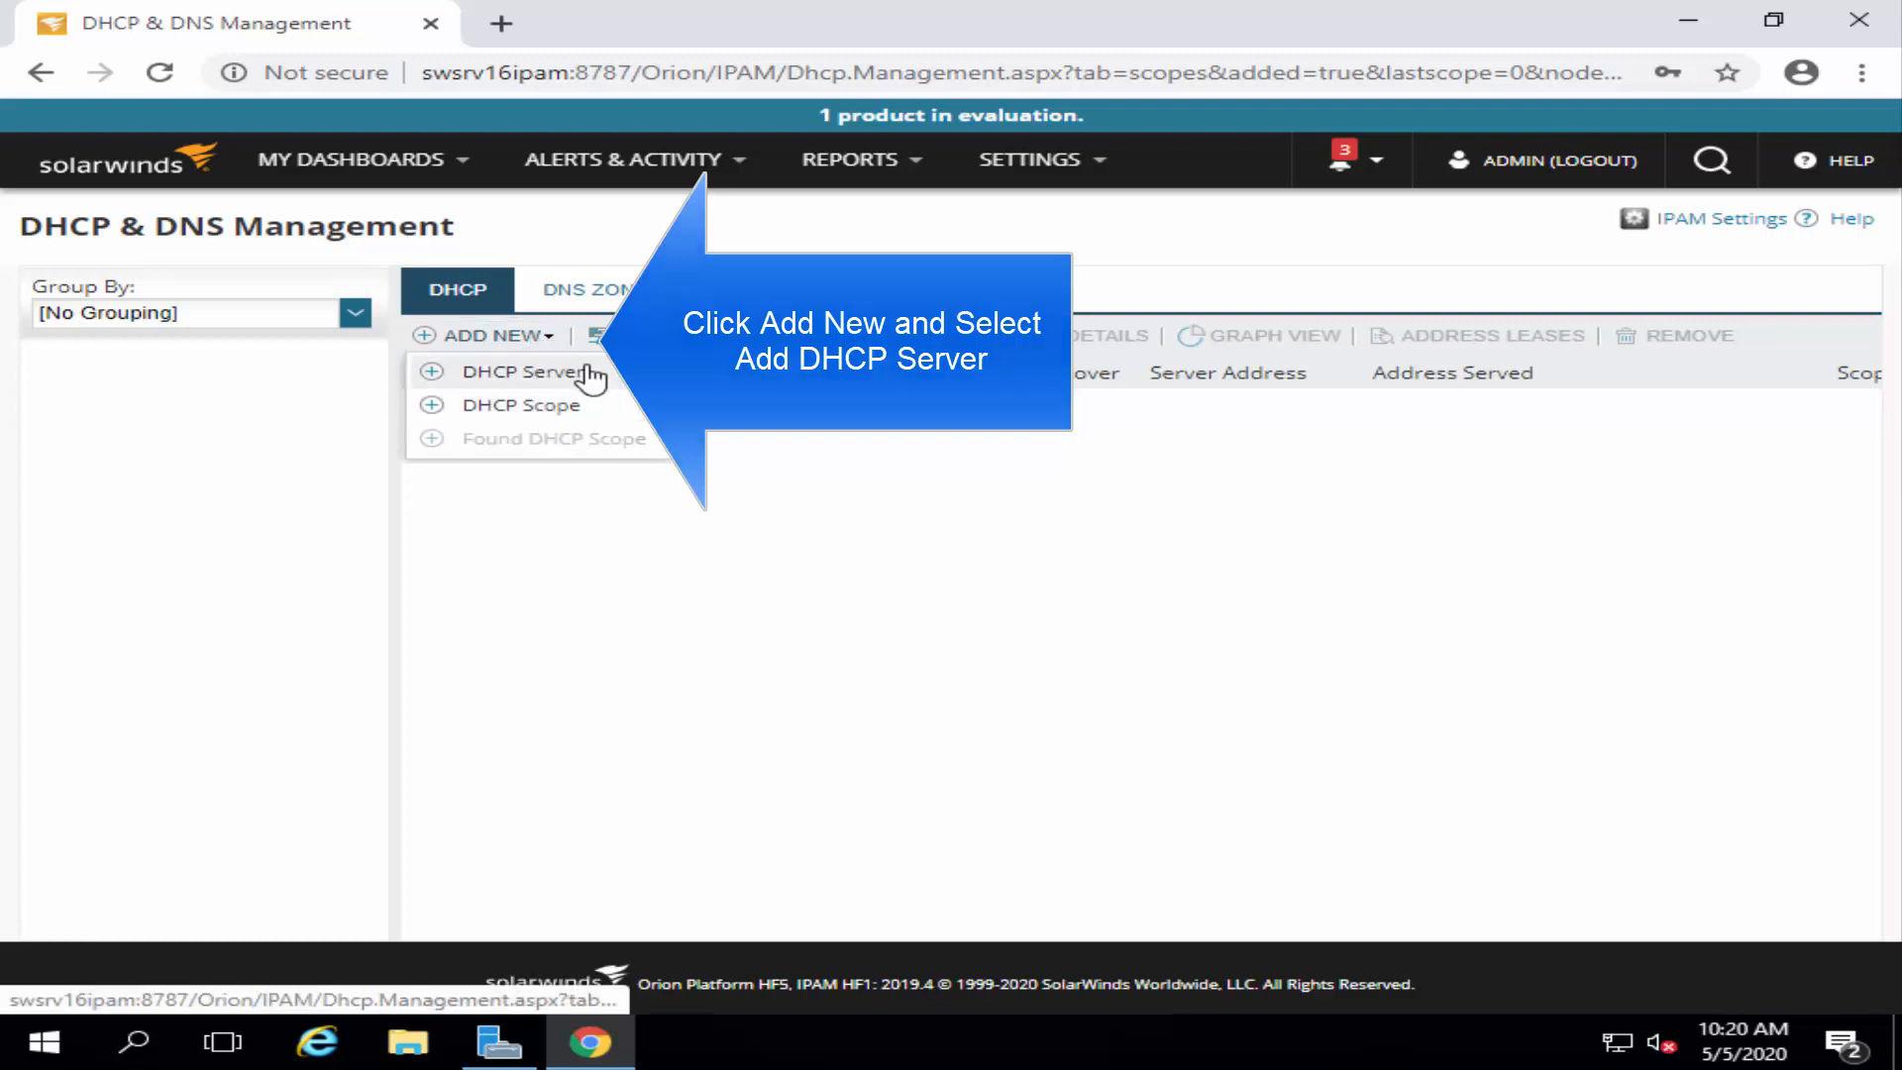
- Start adding DHCP server LVKDC with IPAM Win Credentials and a 1-hour scan interval
left_click(518, 371)
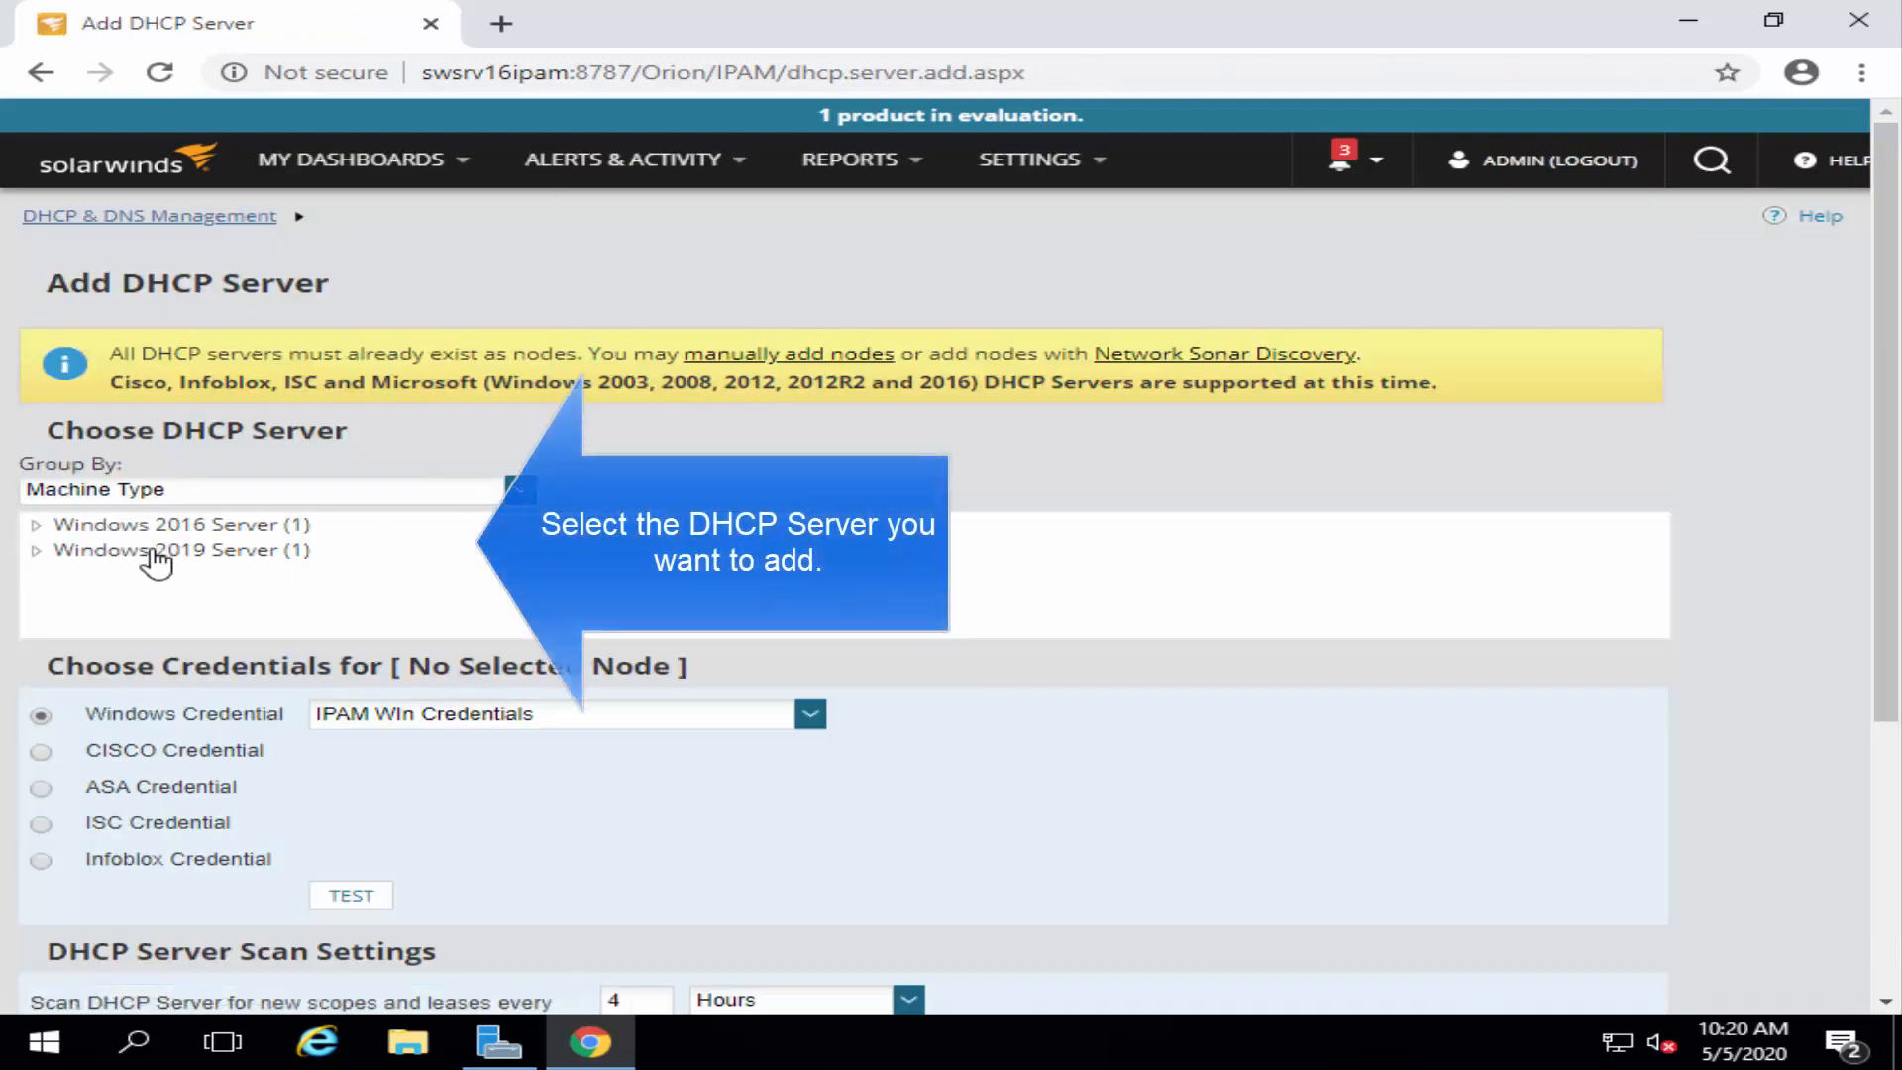
left_click(37, 549)
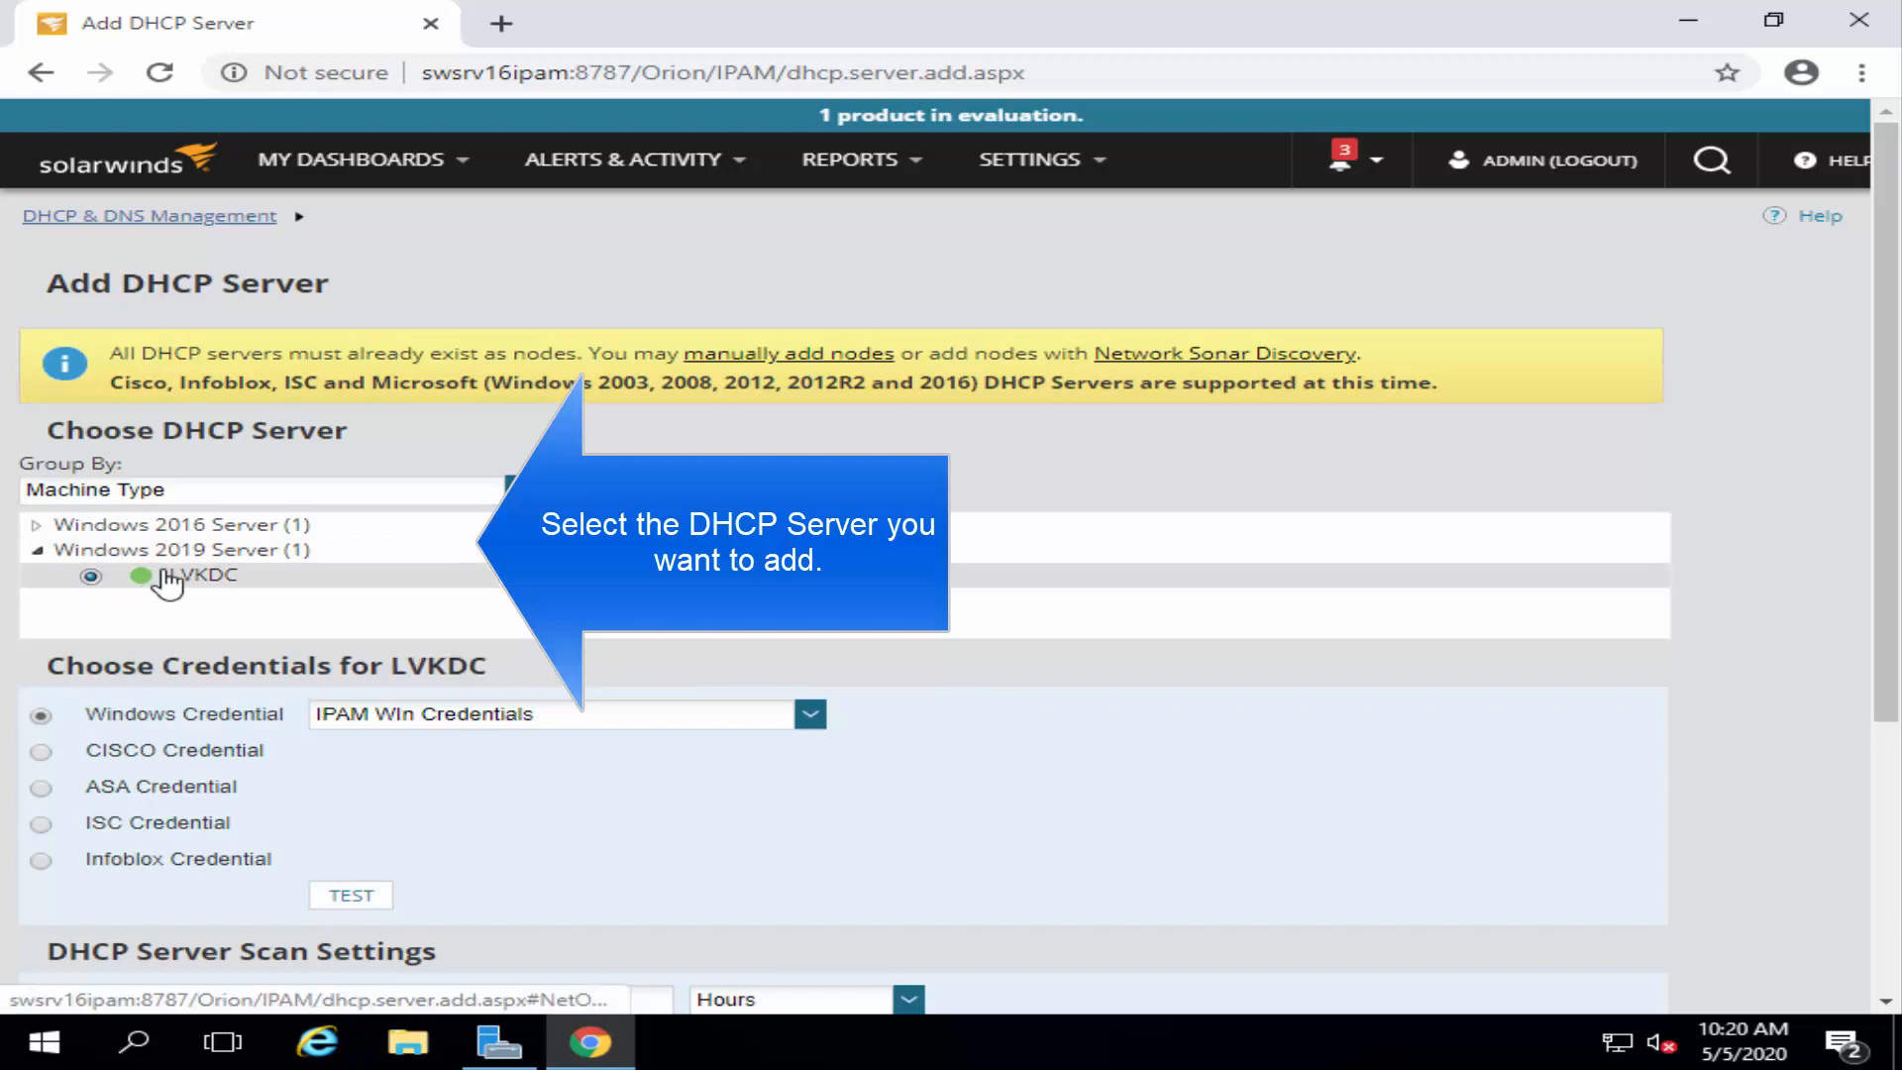
scroll("down", 3)
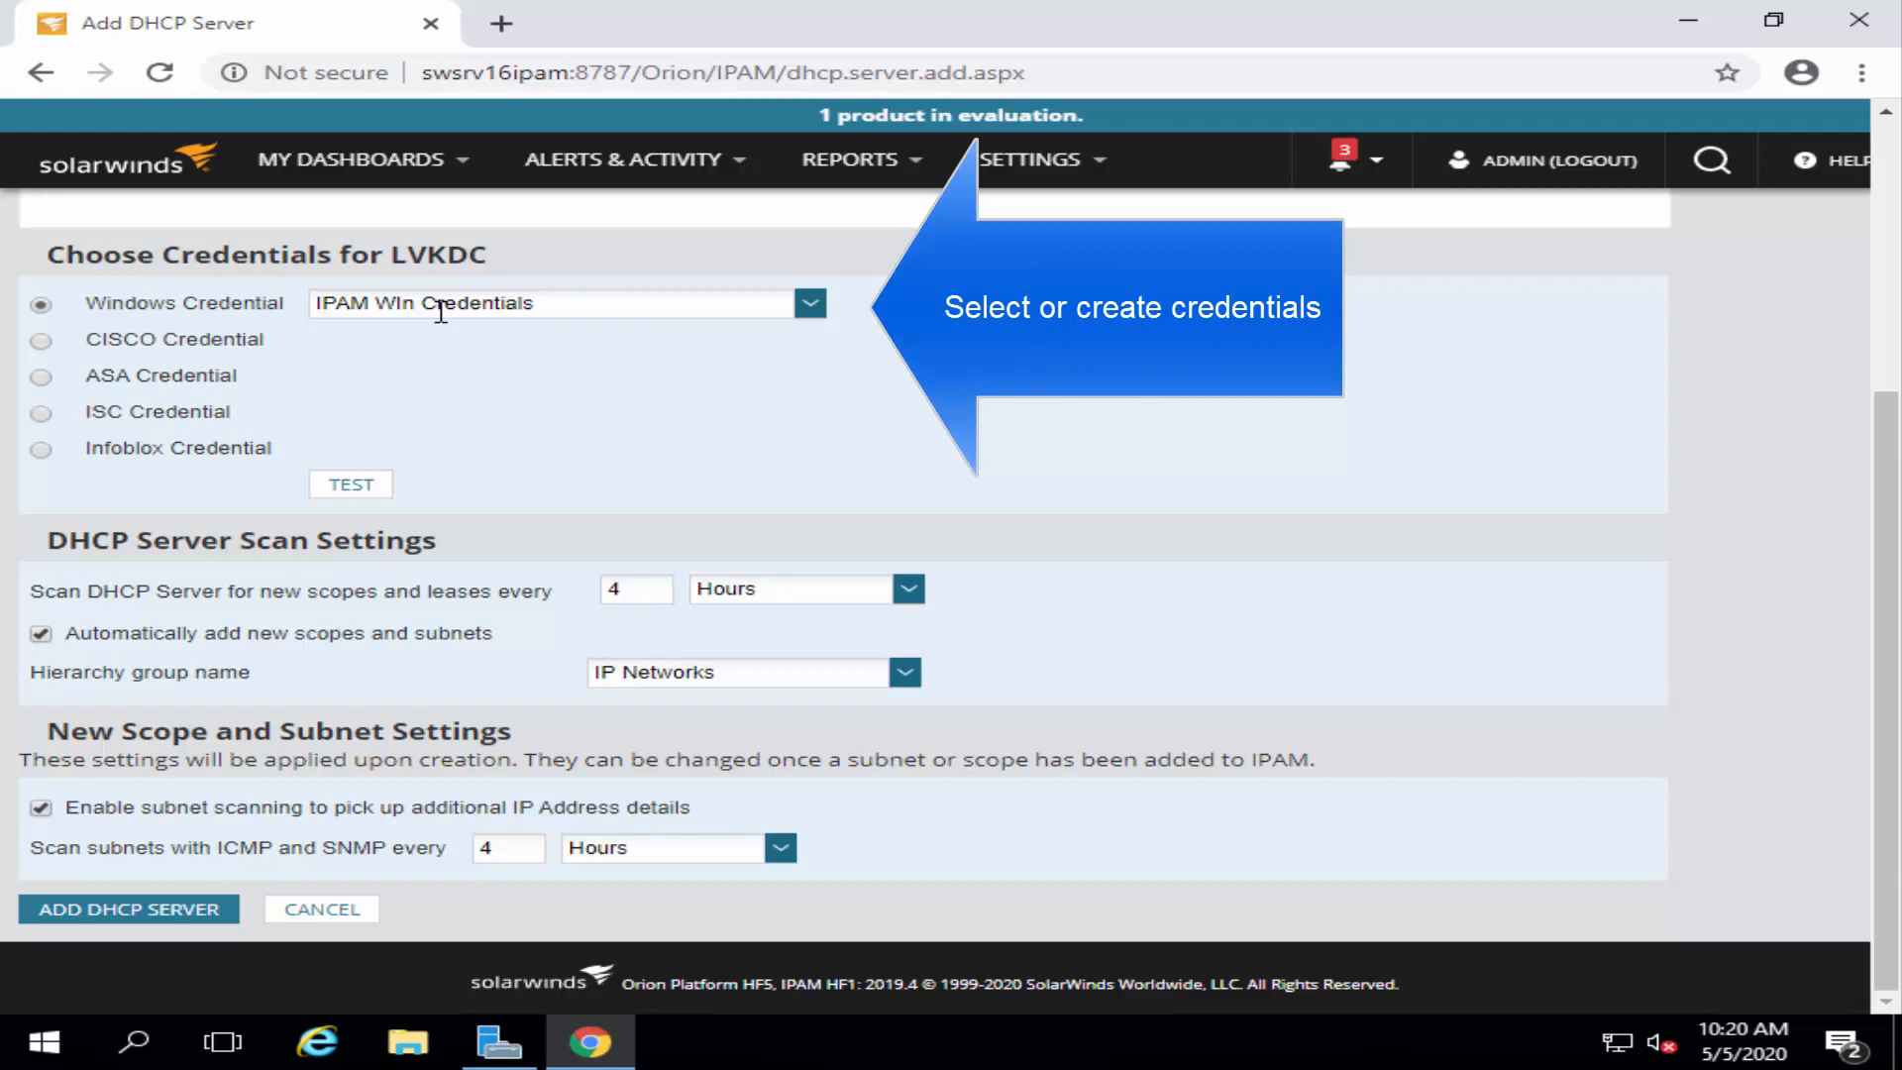
mouse_move(636, 410)
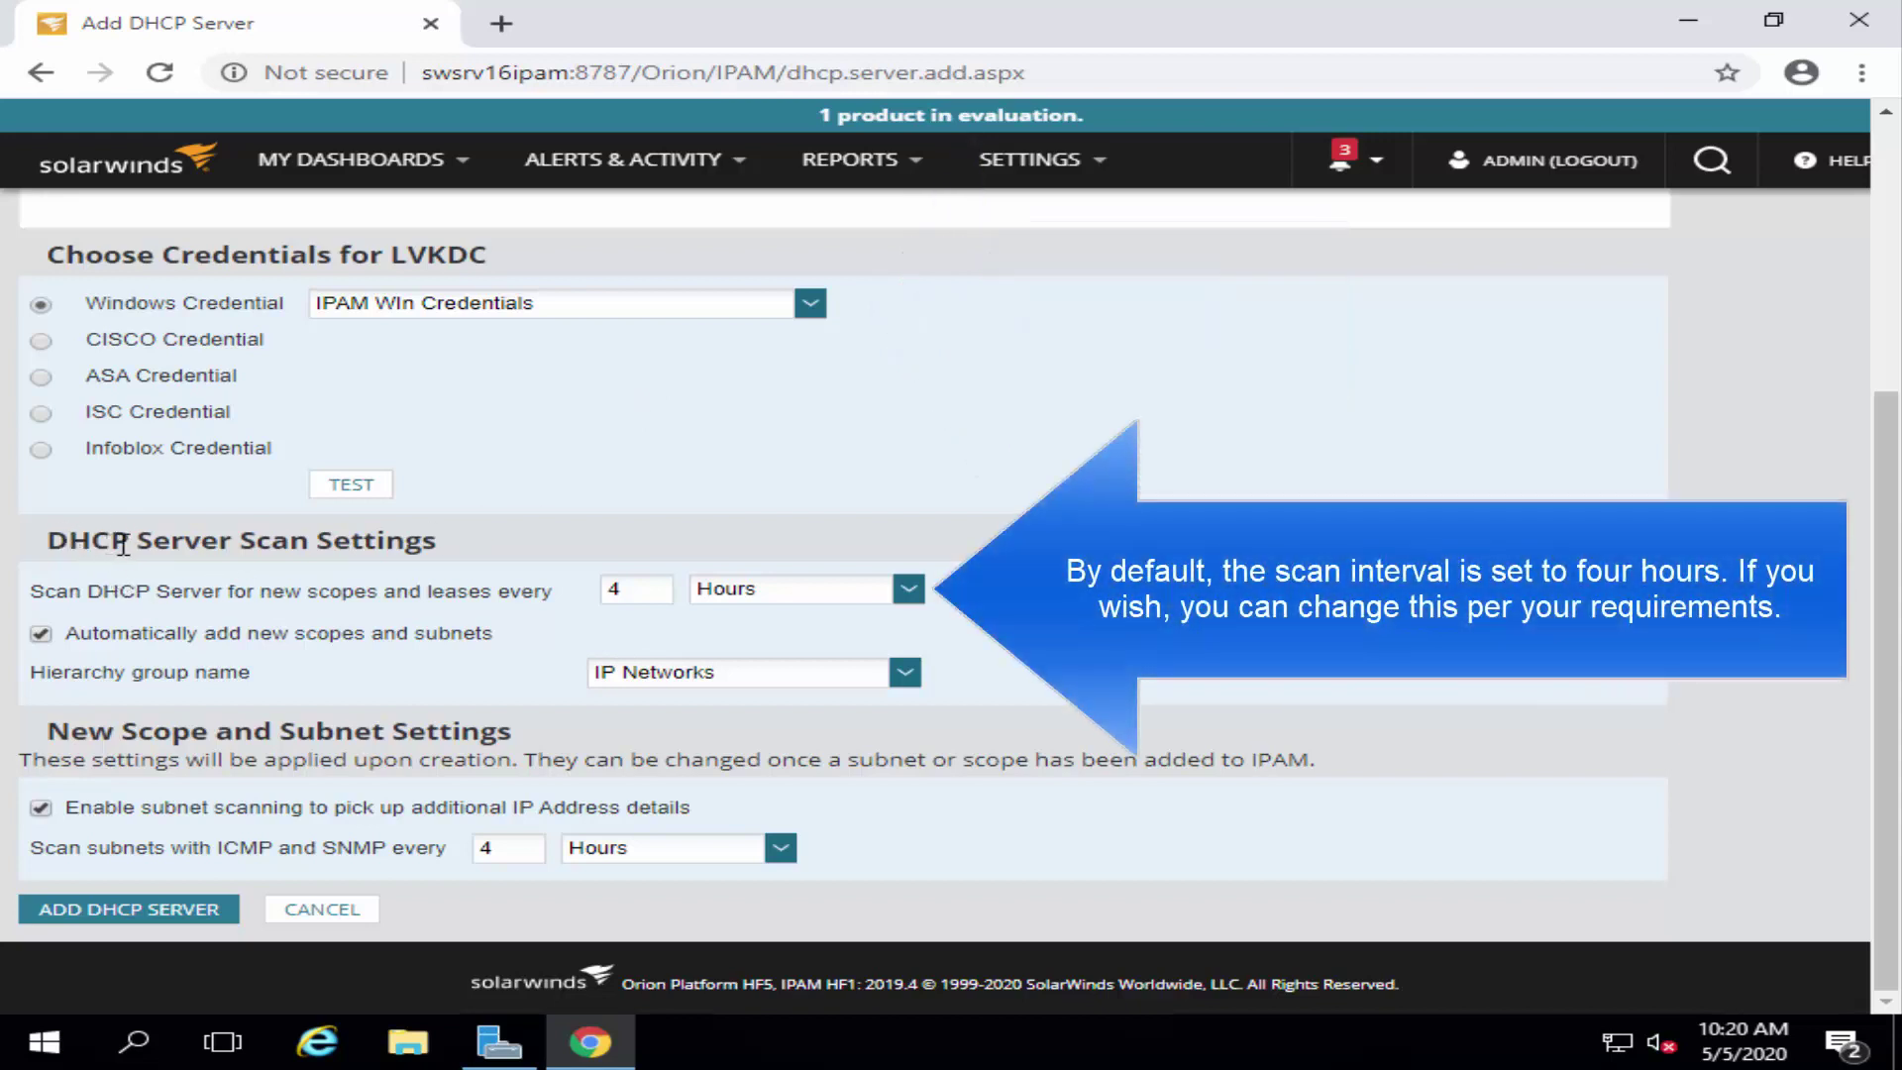
mouse_move(257, 619)
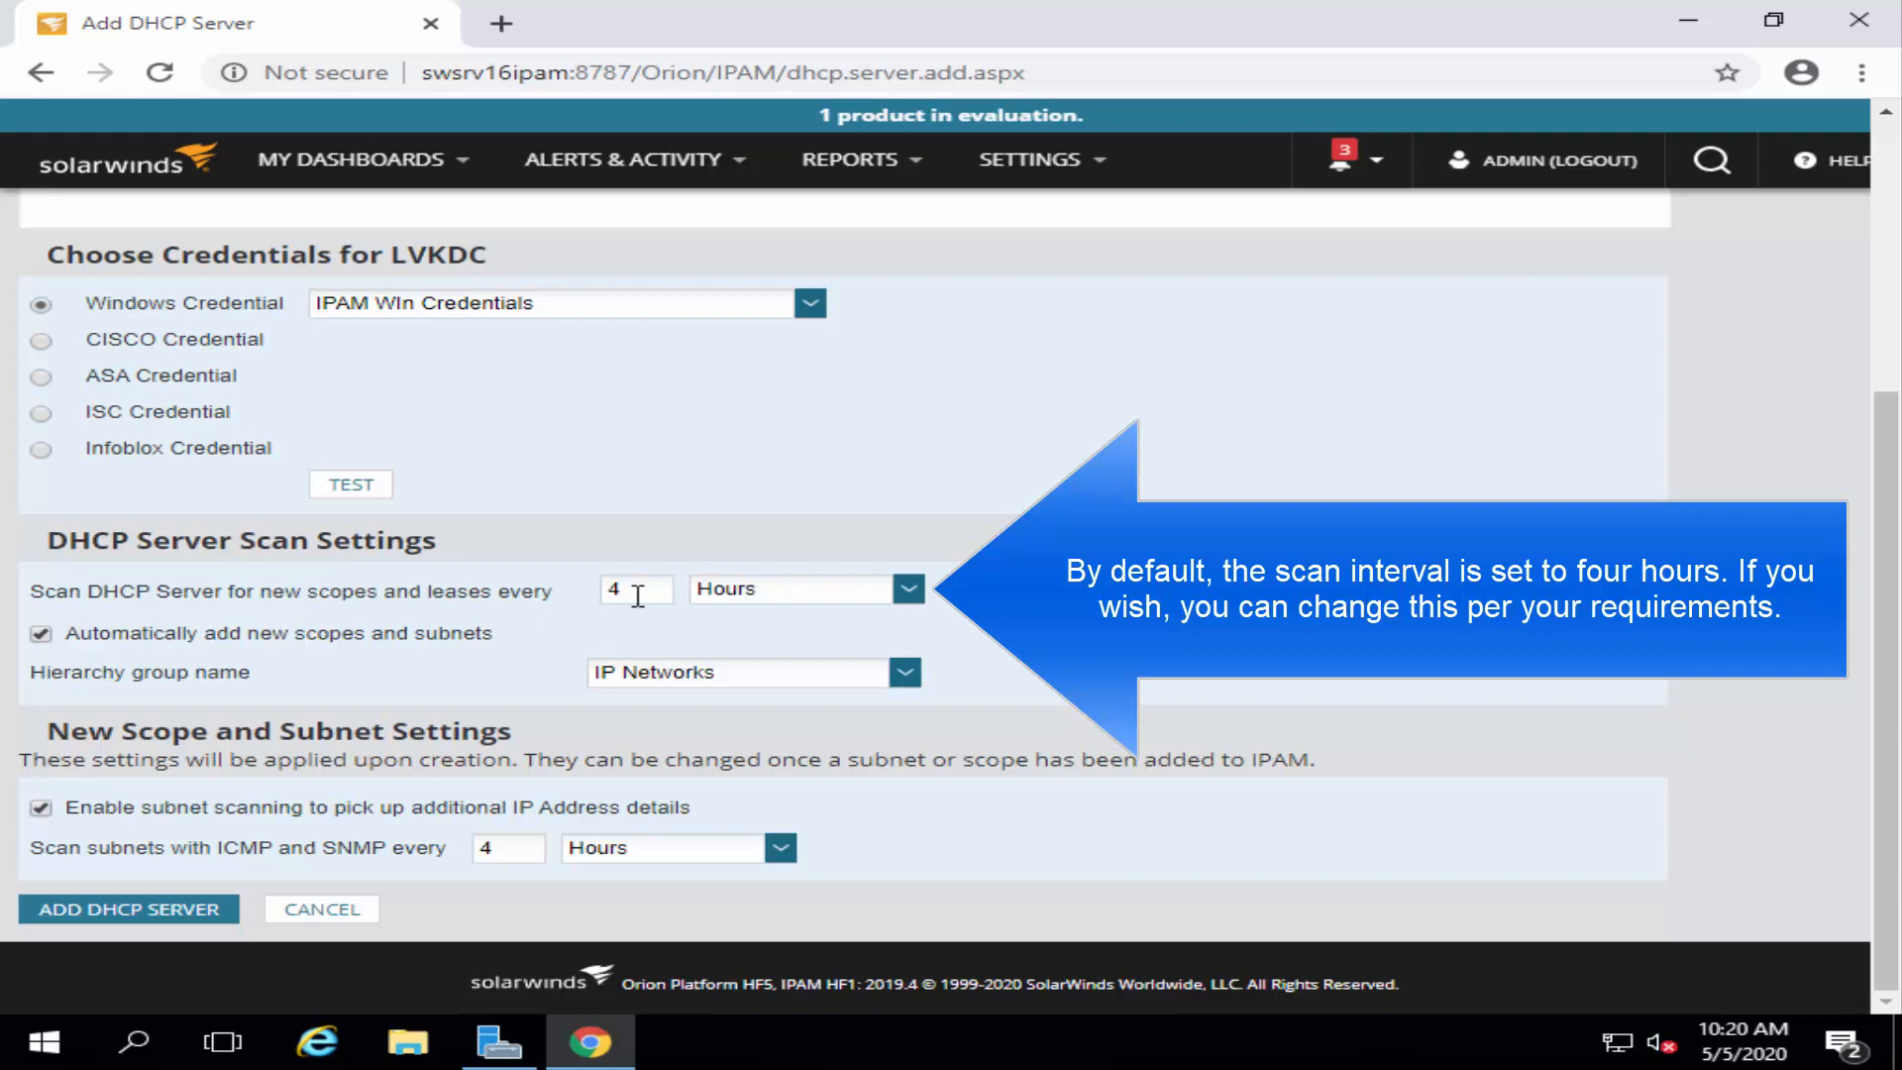
triple_click(634, 588)
type("1")
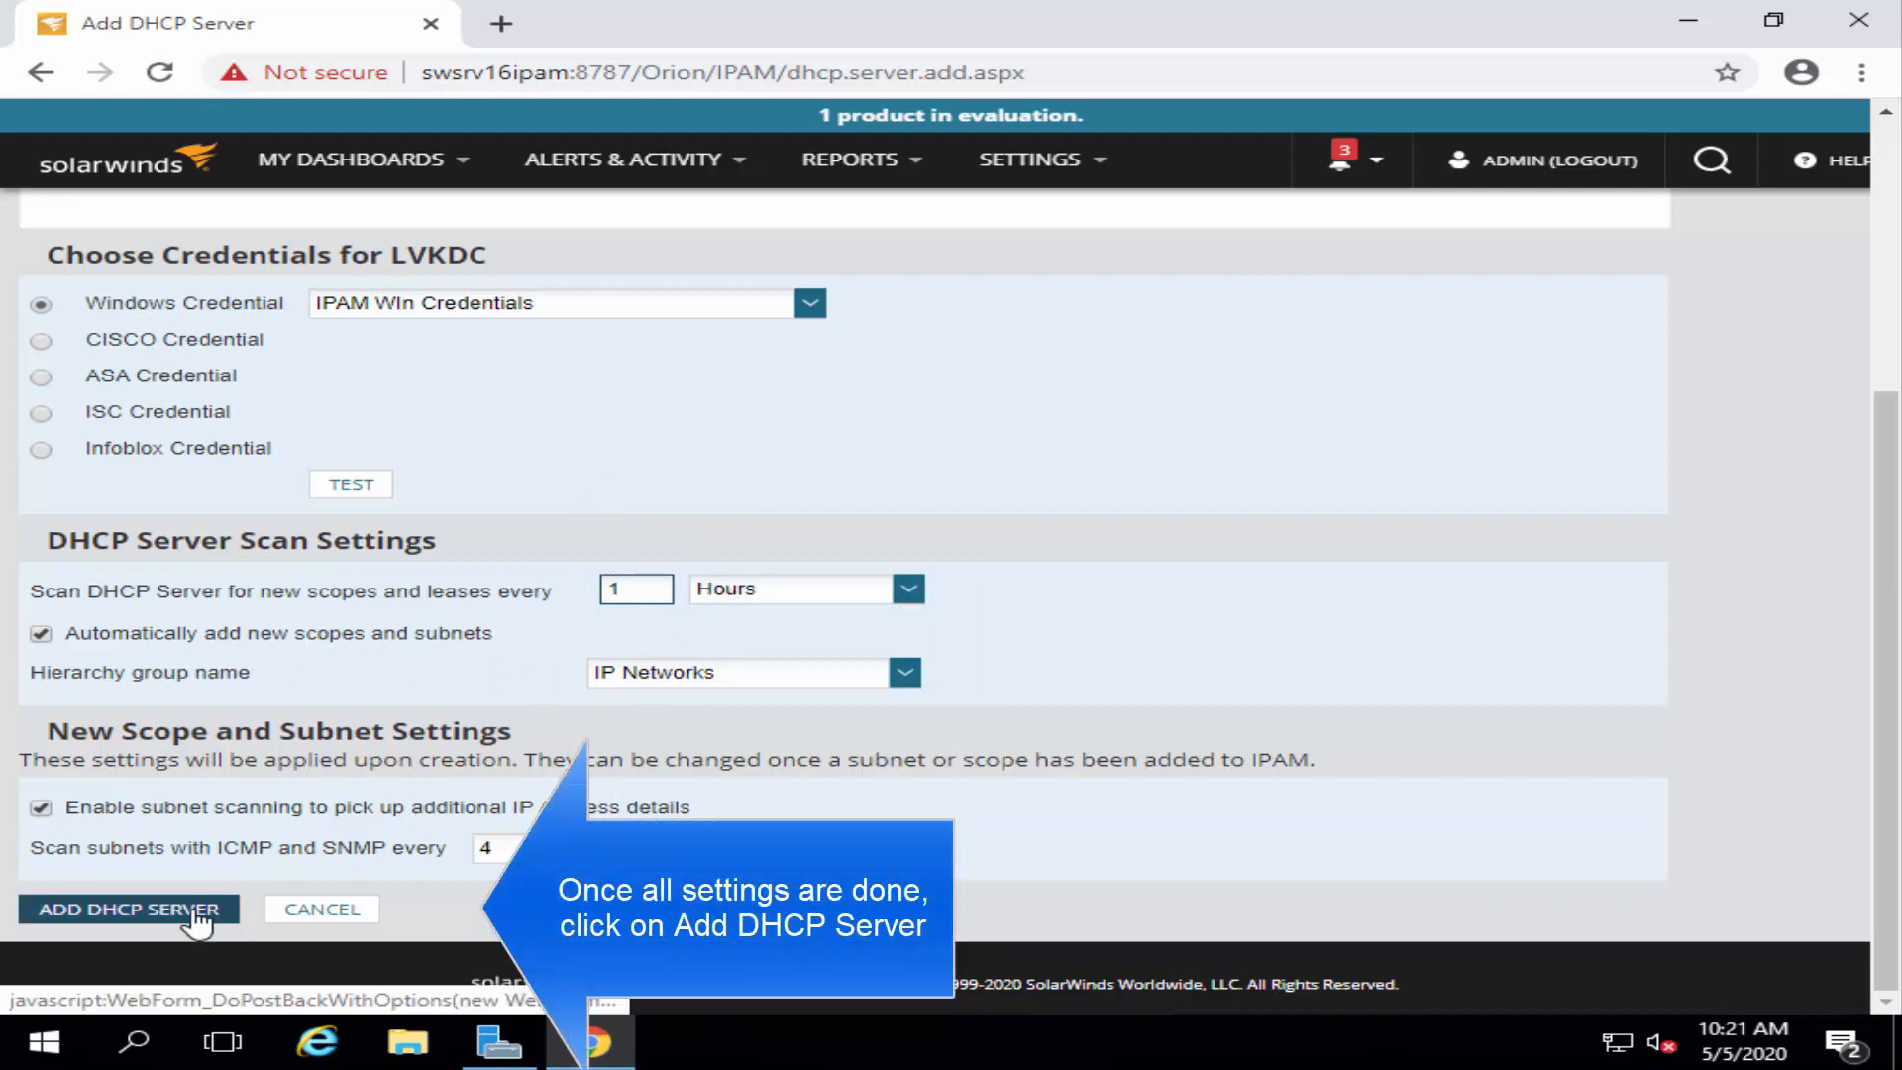
- Submit the new DHCP server, confirming without testing credentials
left_click(127, 910)
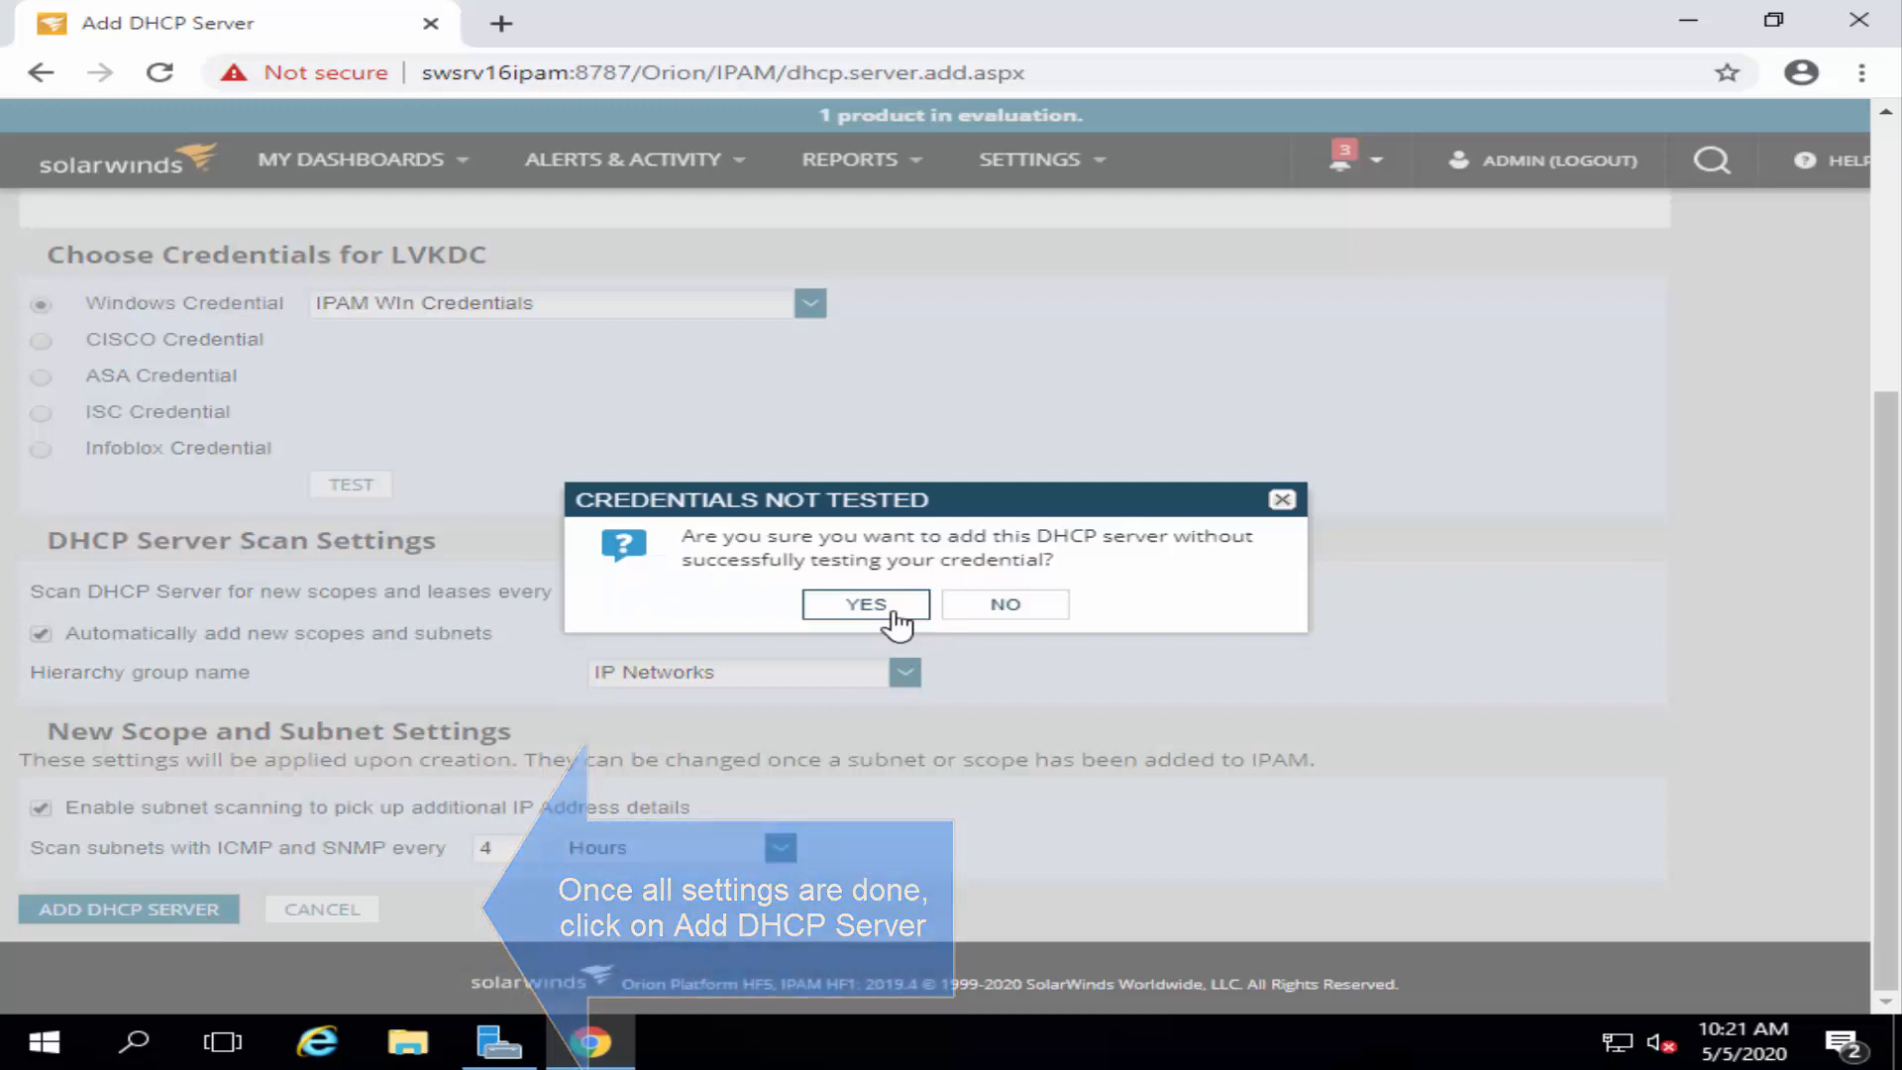
left_click(866, 605)
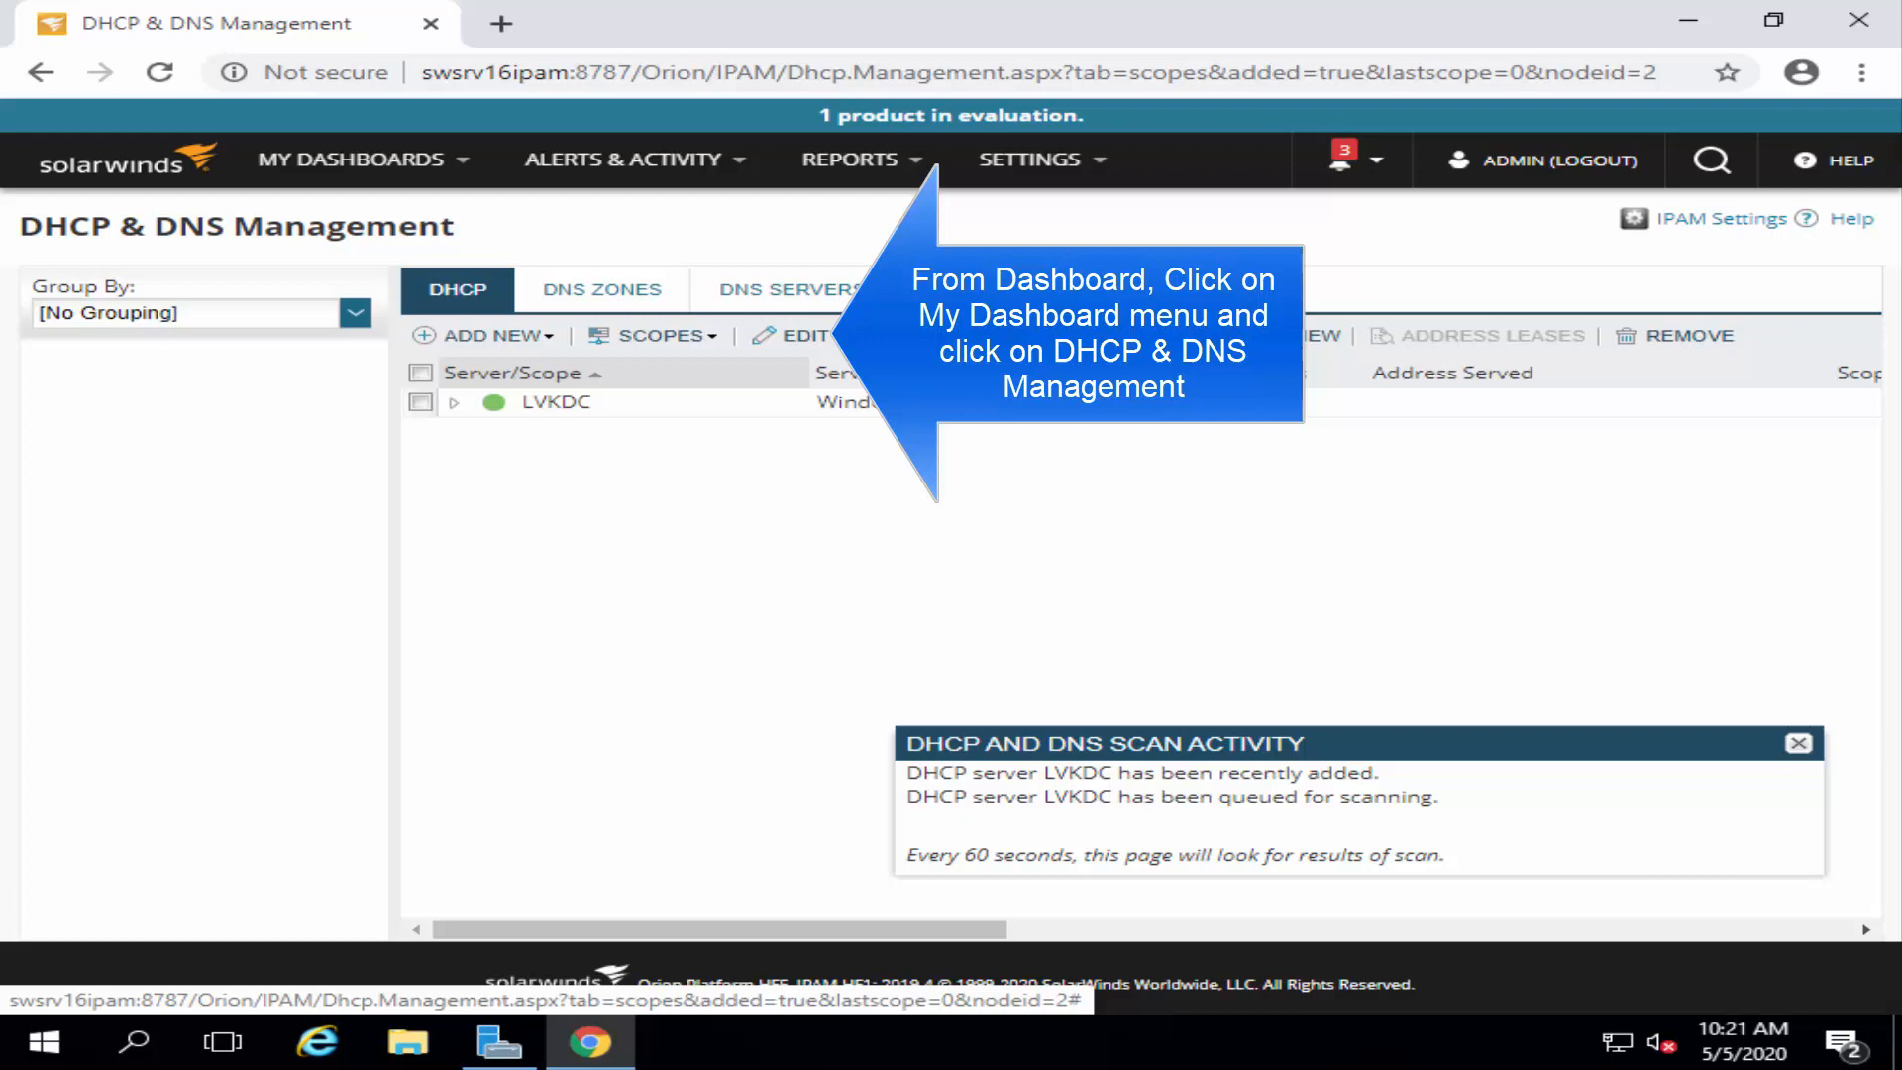
- Reload DHCP & DNS Management to see LVKDC listed at 172.168.9.1
left_click(350, 158)
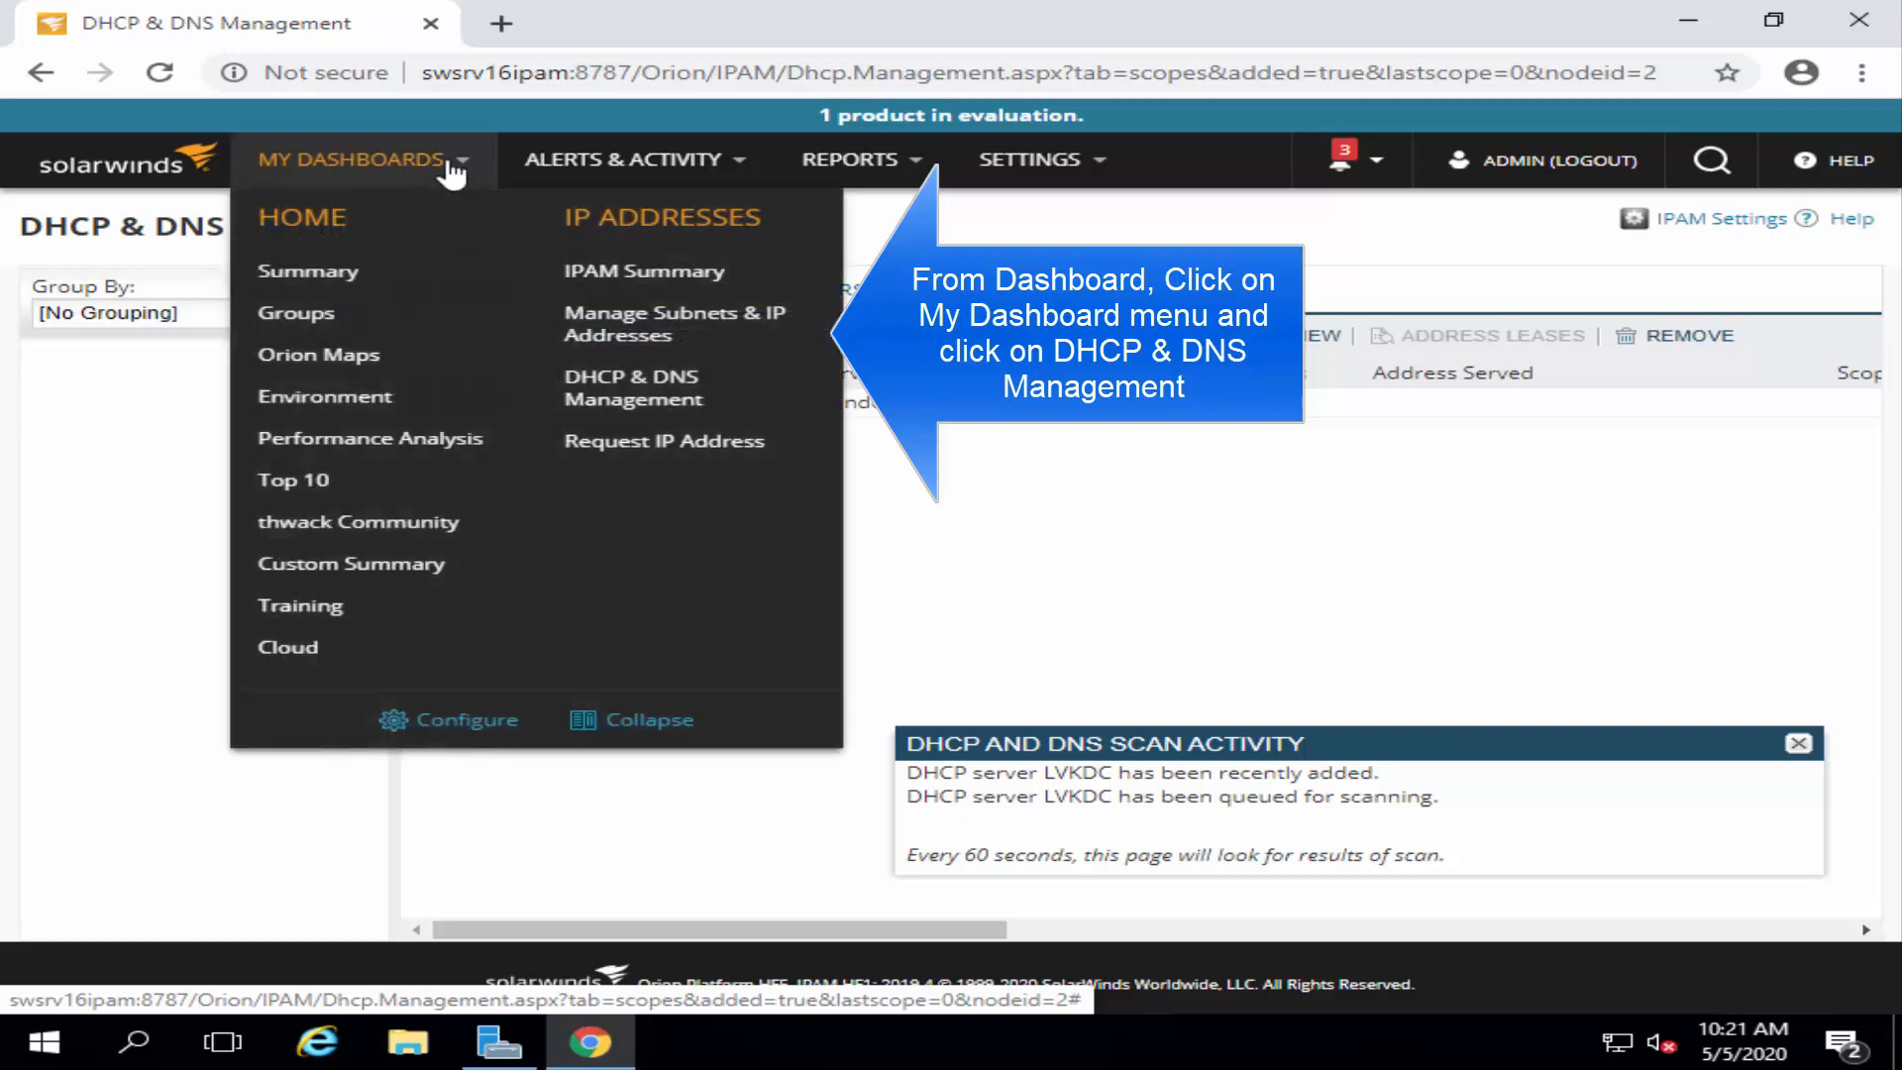
mouse_move(632, 388)
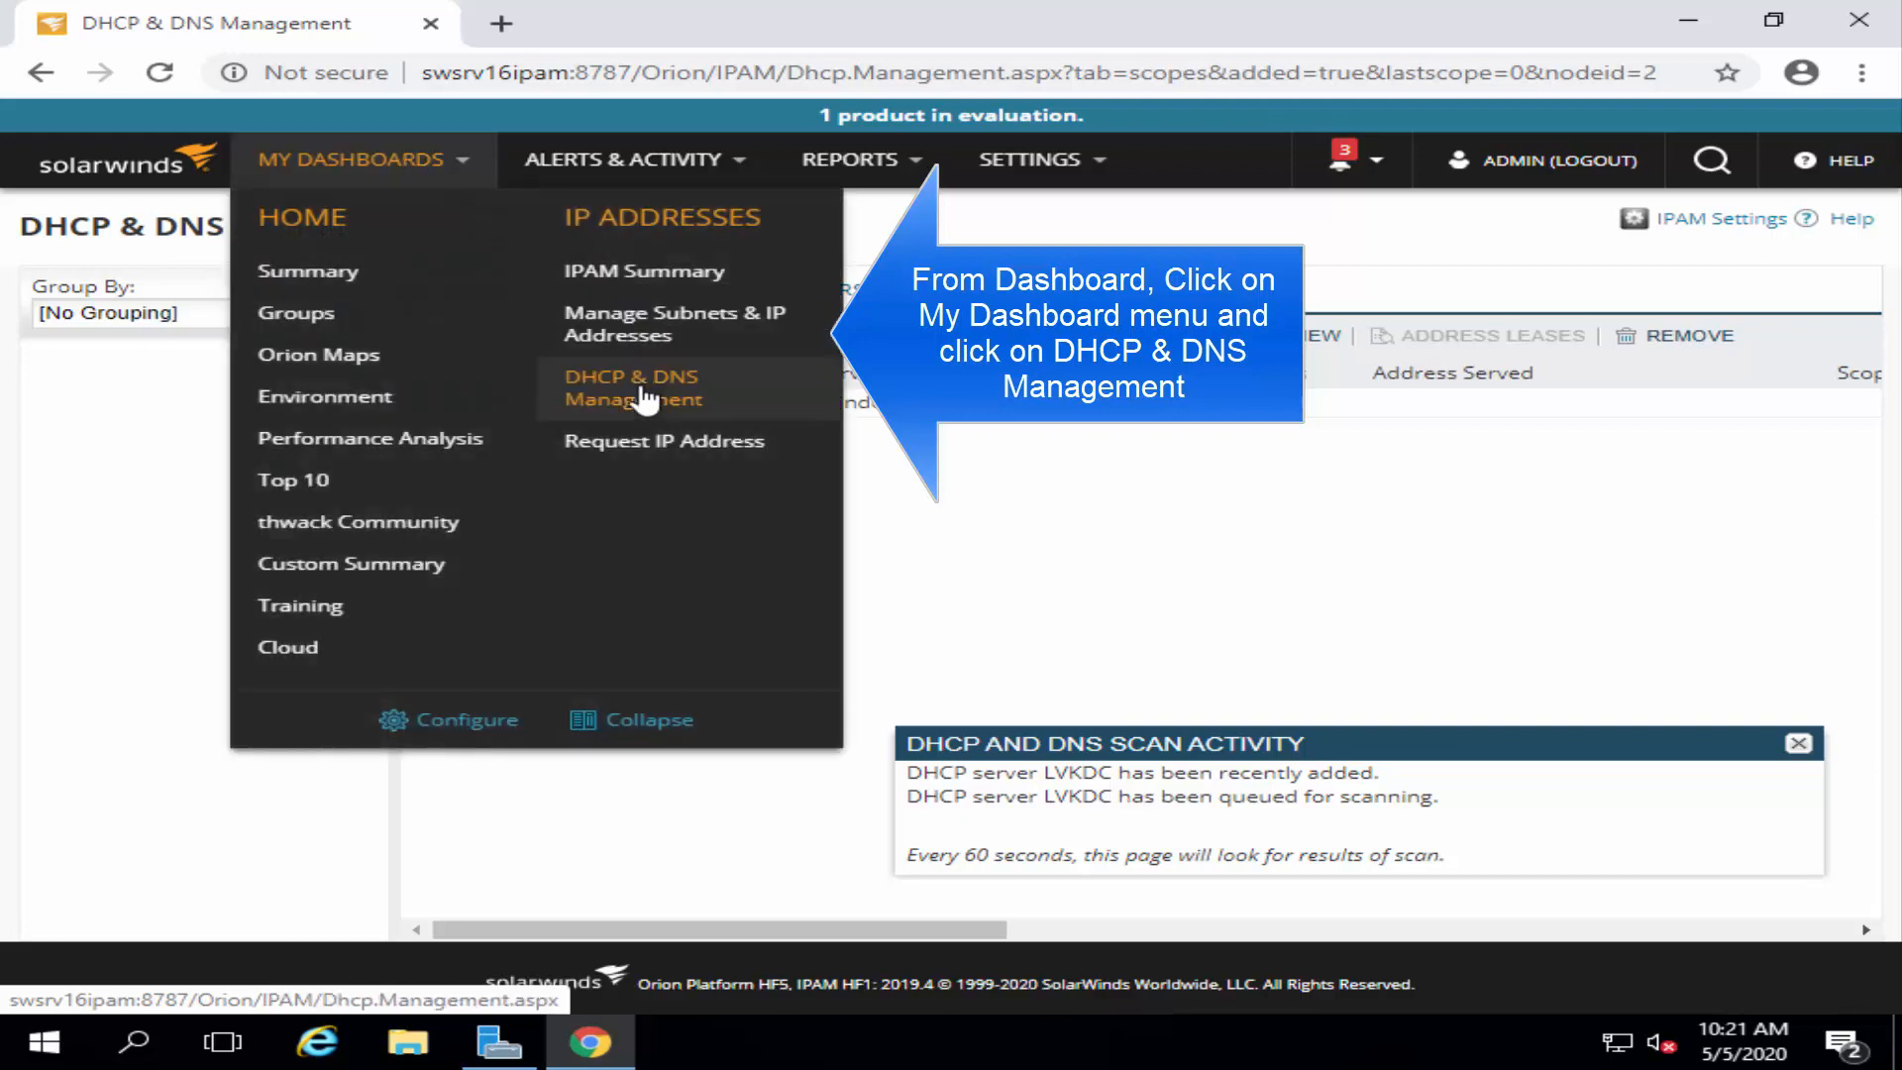
left_click(632, 386)
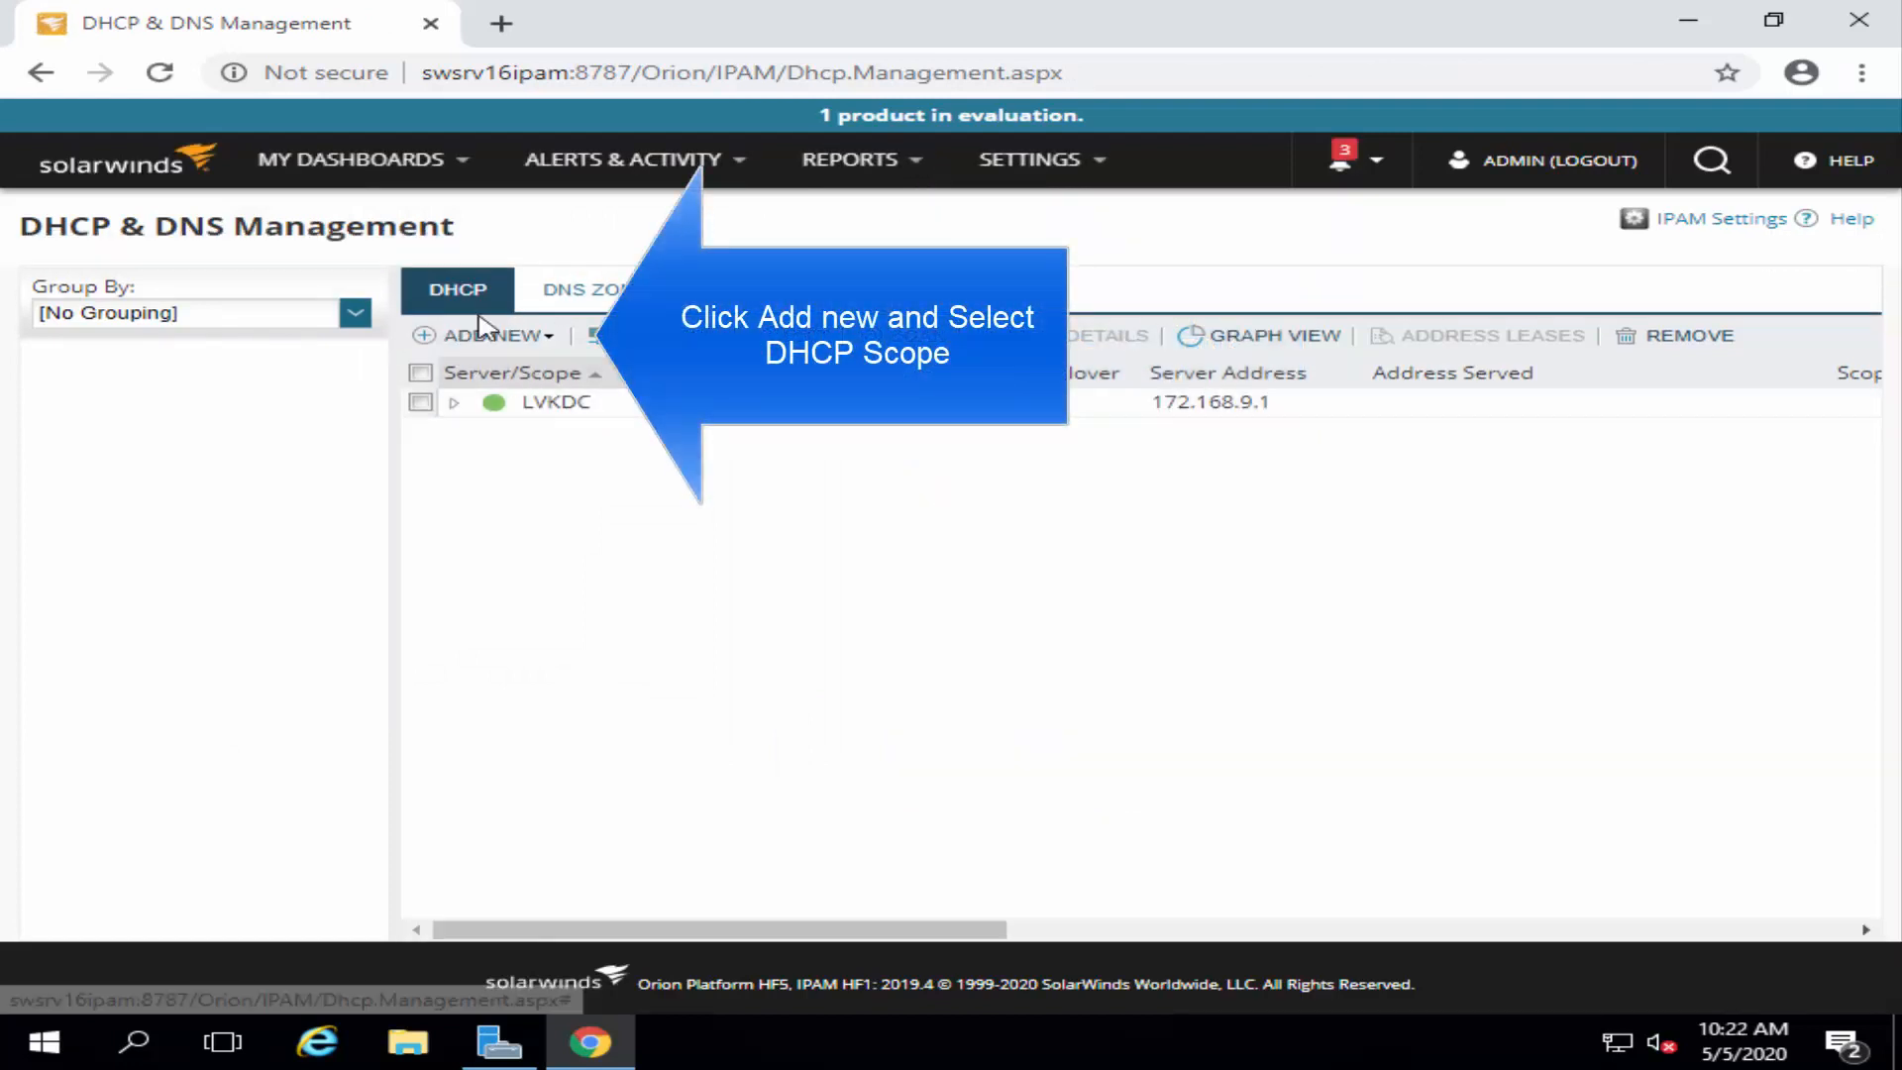
- Start creating a new DHCP scope from the Add New menu
left_click(491, 335)
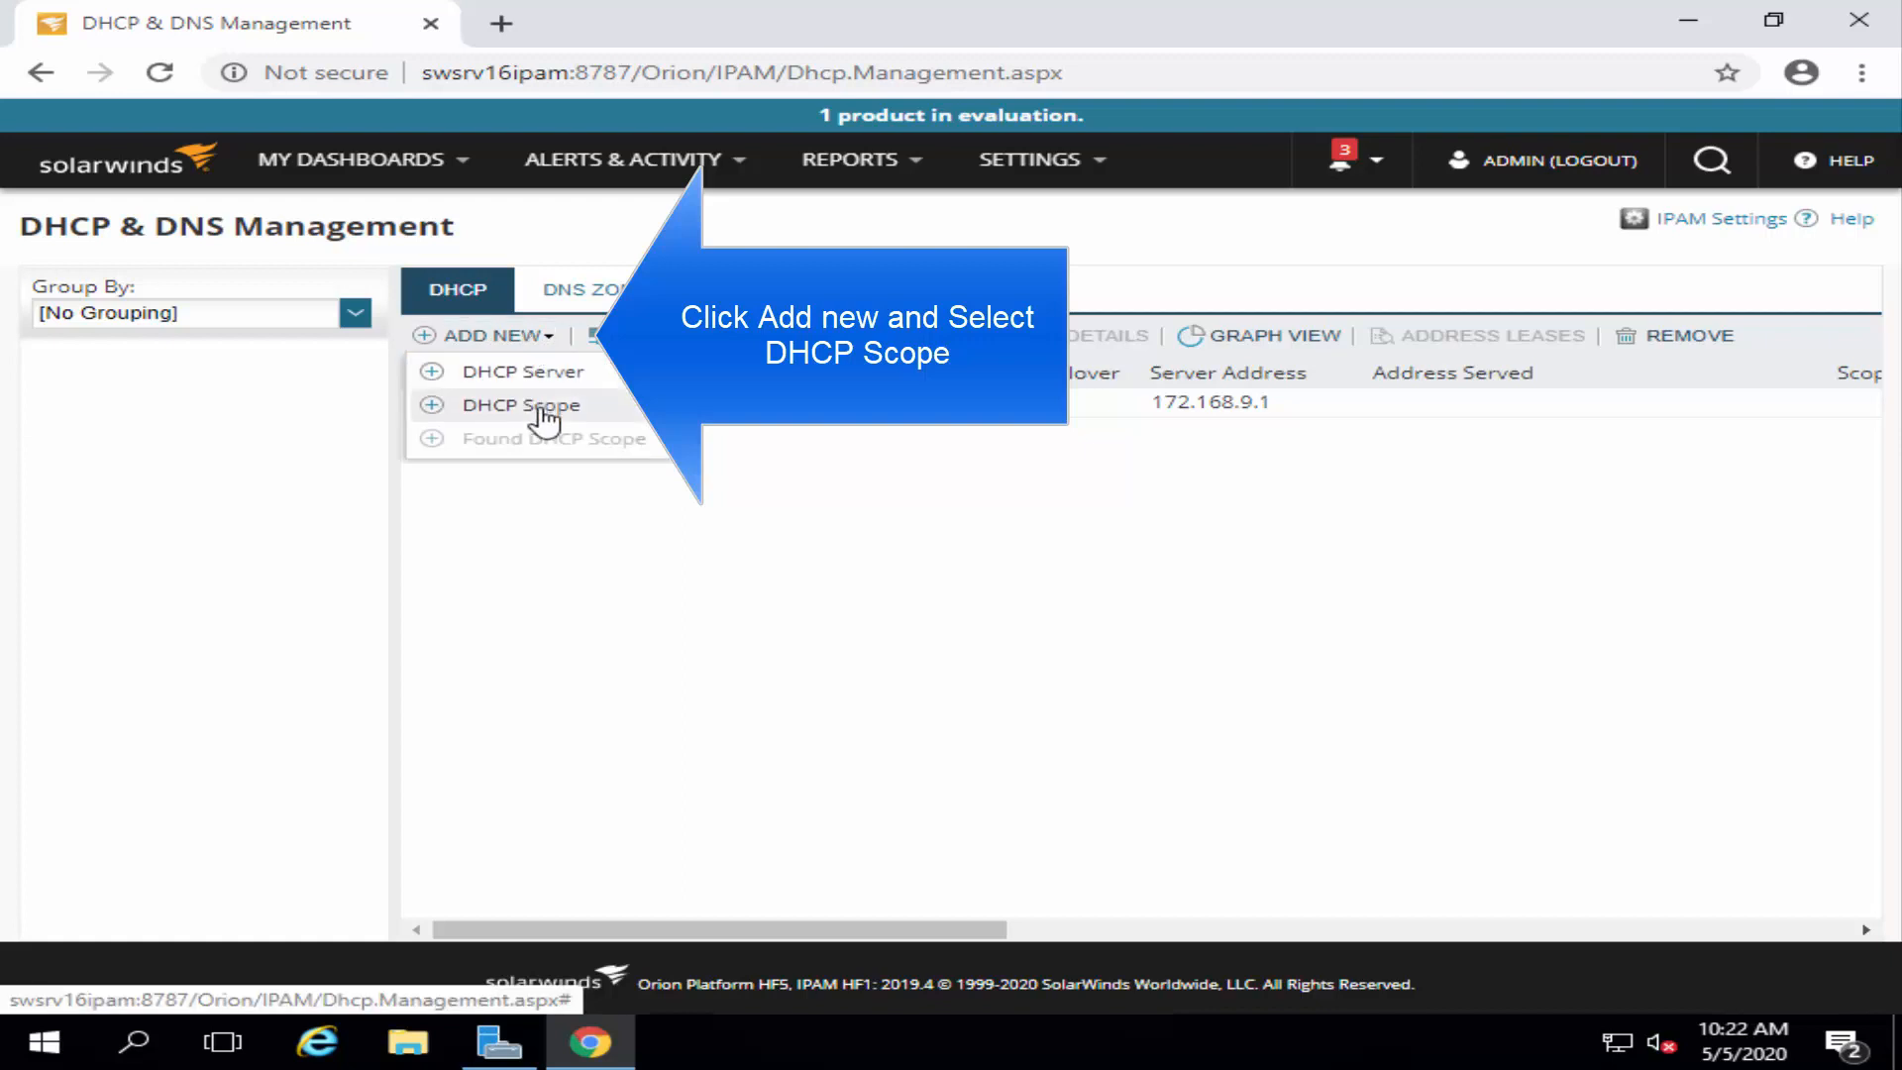
left_click(523, 404)
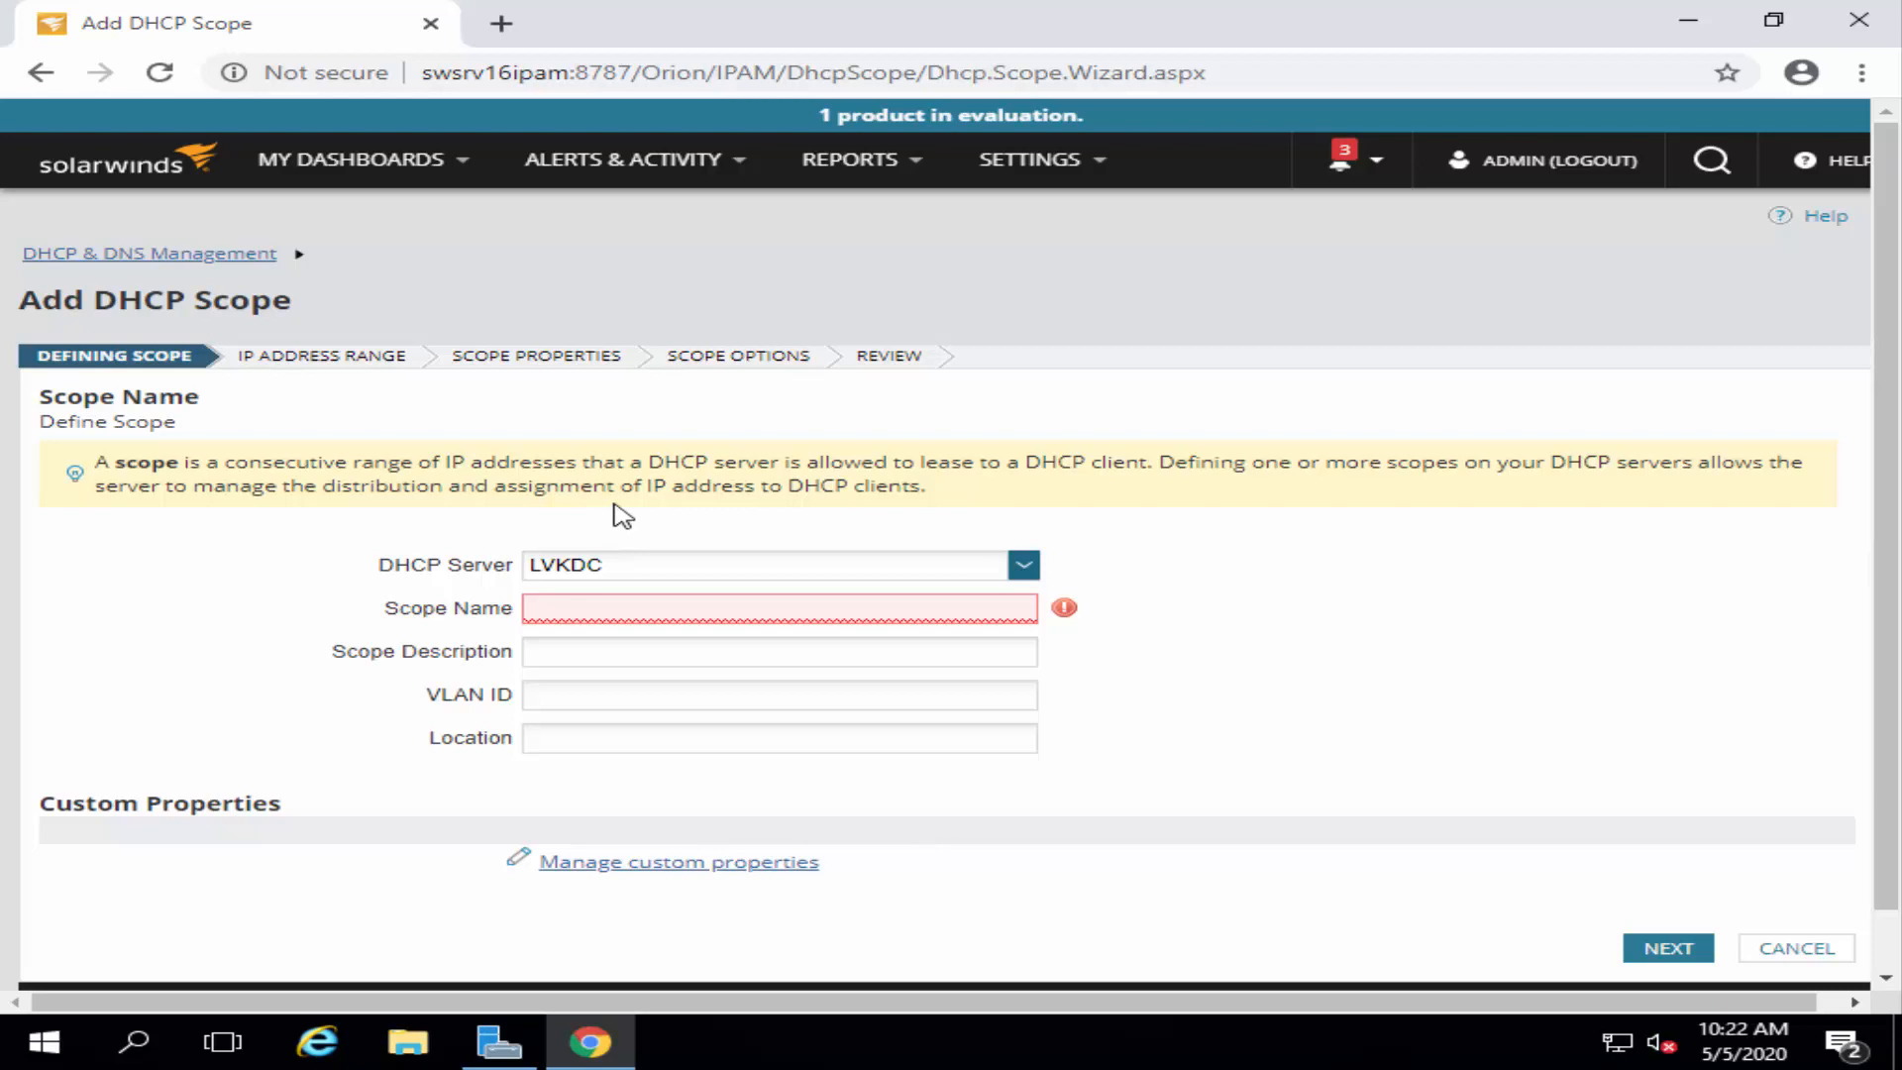
mouse_move(725, 531)
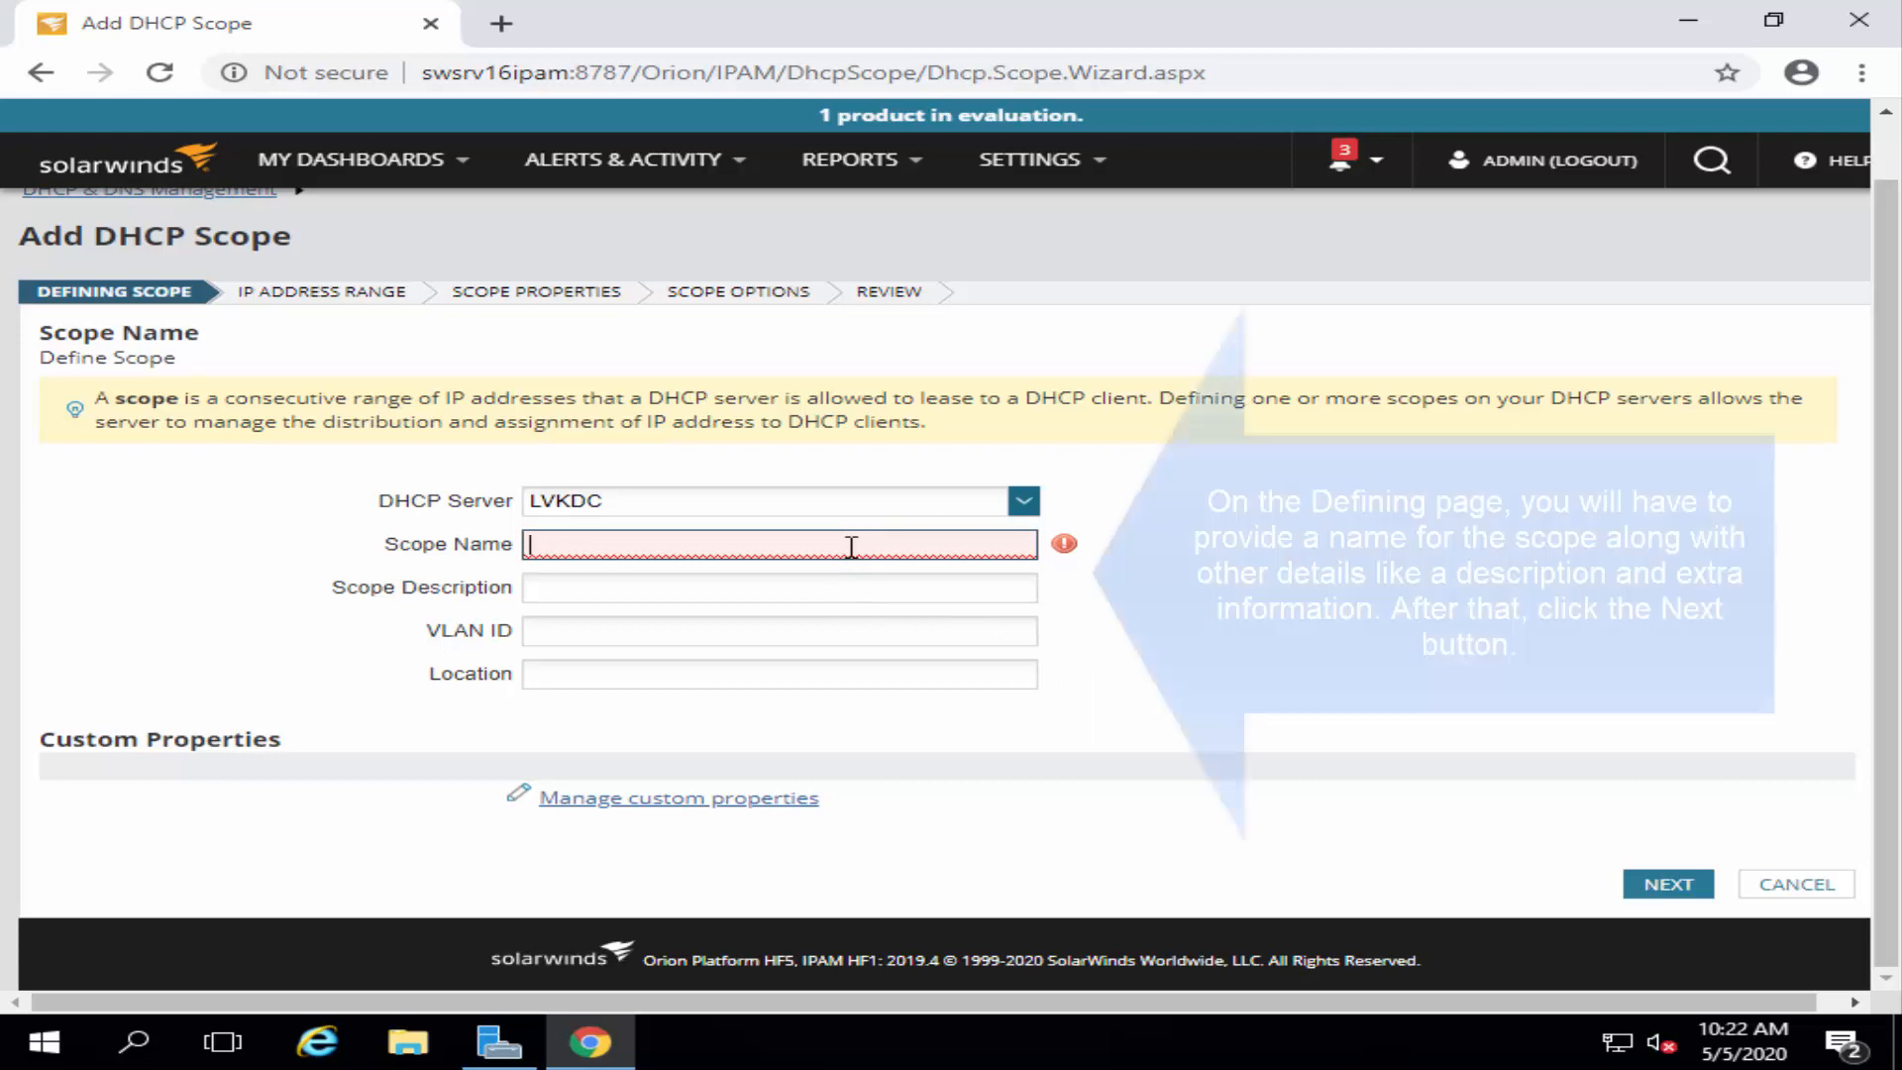
- Fill in scope name Appuals, description Demo Scope, VLAN ID 101 and location CA
type("Appuals")
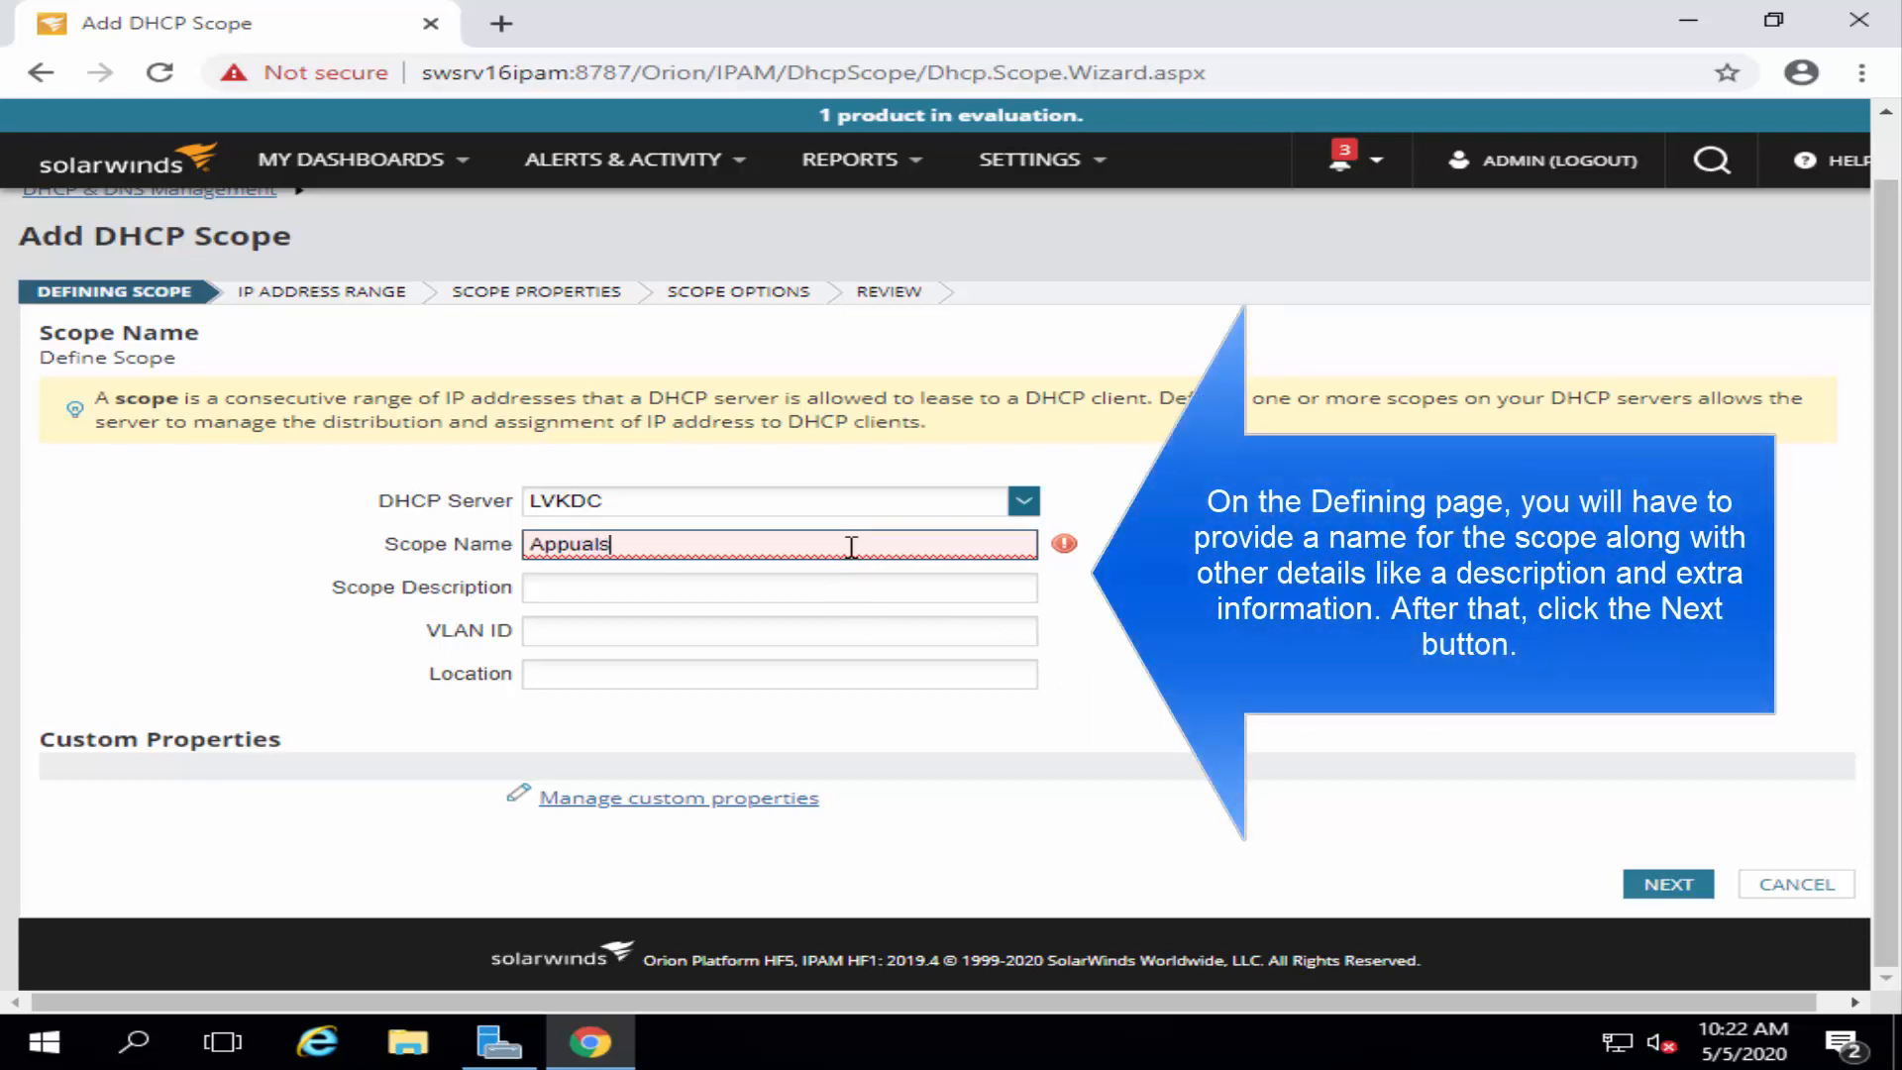
left_click(776, 586)
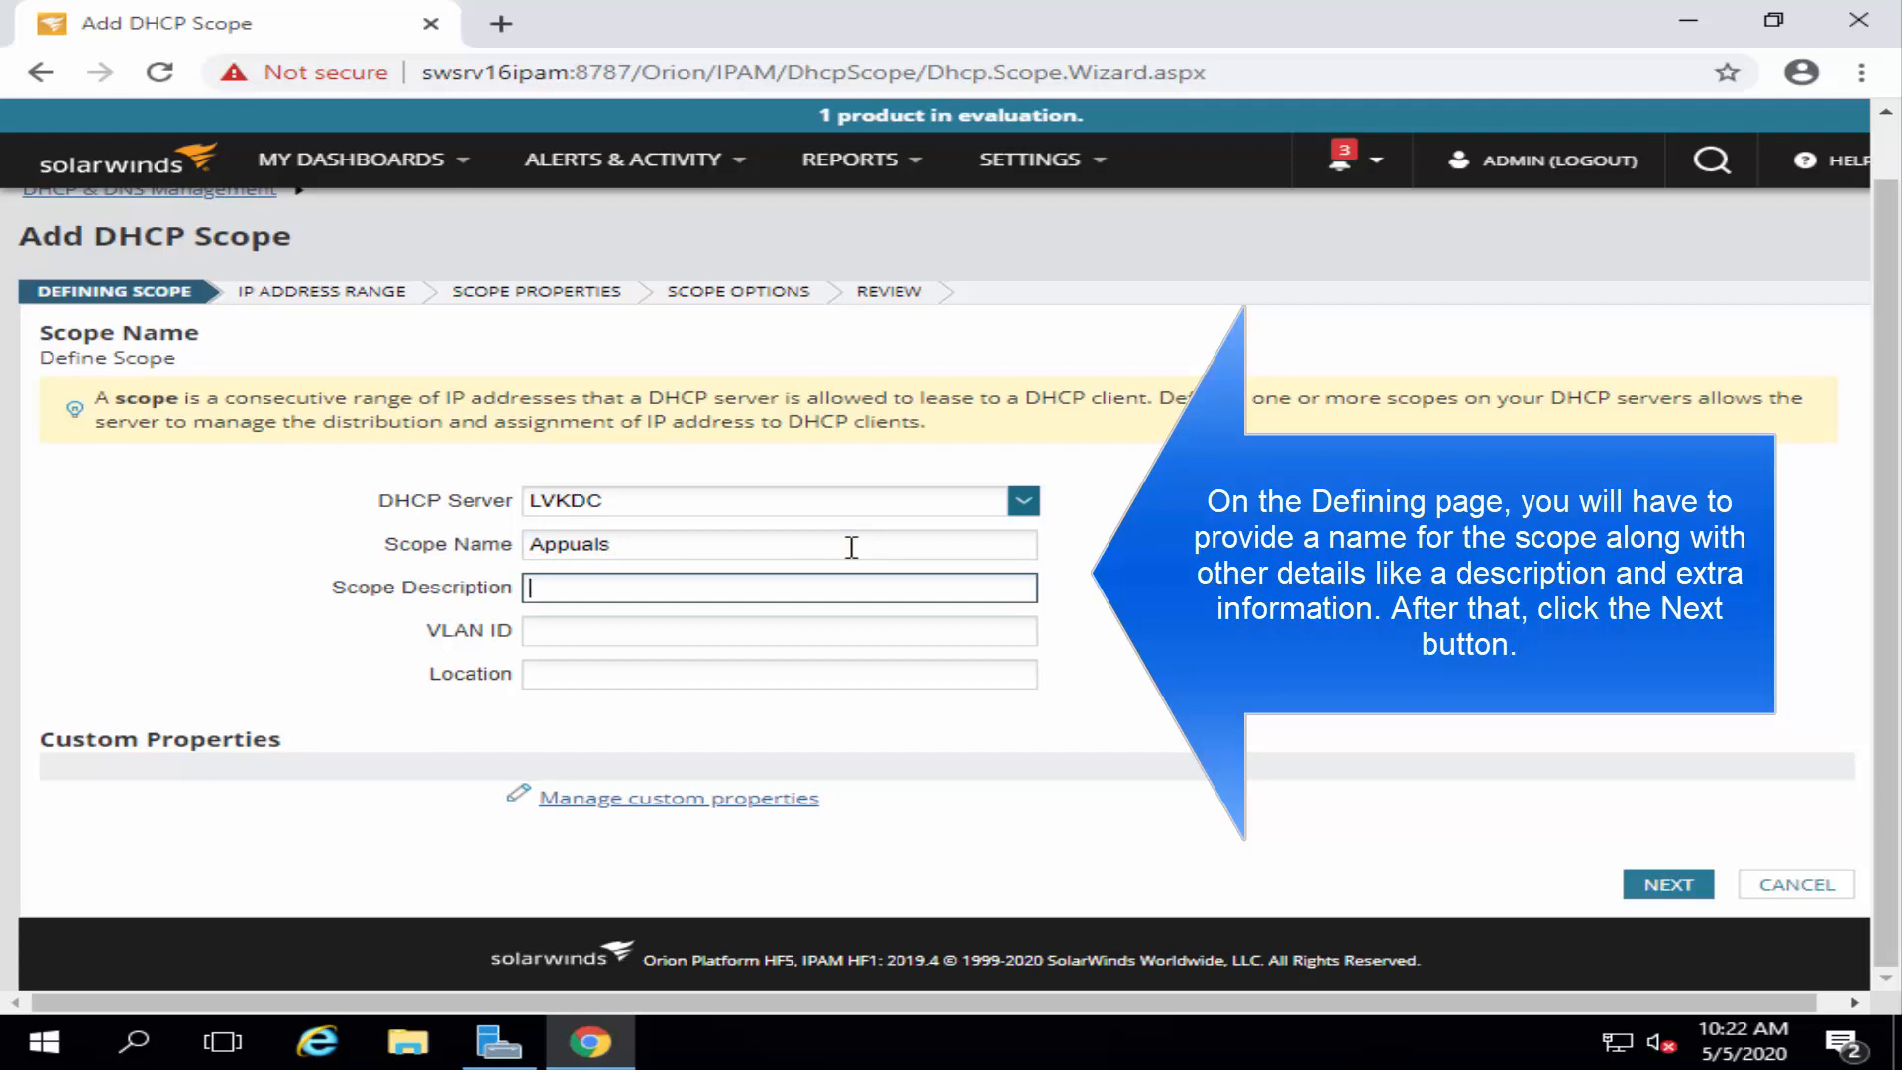
type("Demo Scope")
left_click(779, 630)
type("1")
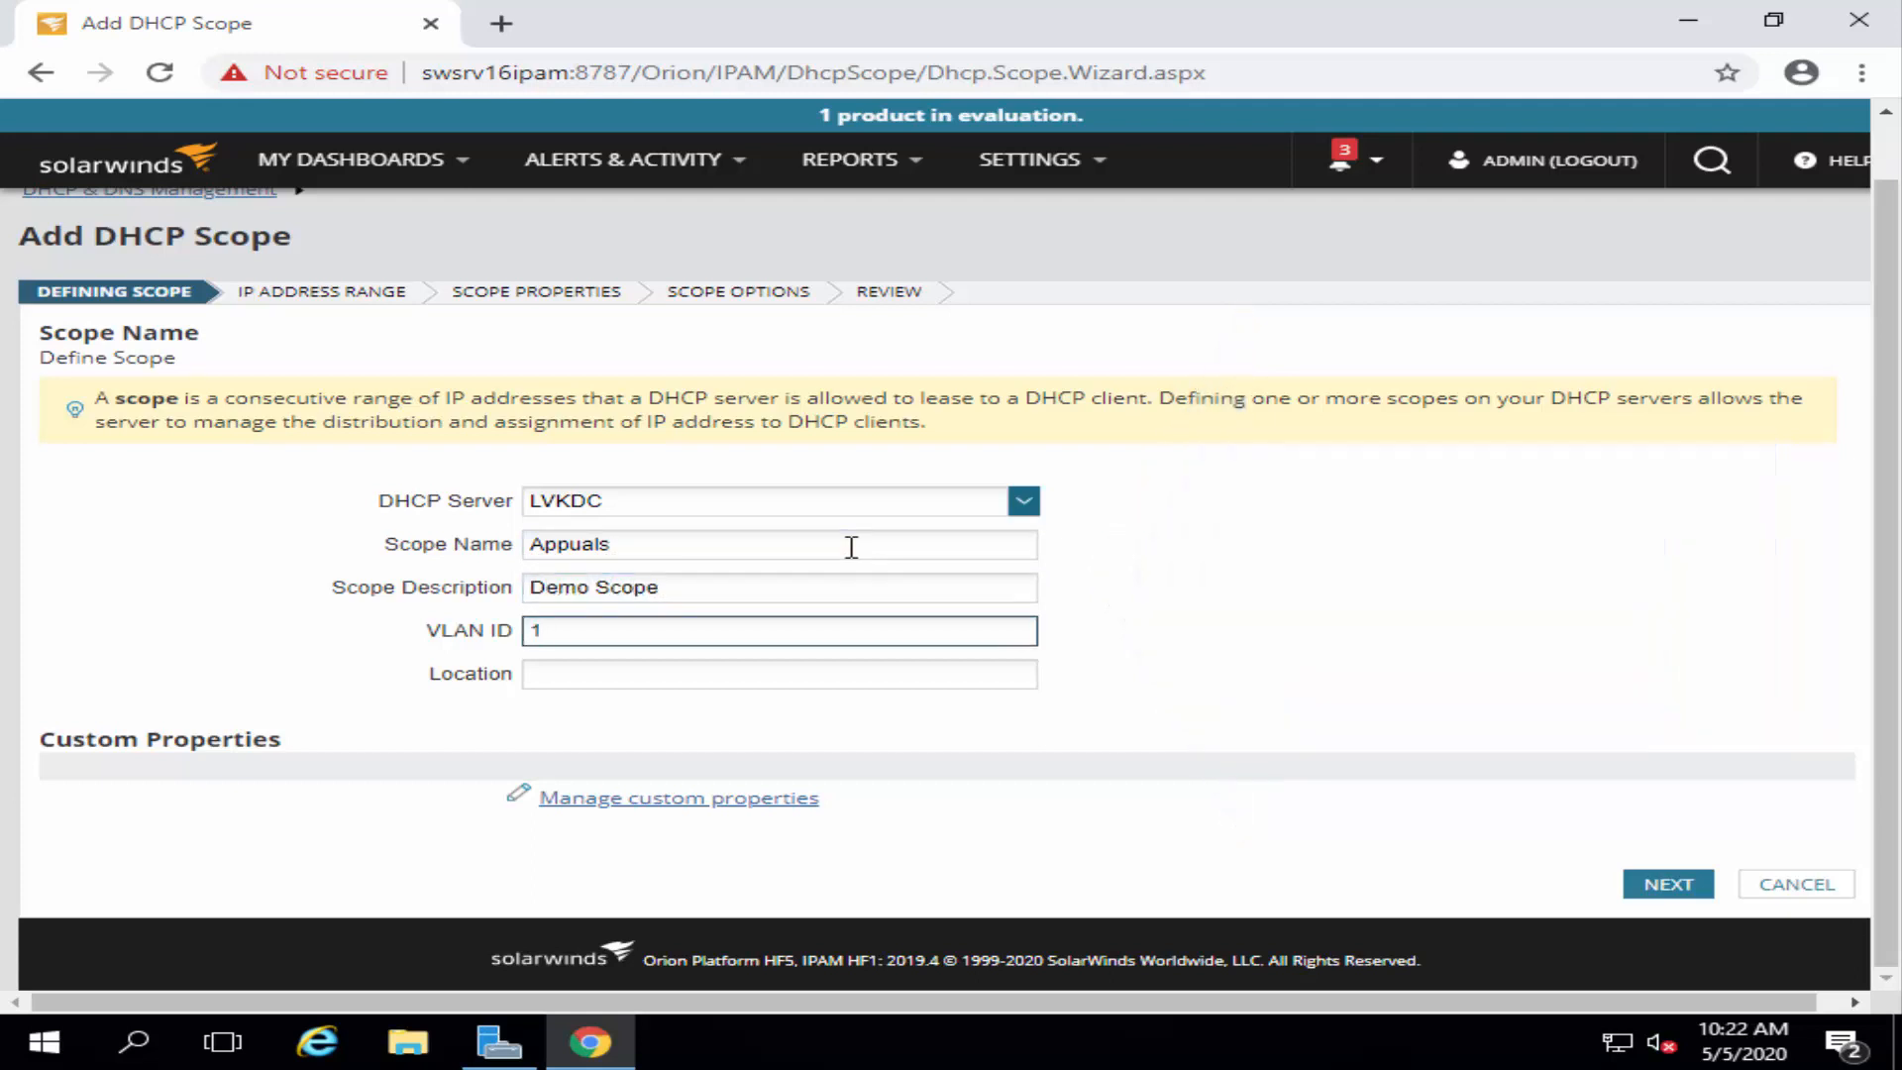
type("01")
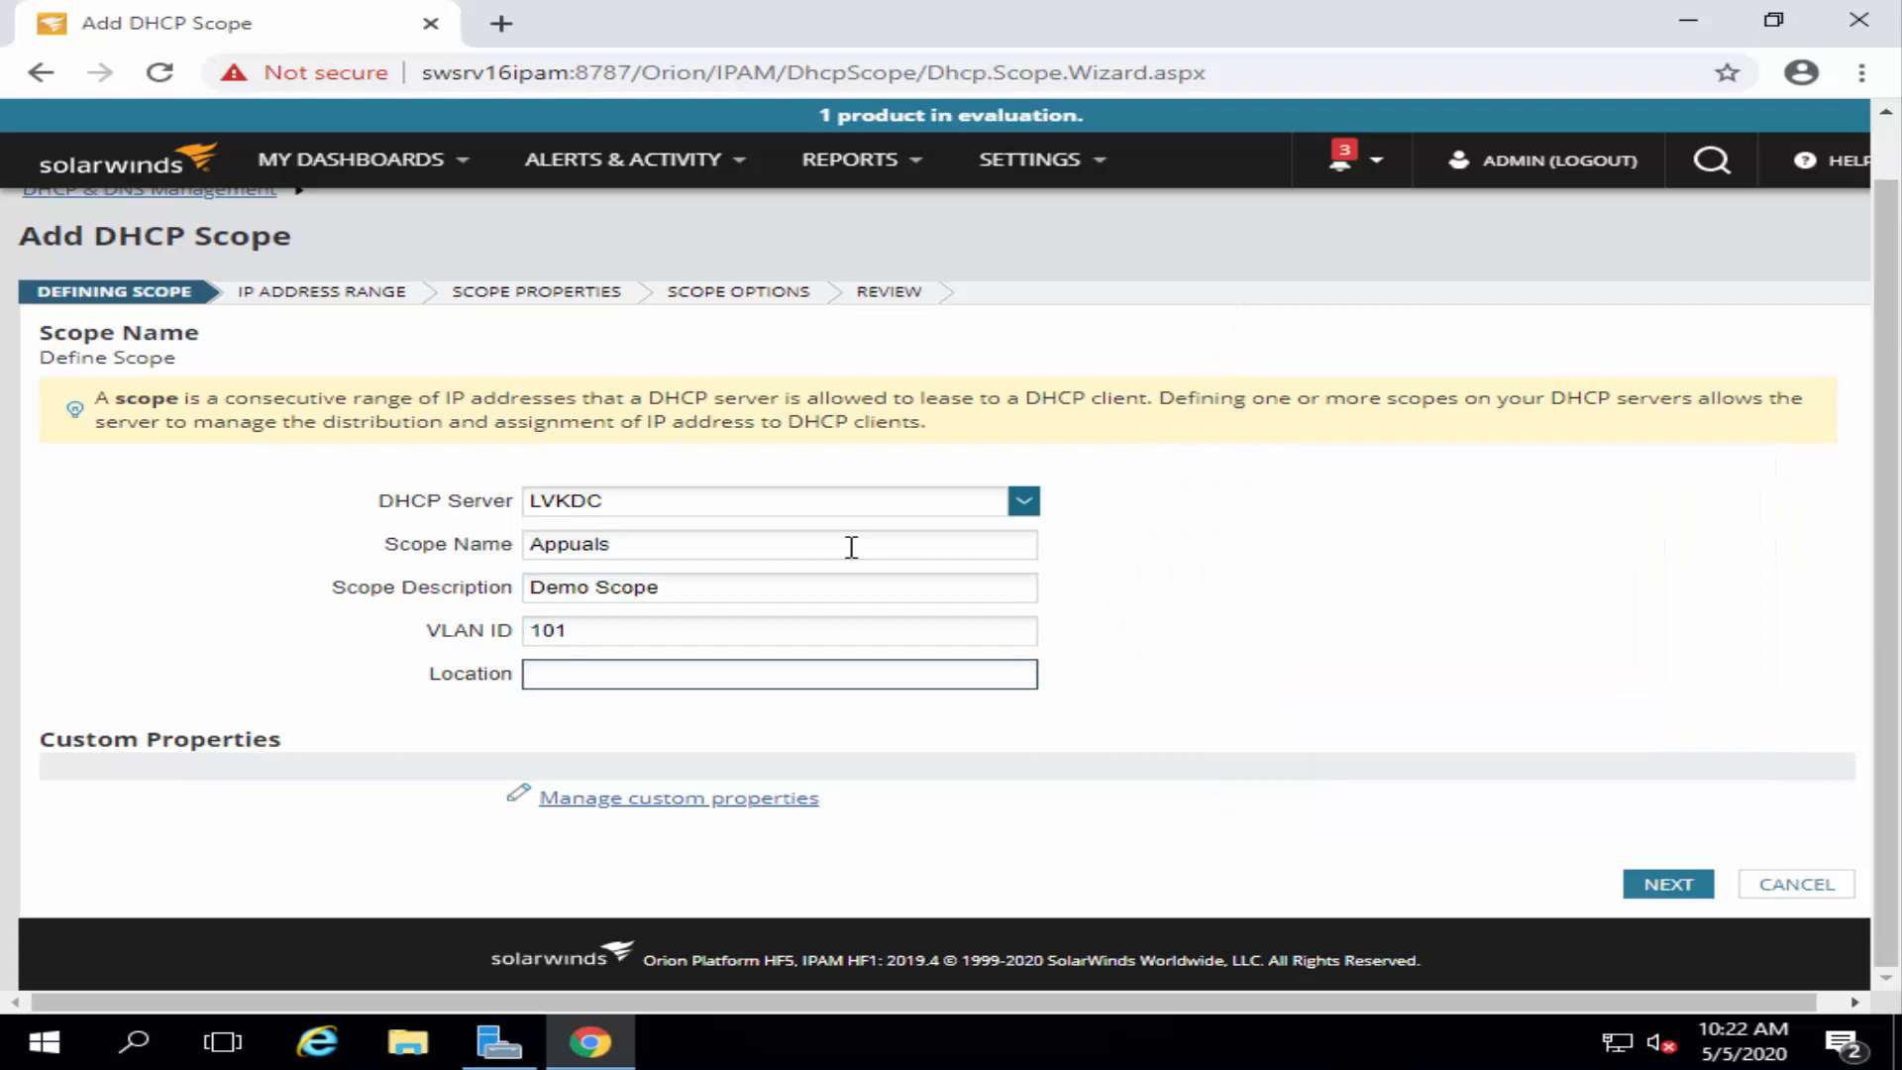
type("CA")
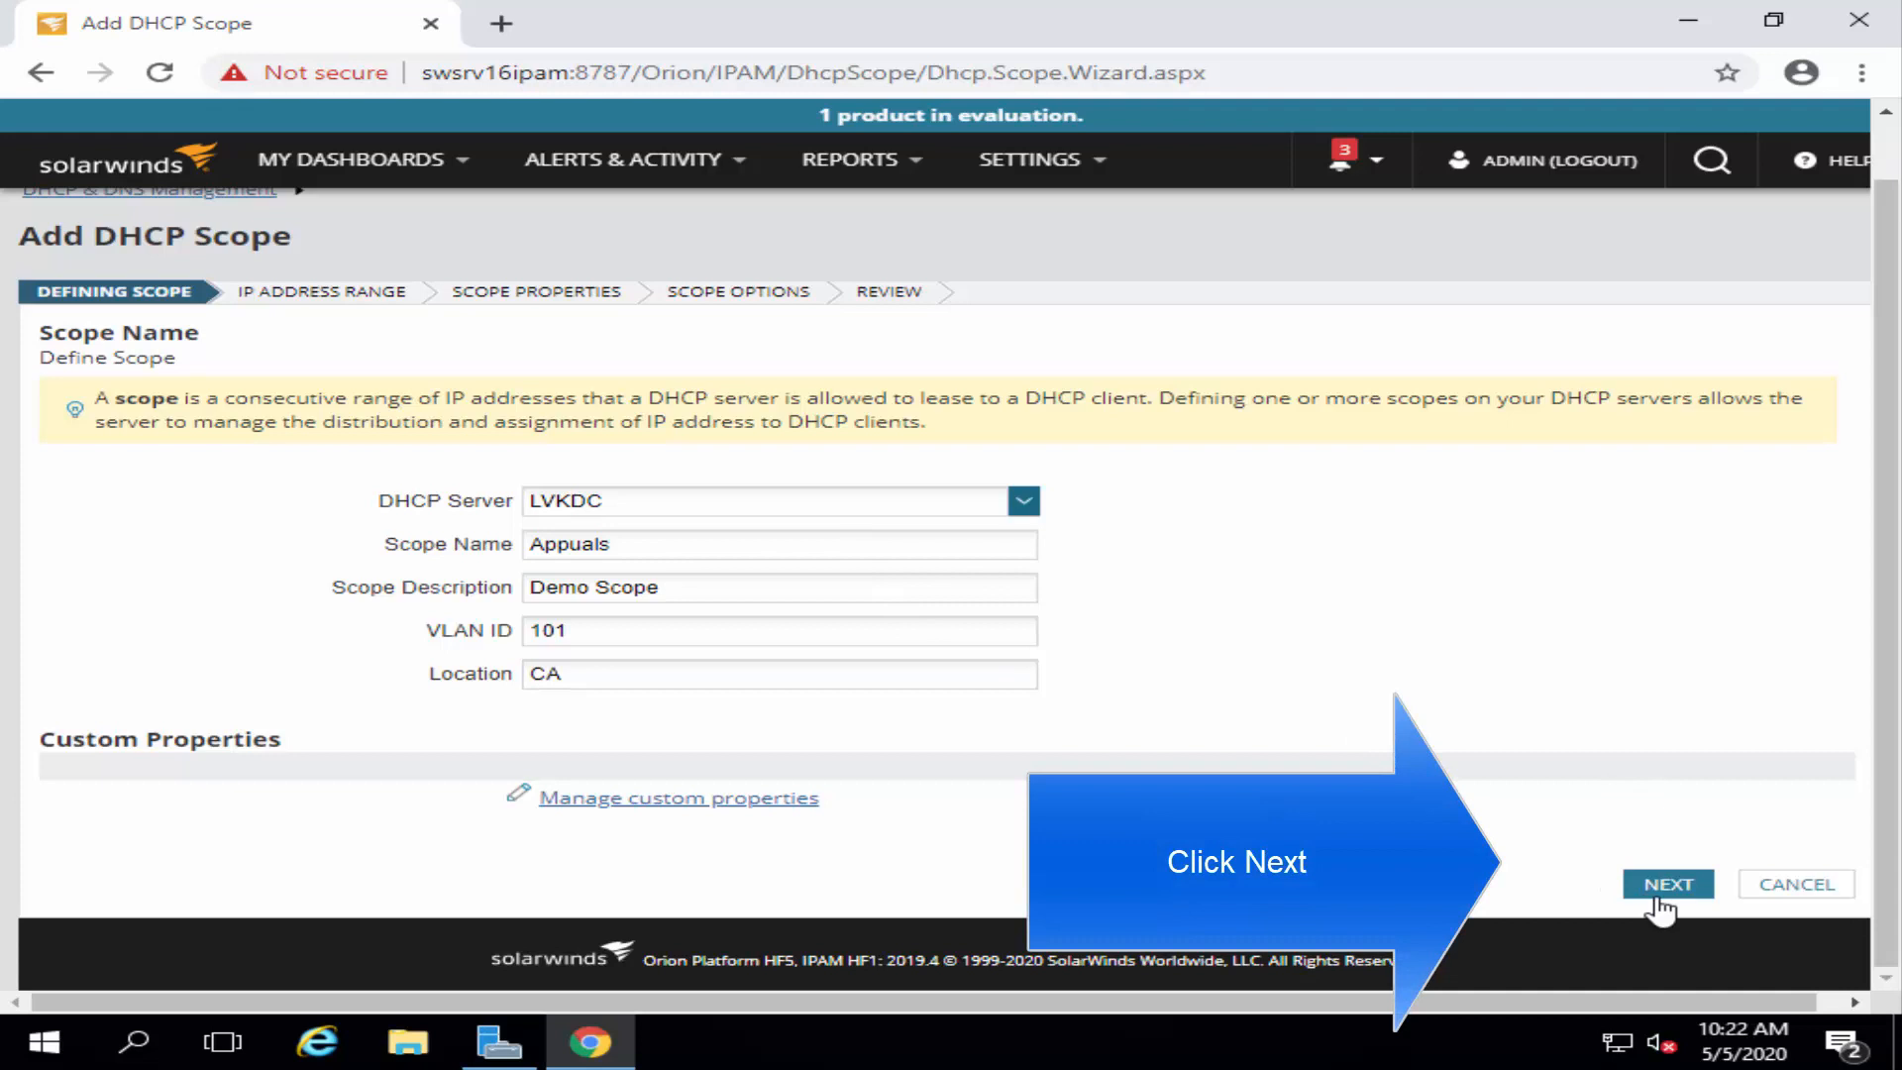
- Set the scope range 172.168.9.50 to 172.168.9.150 and continue to scope properties
left_click(1666, 884)
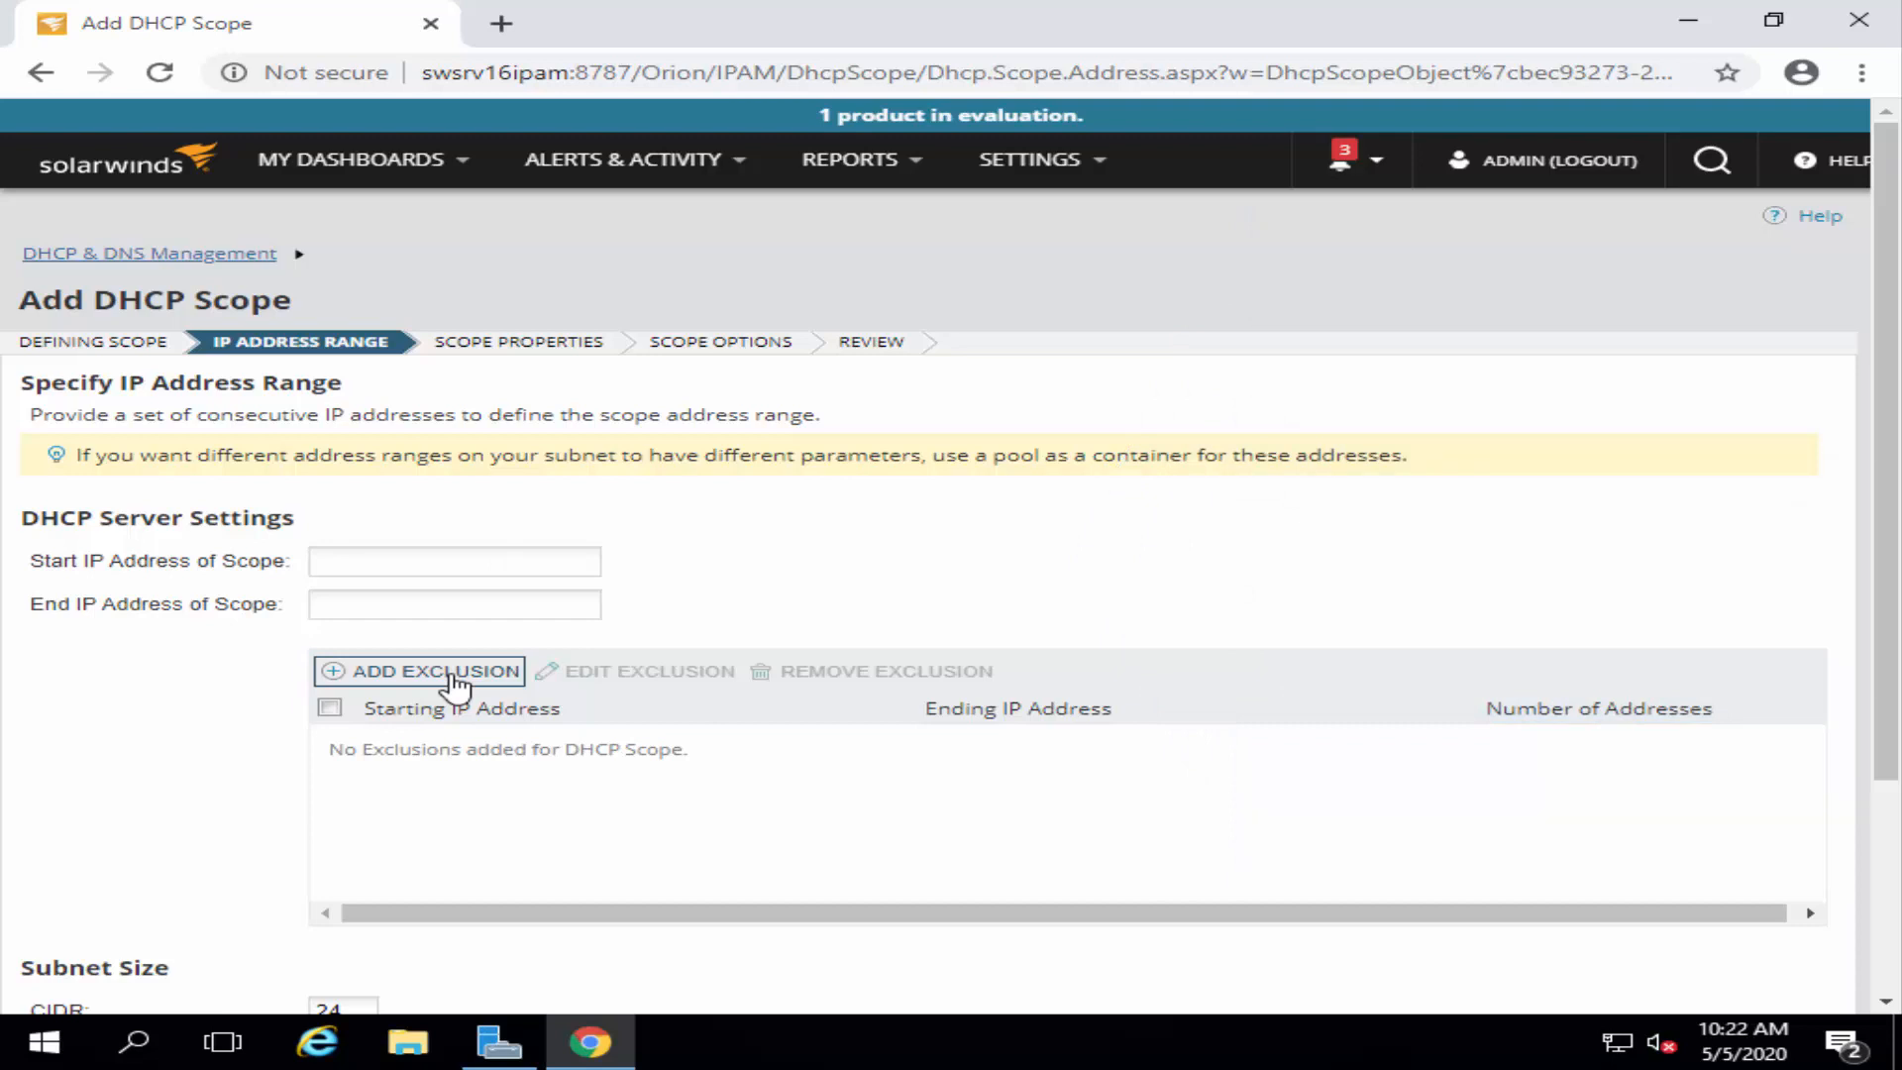
mouse_move(679, 656)
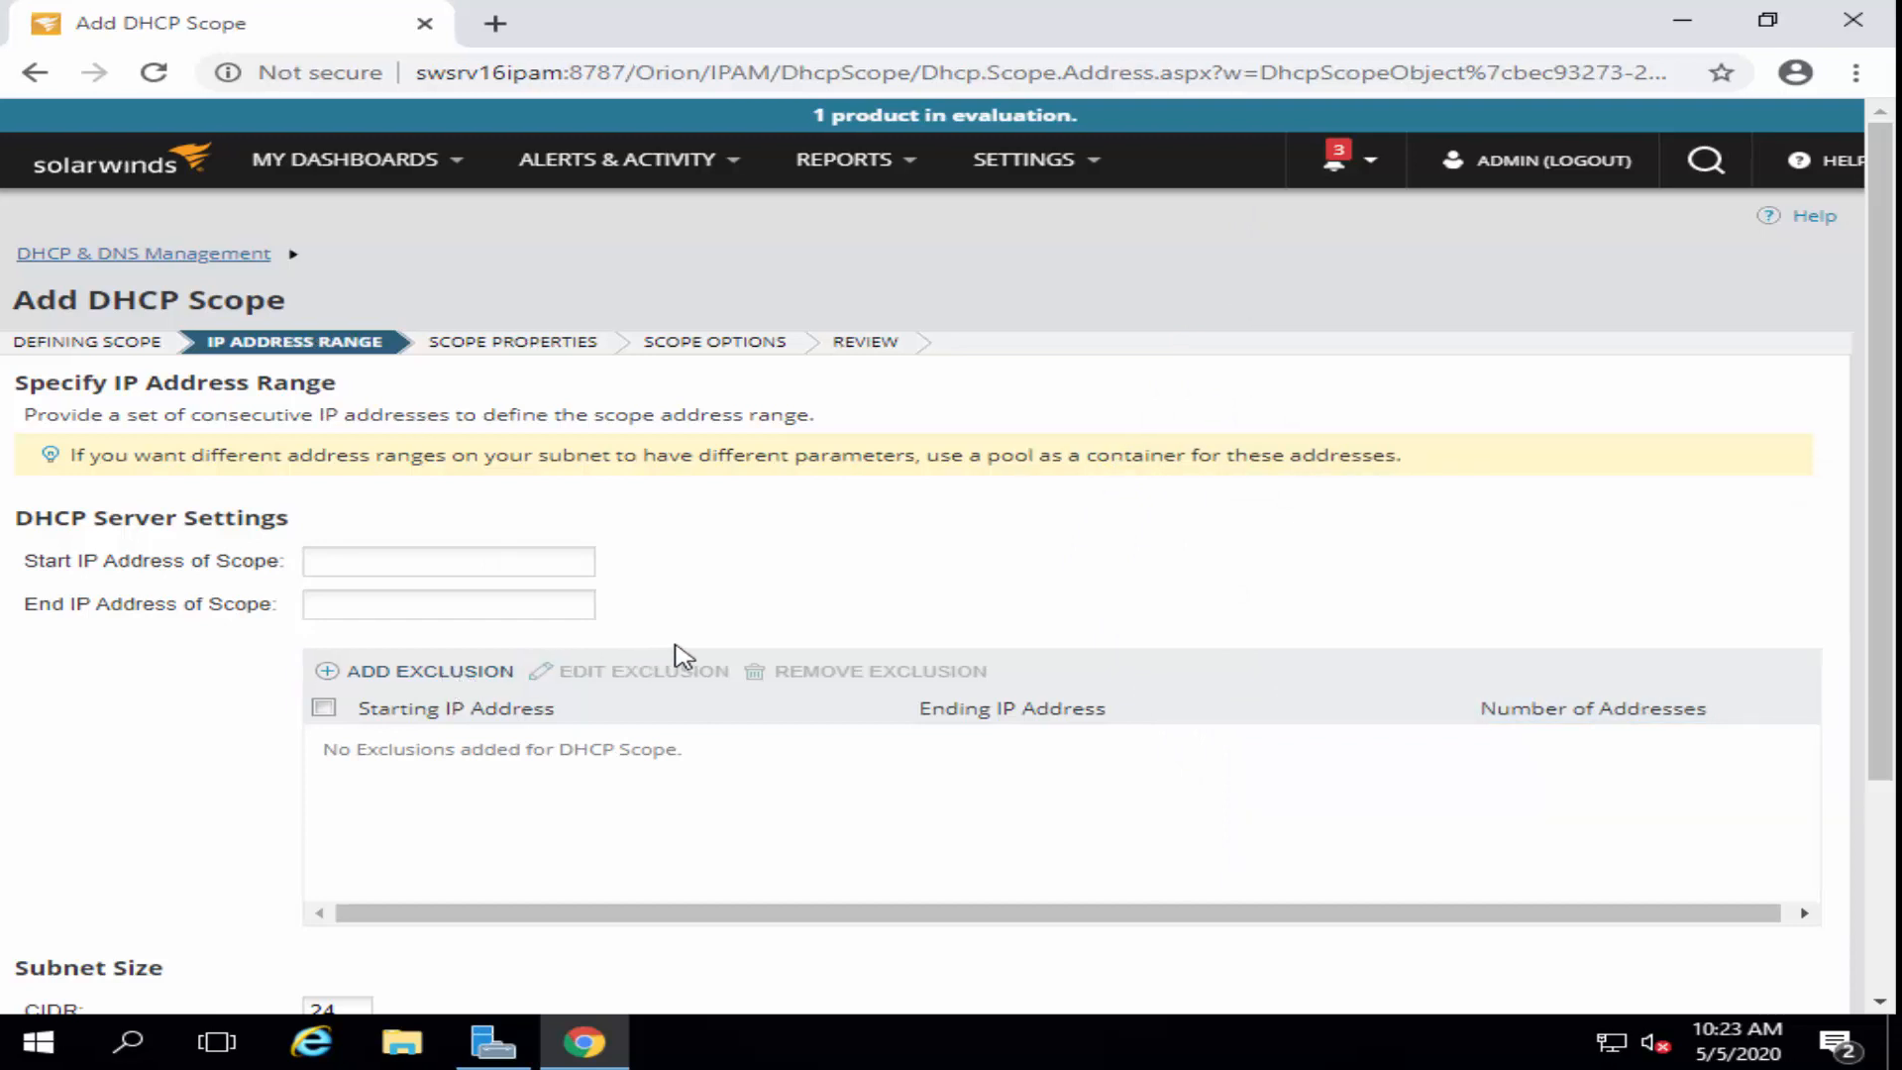
scroll("down", 3)
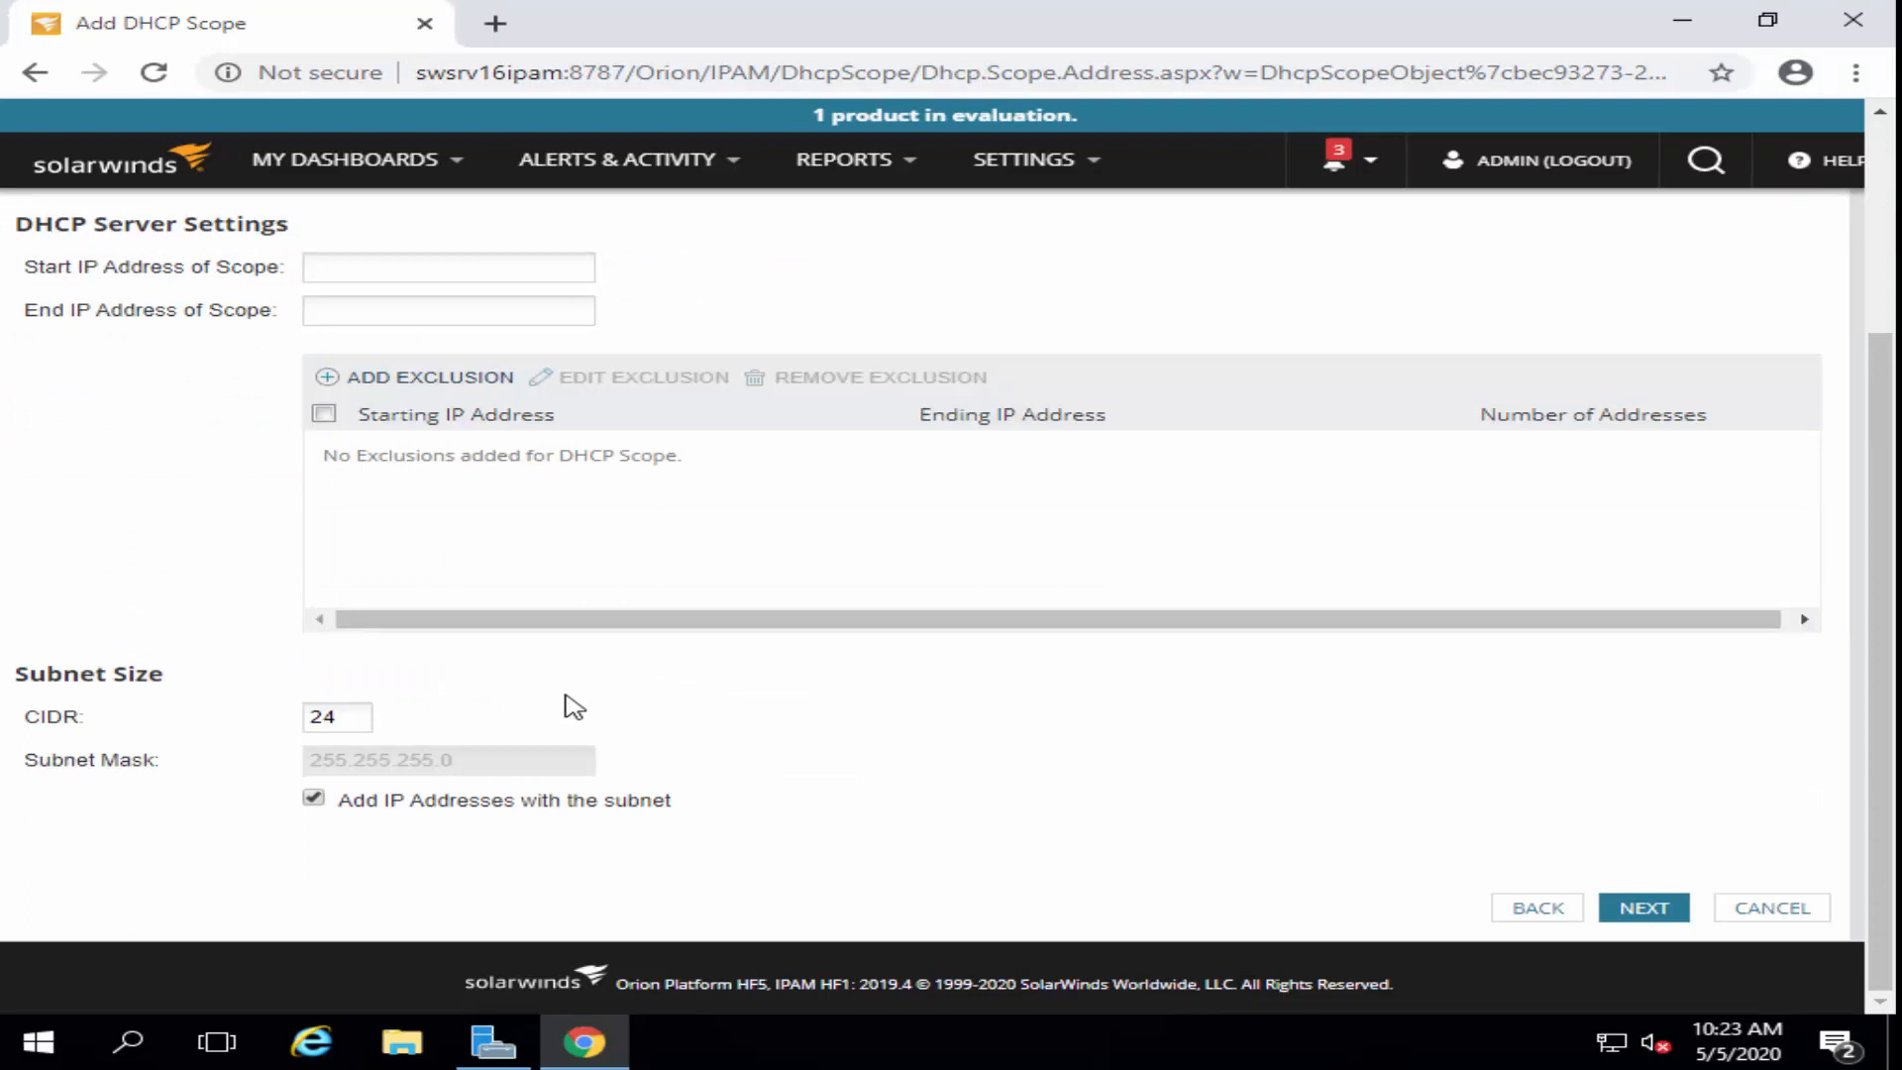
scroll("up", 3)
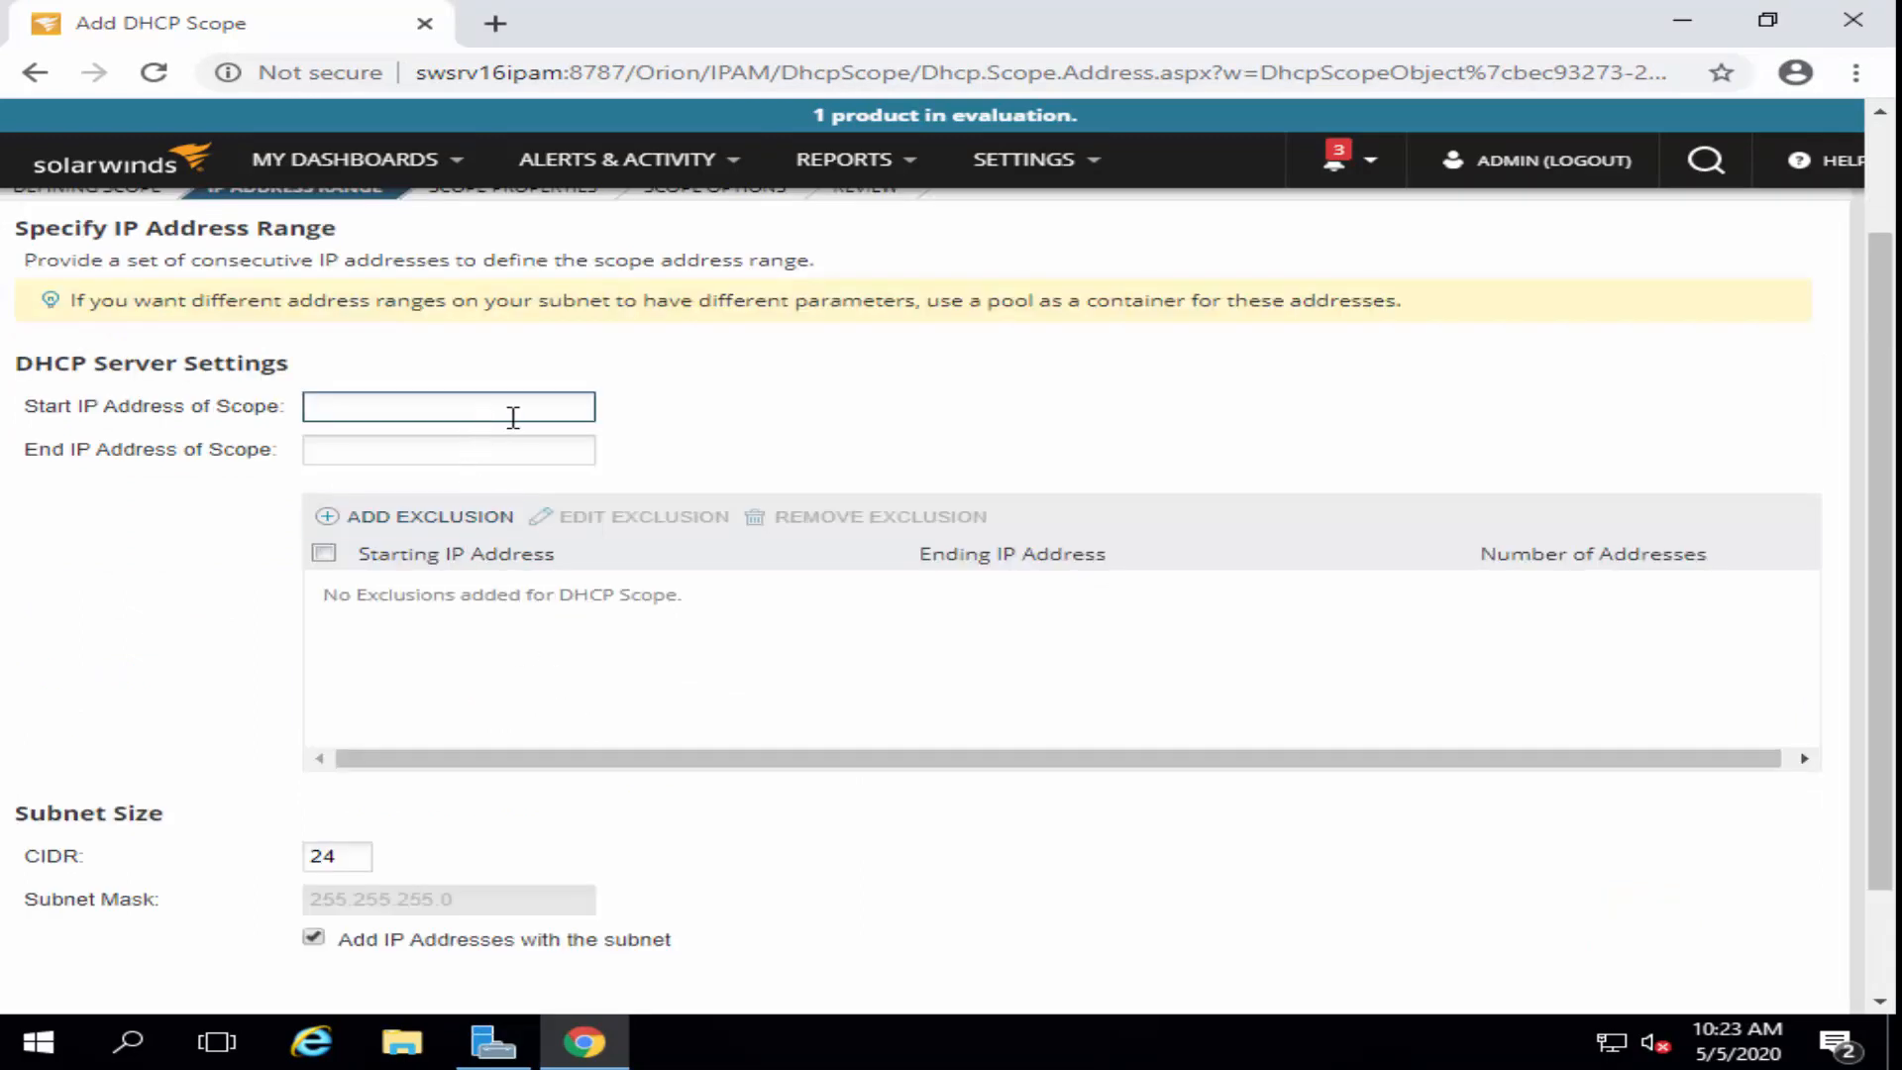
type("172.168.9.50")
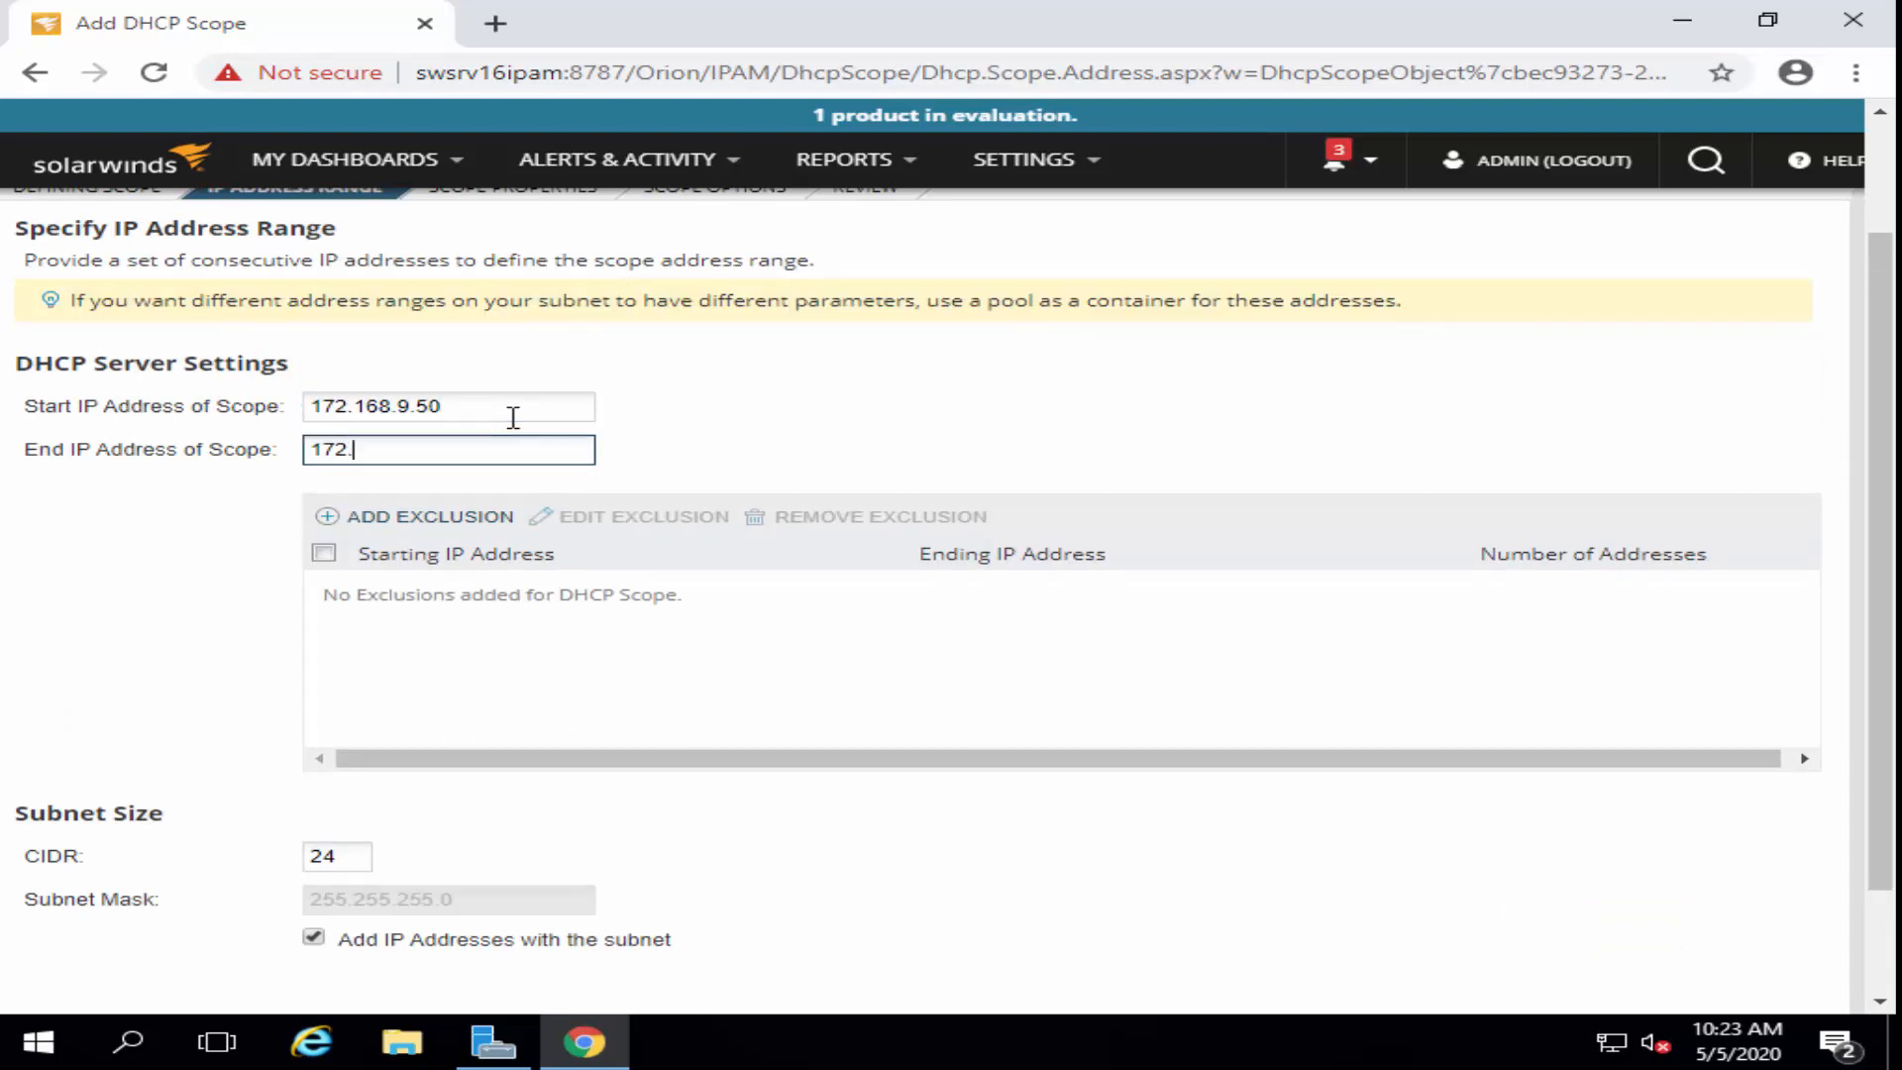
type("168.9.")
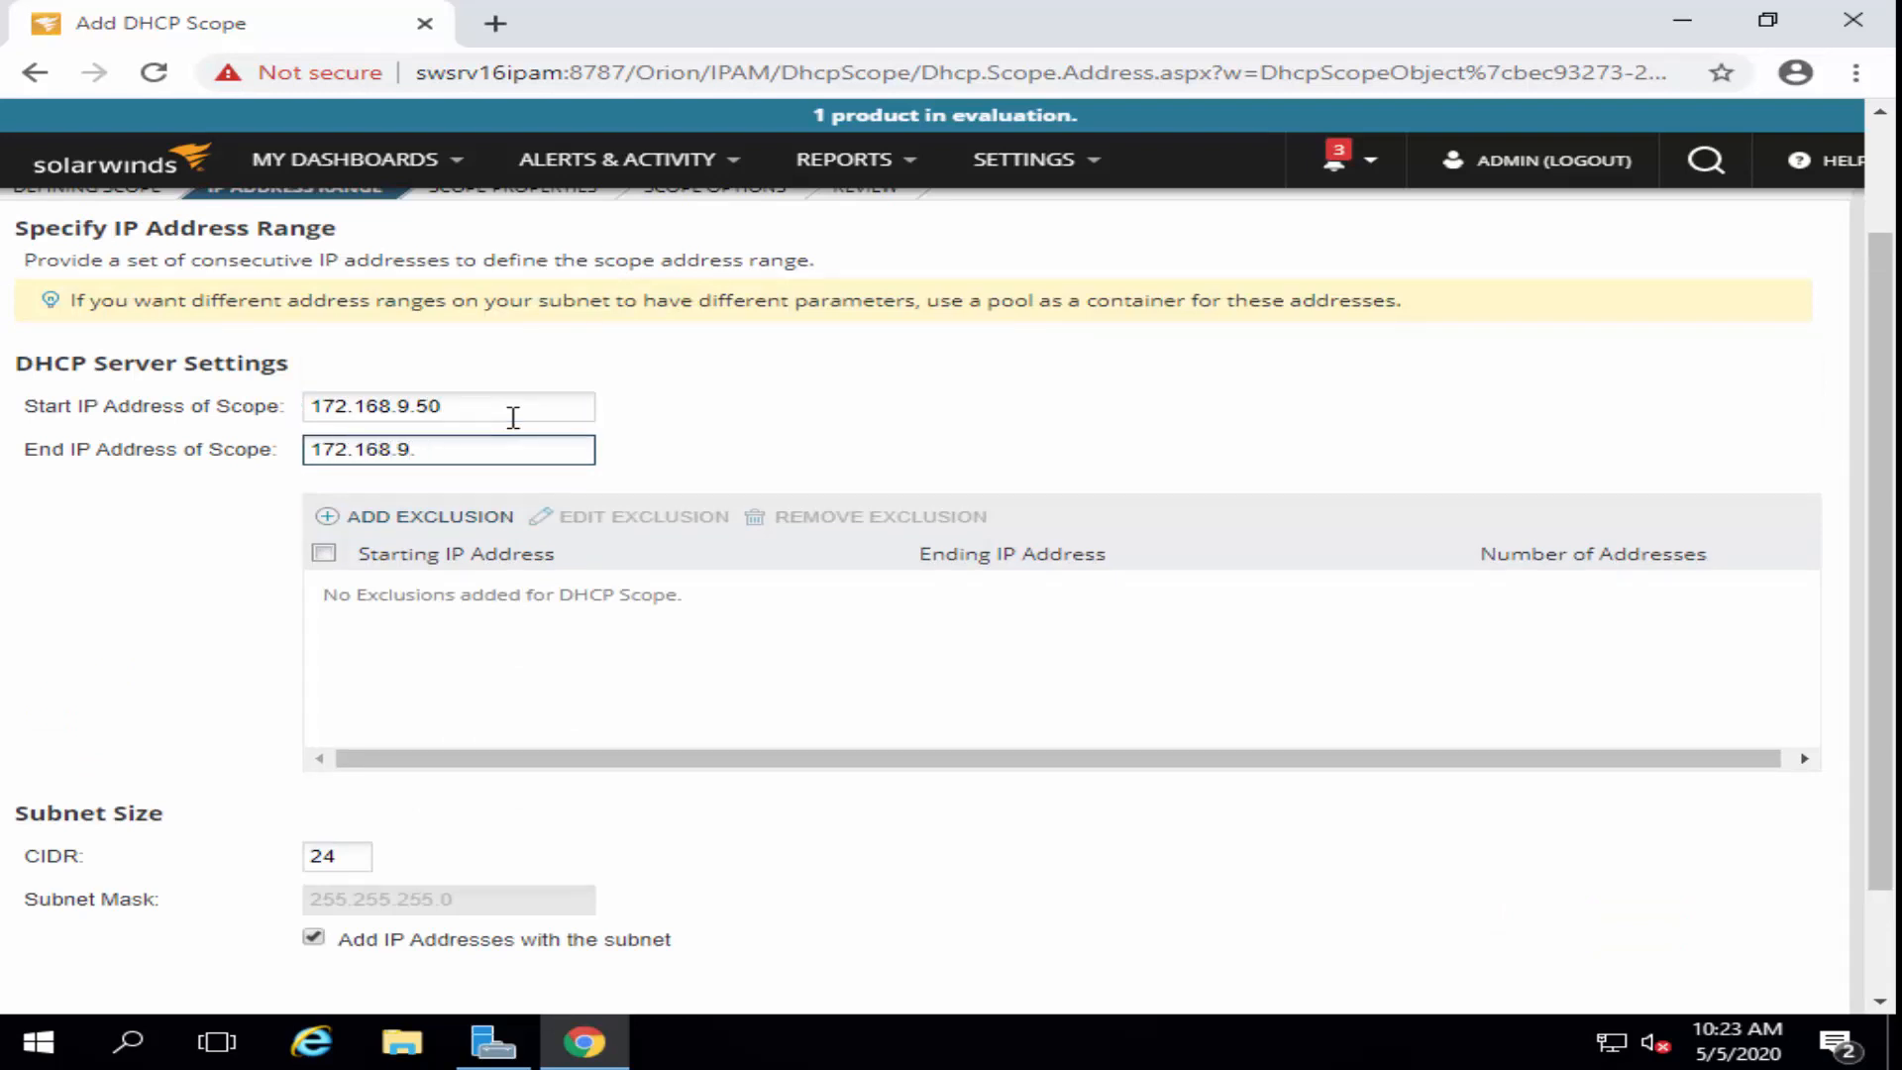
type("150")
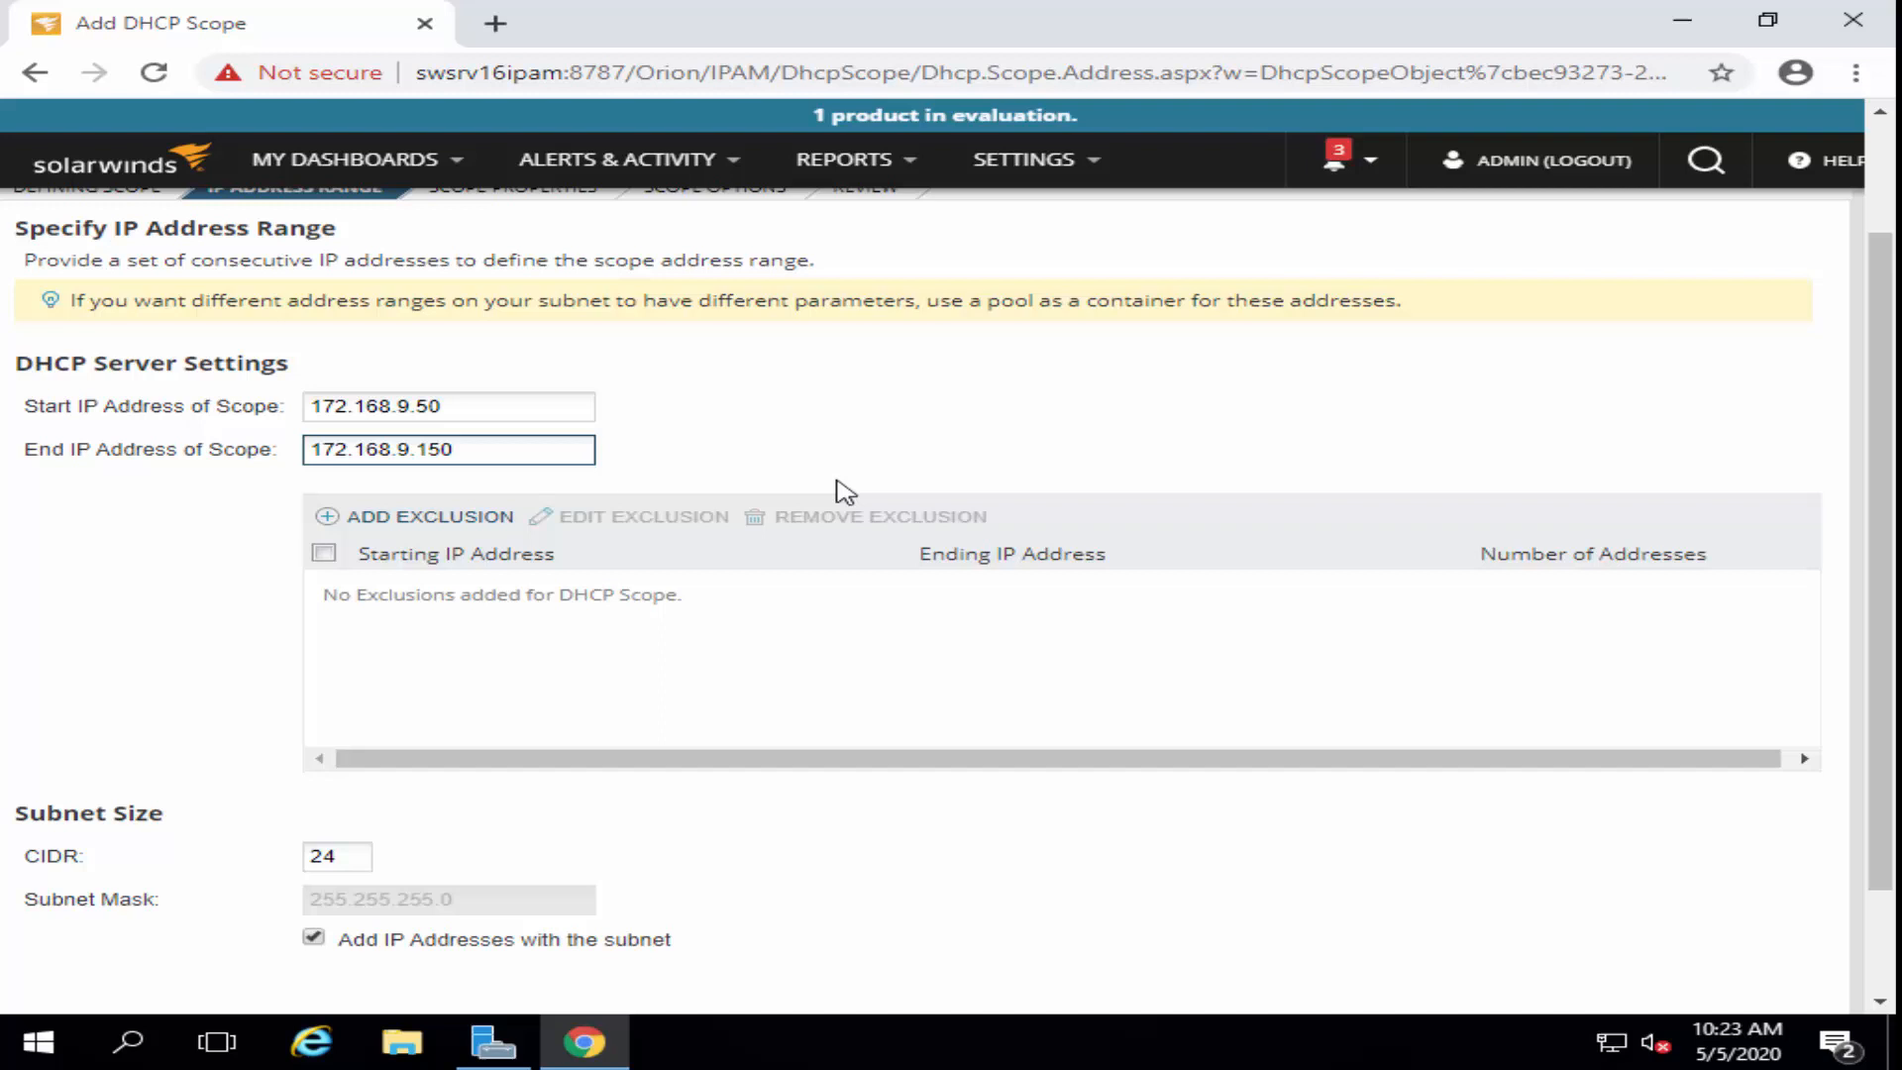
scroll("down", 3)
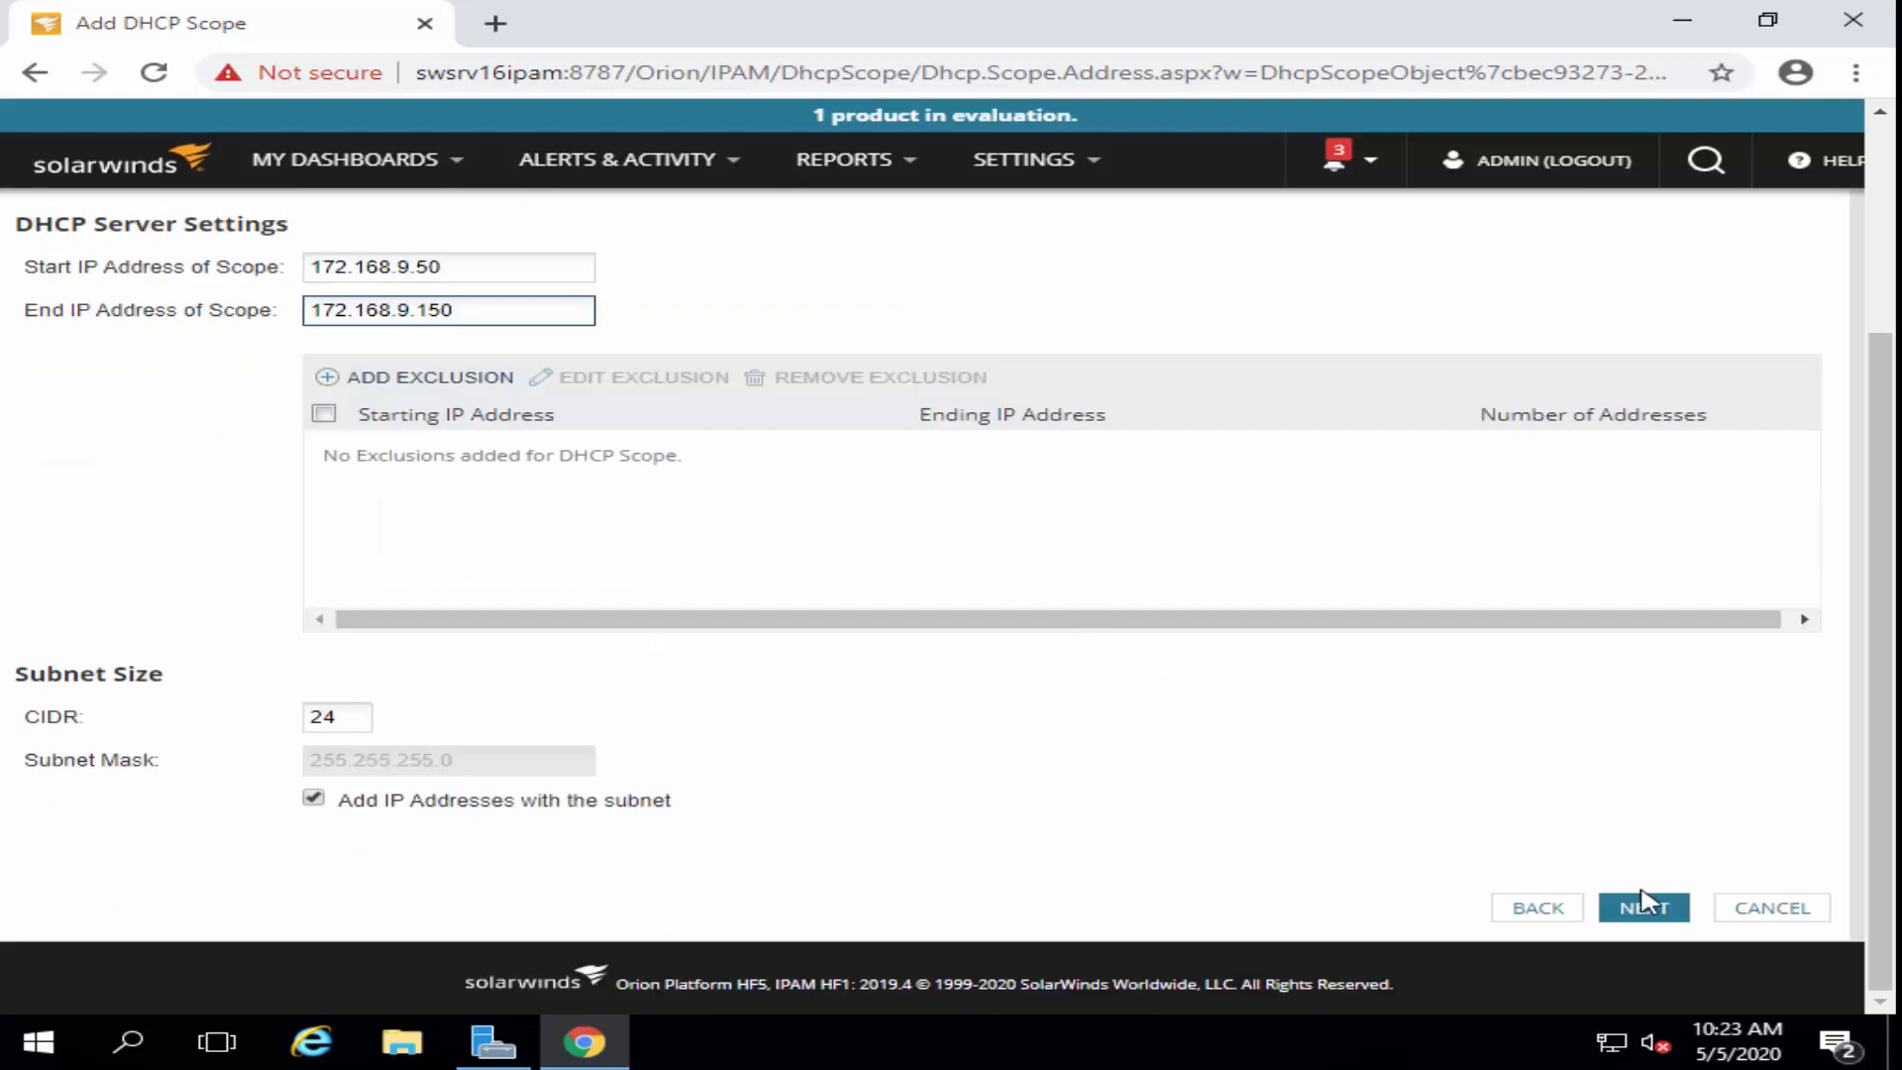
left_click(1645, 908)
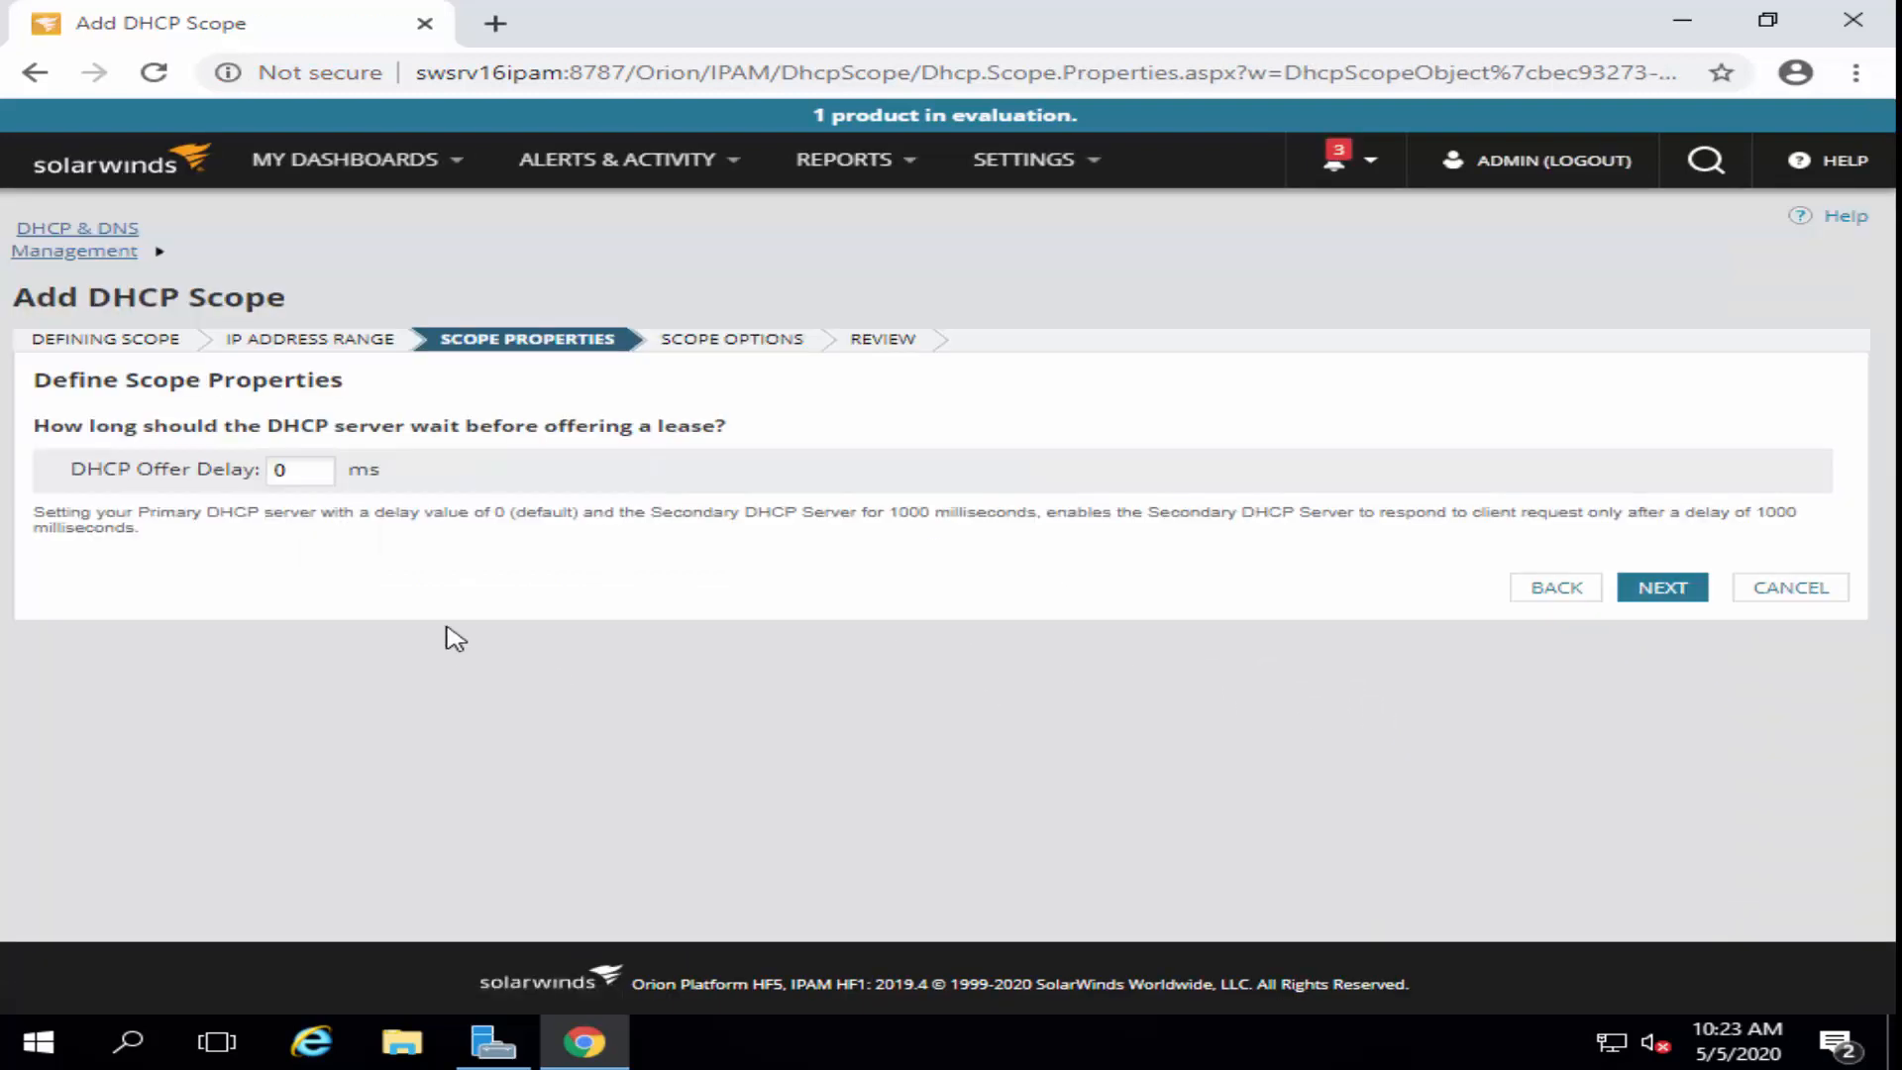
- Keep the DHCP offer delay at 0 ms and continue to the scope options
left_click(301, 472)
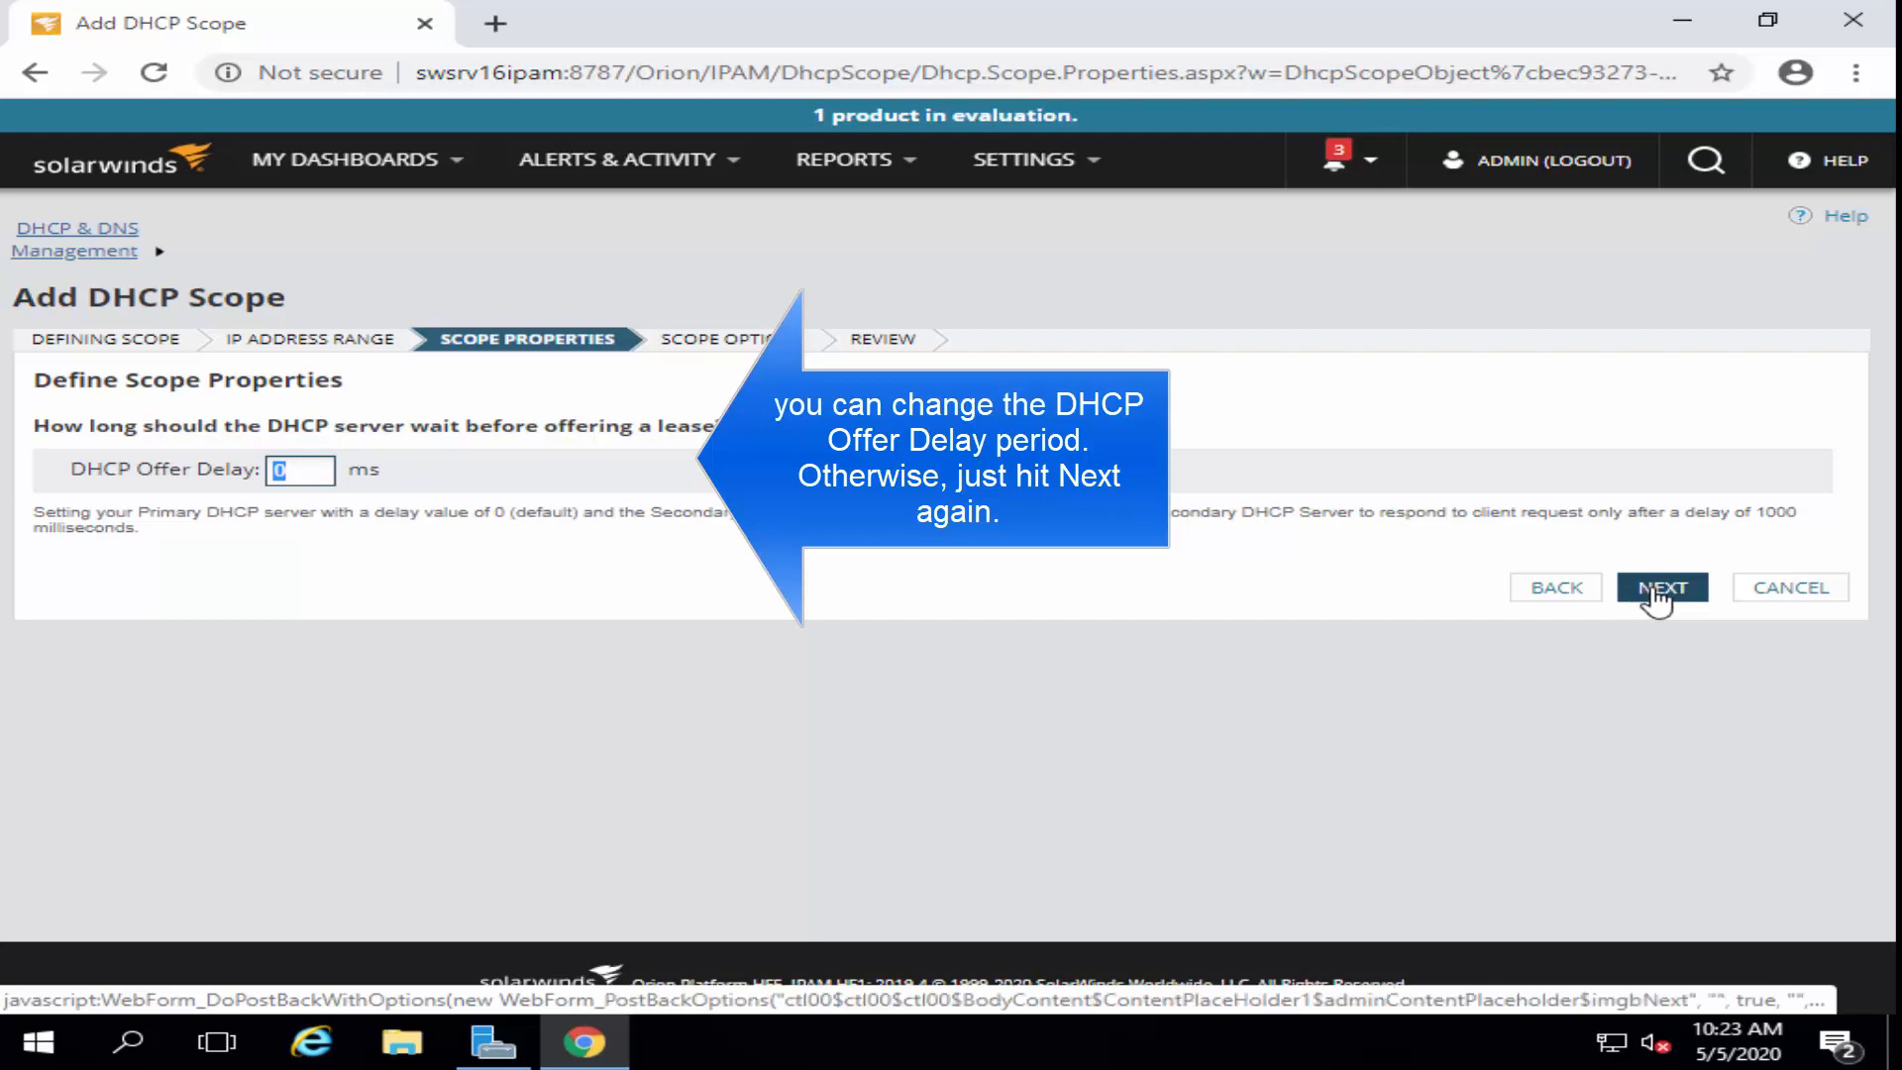
left_click(1660, 586)
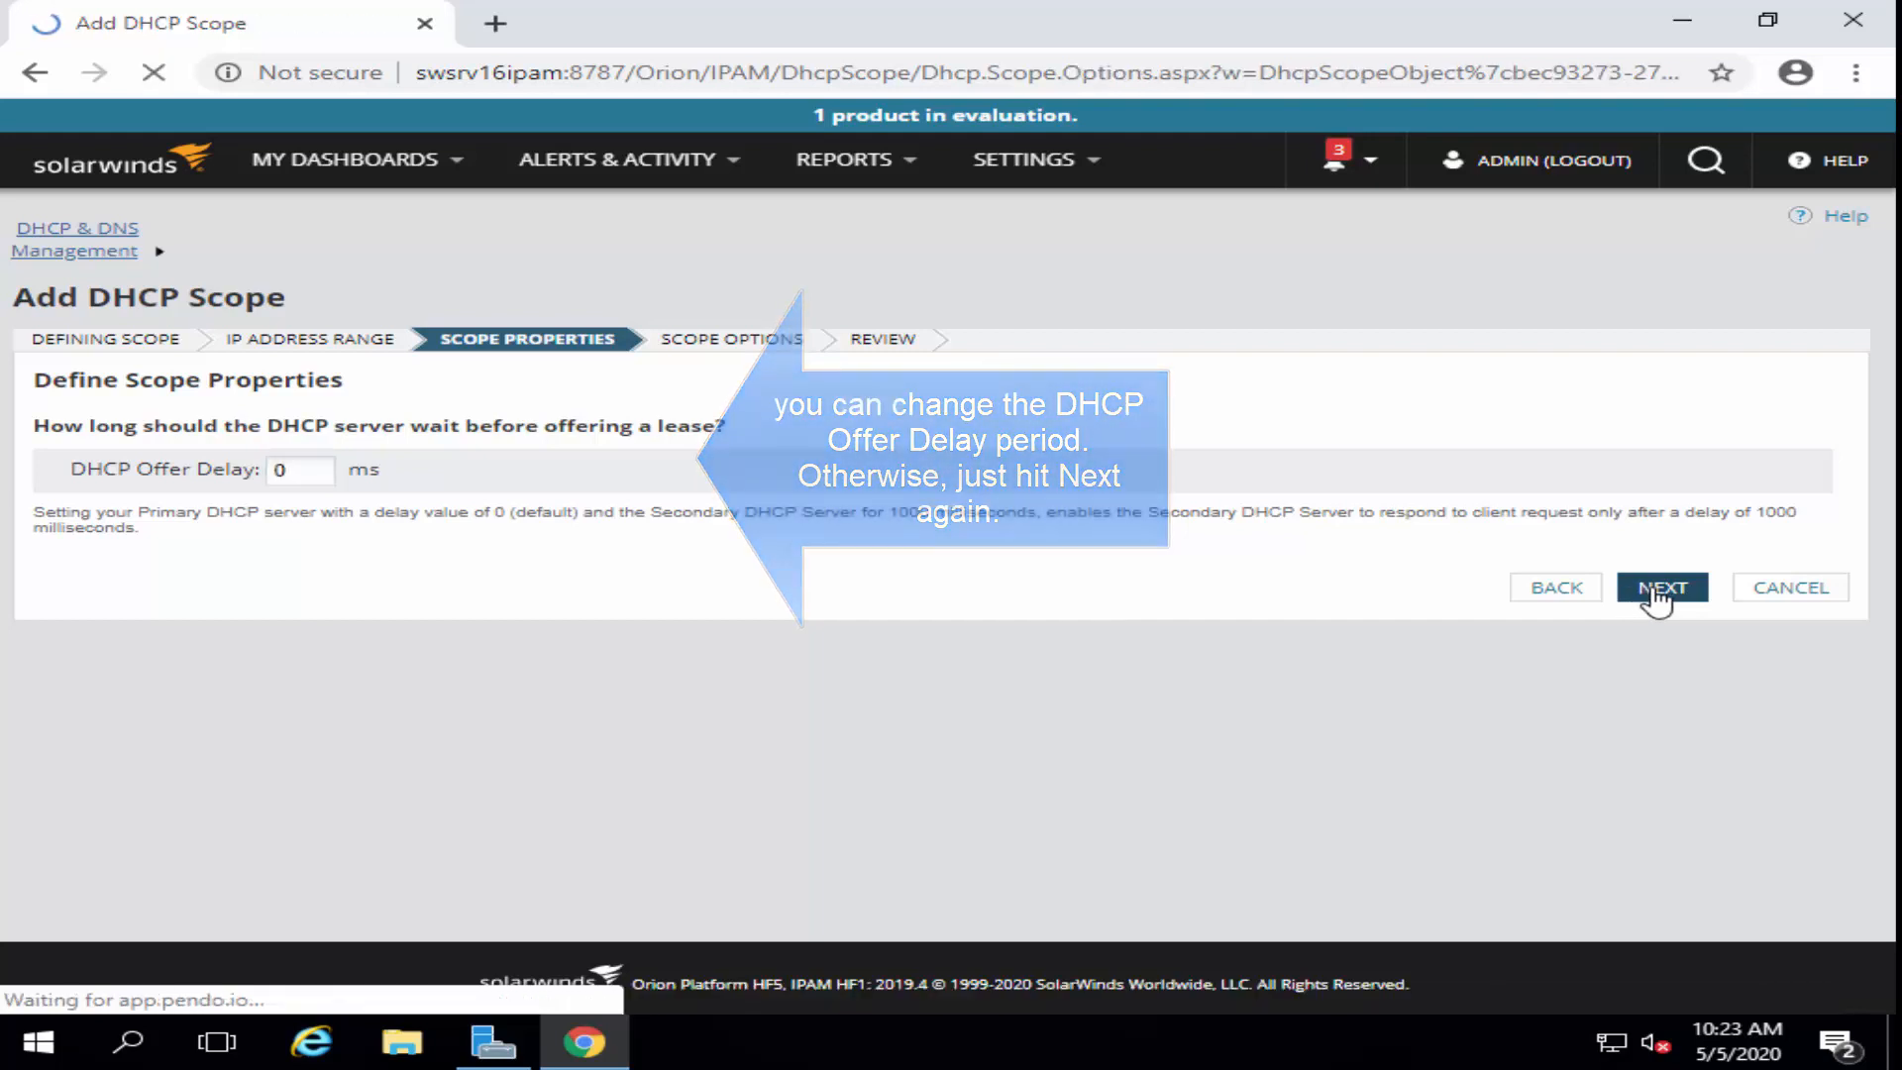
left_click(1660, 587)
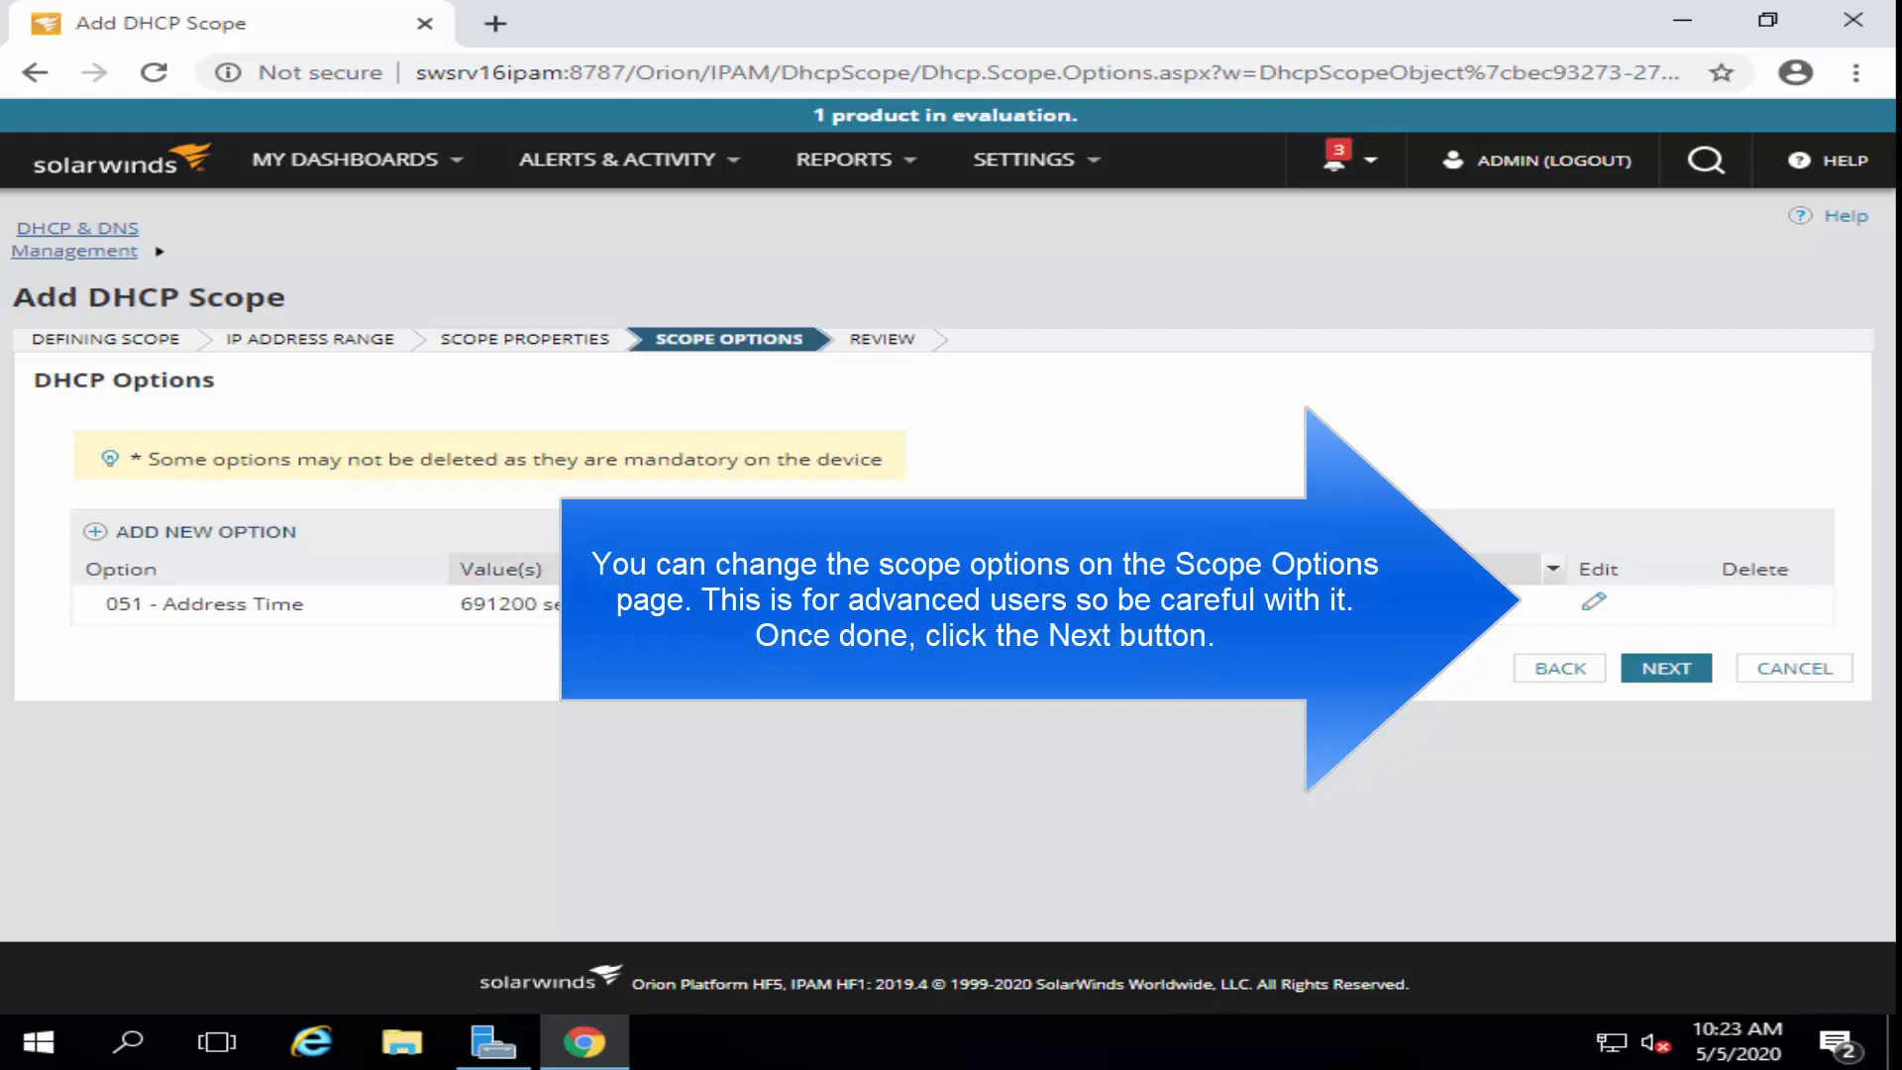
mouse_move(1599, 603)
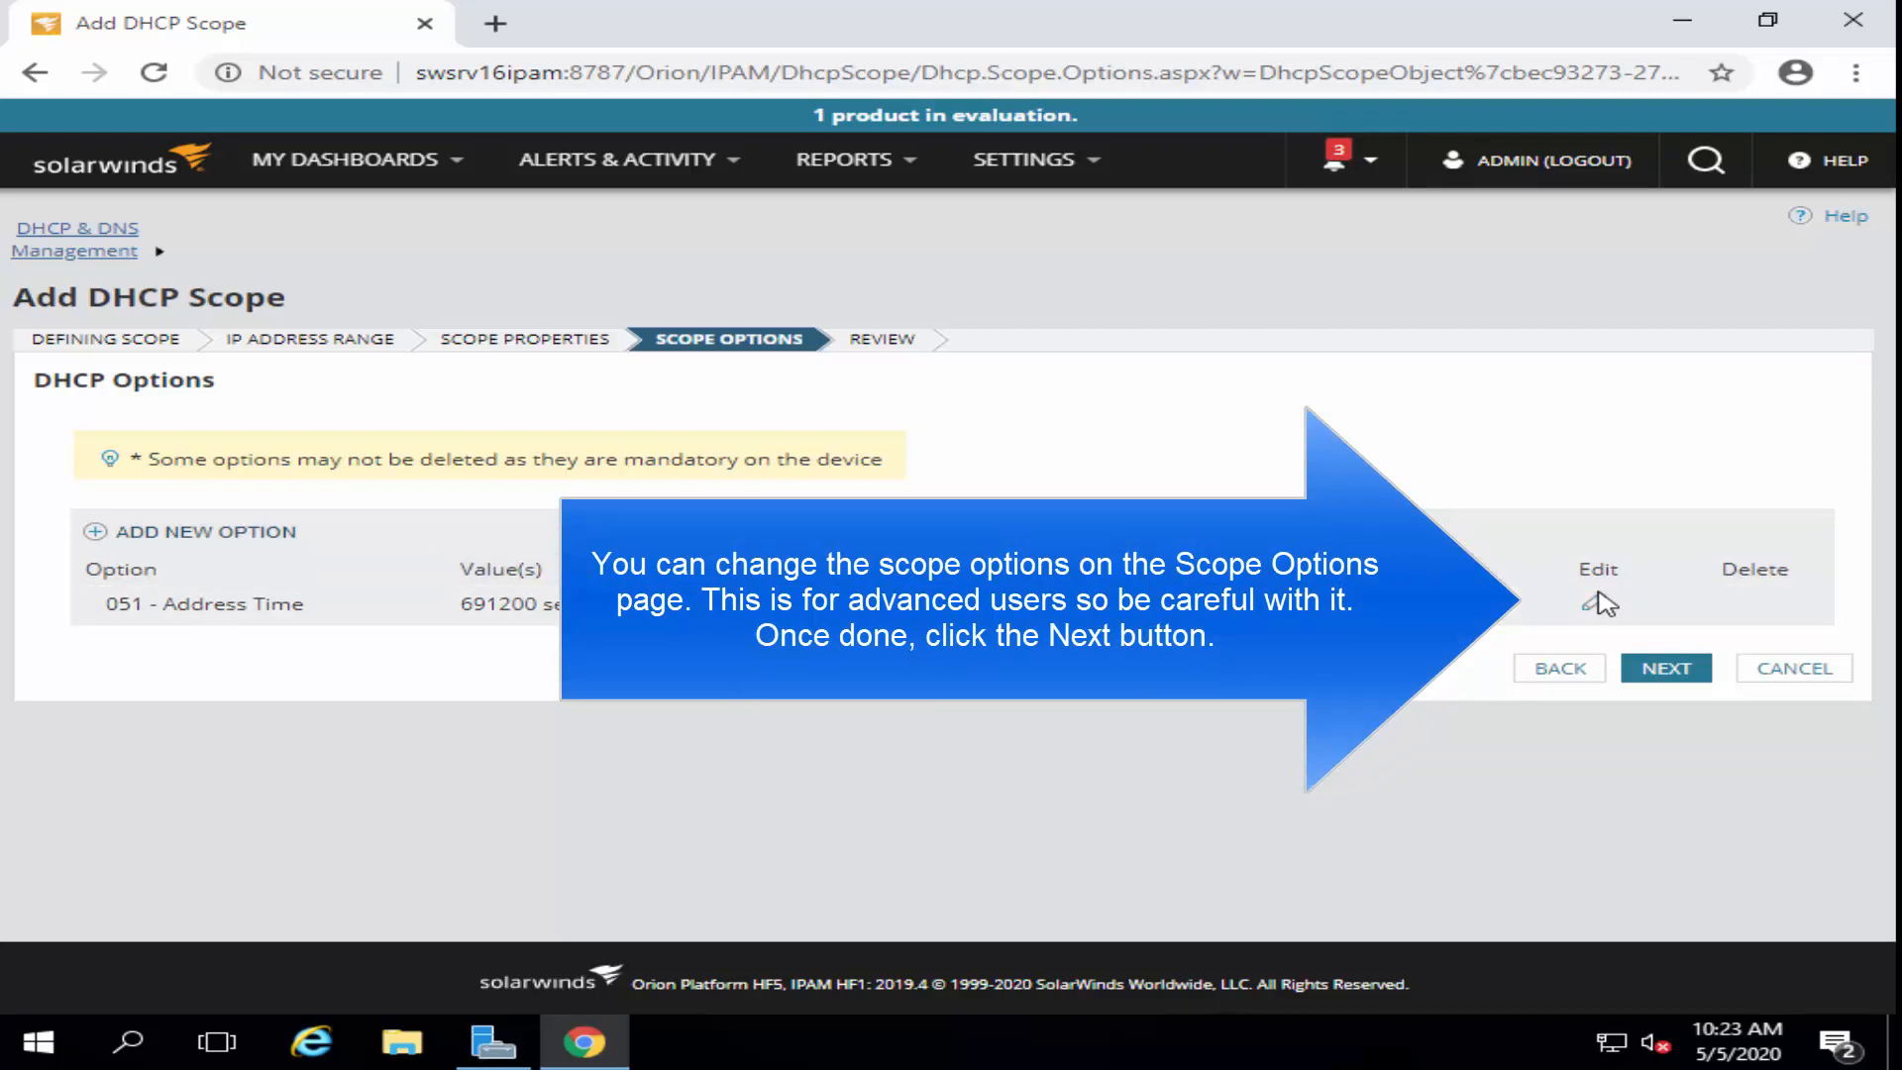
- Inspect option 051 Address Time (691200 seconds) unchanged and proceed to the review
left_click(1599, 603)
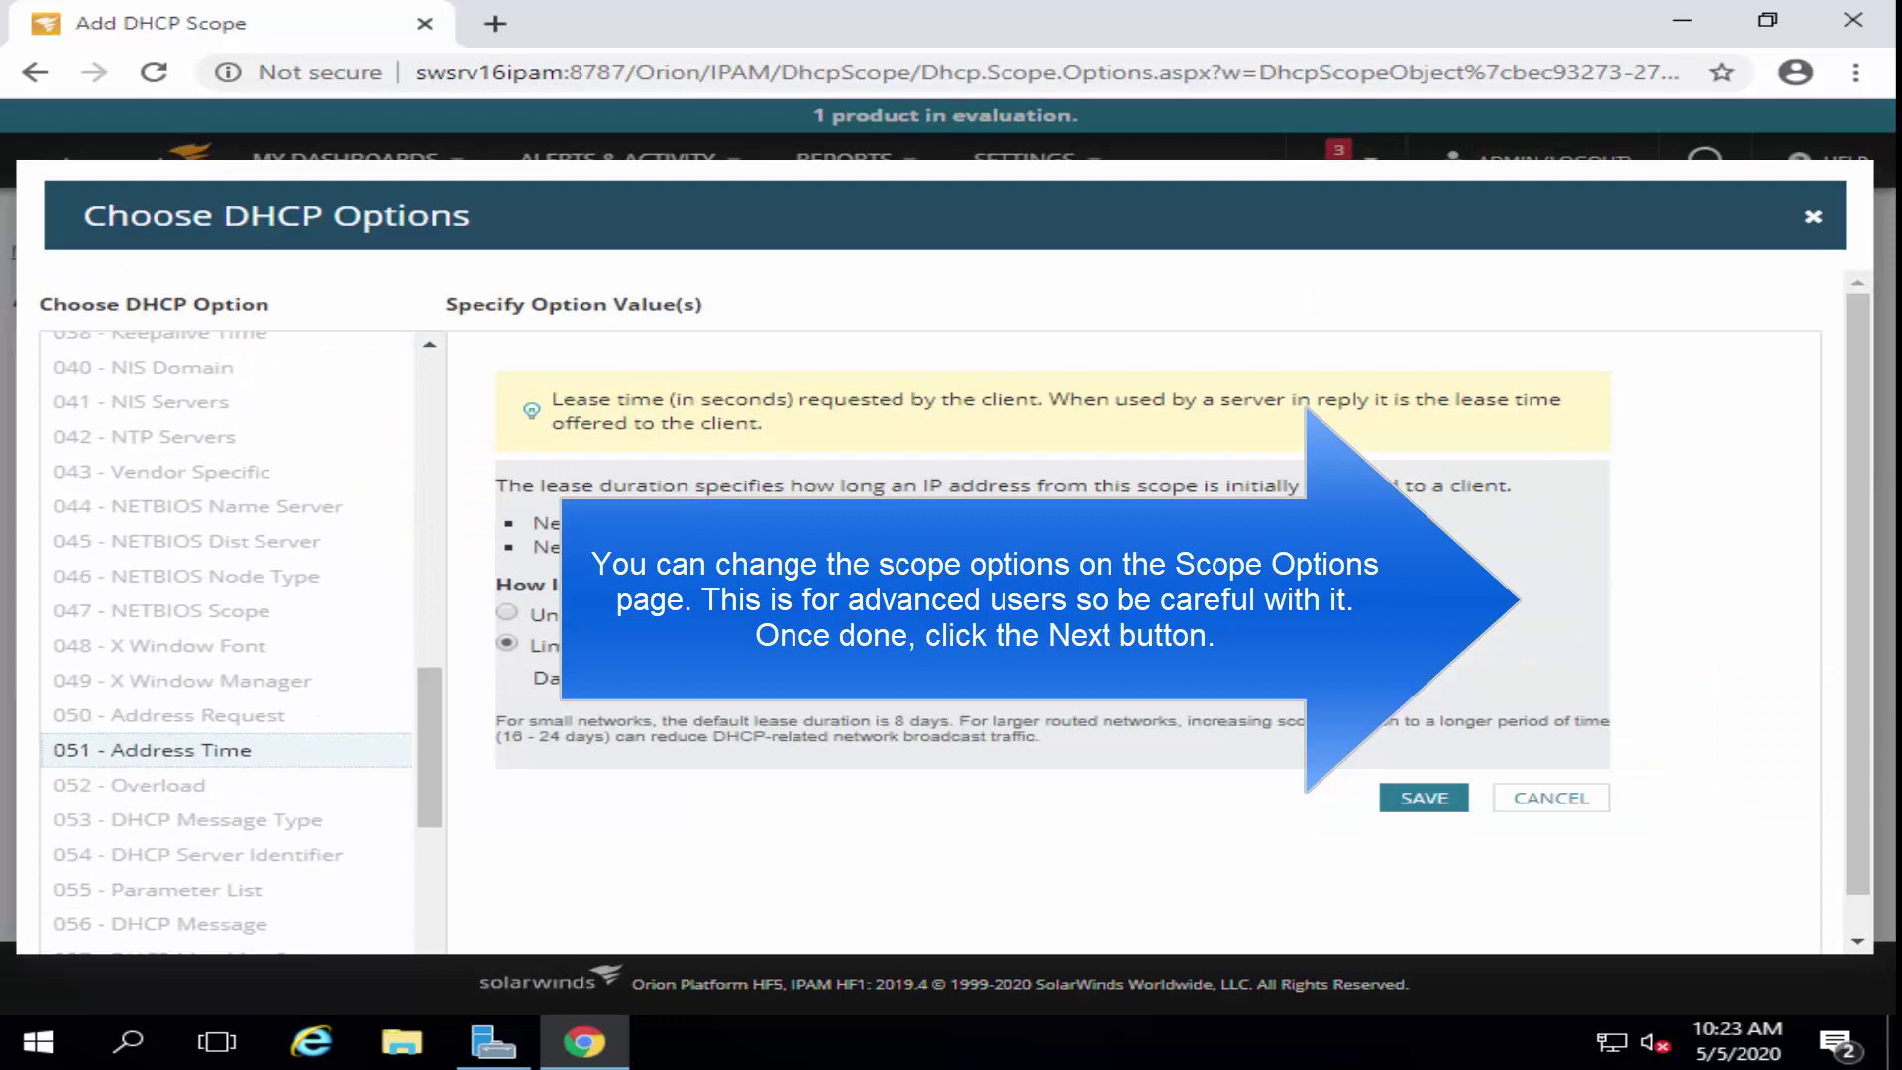
left_click(1422, 796)
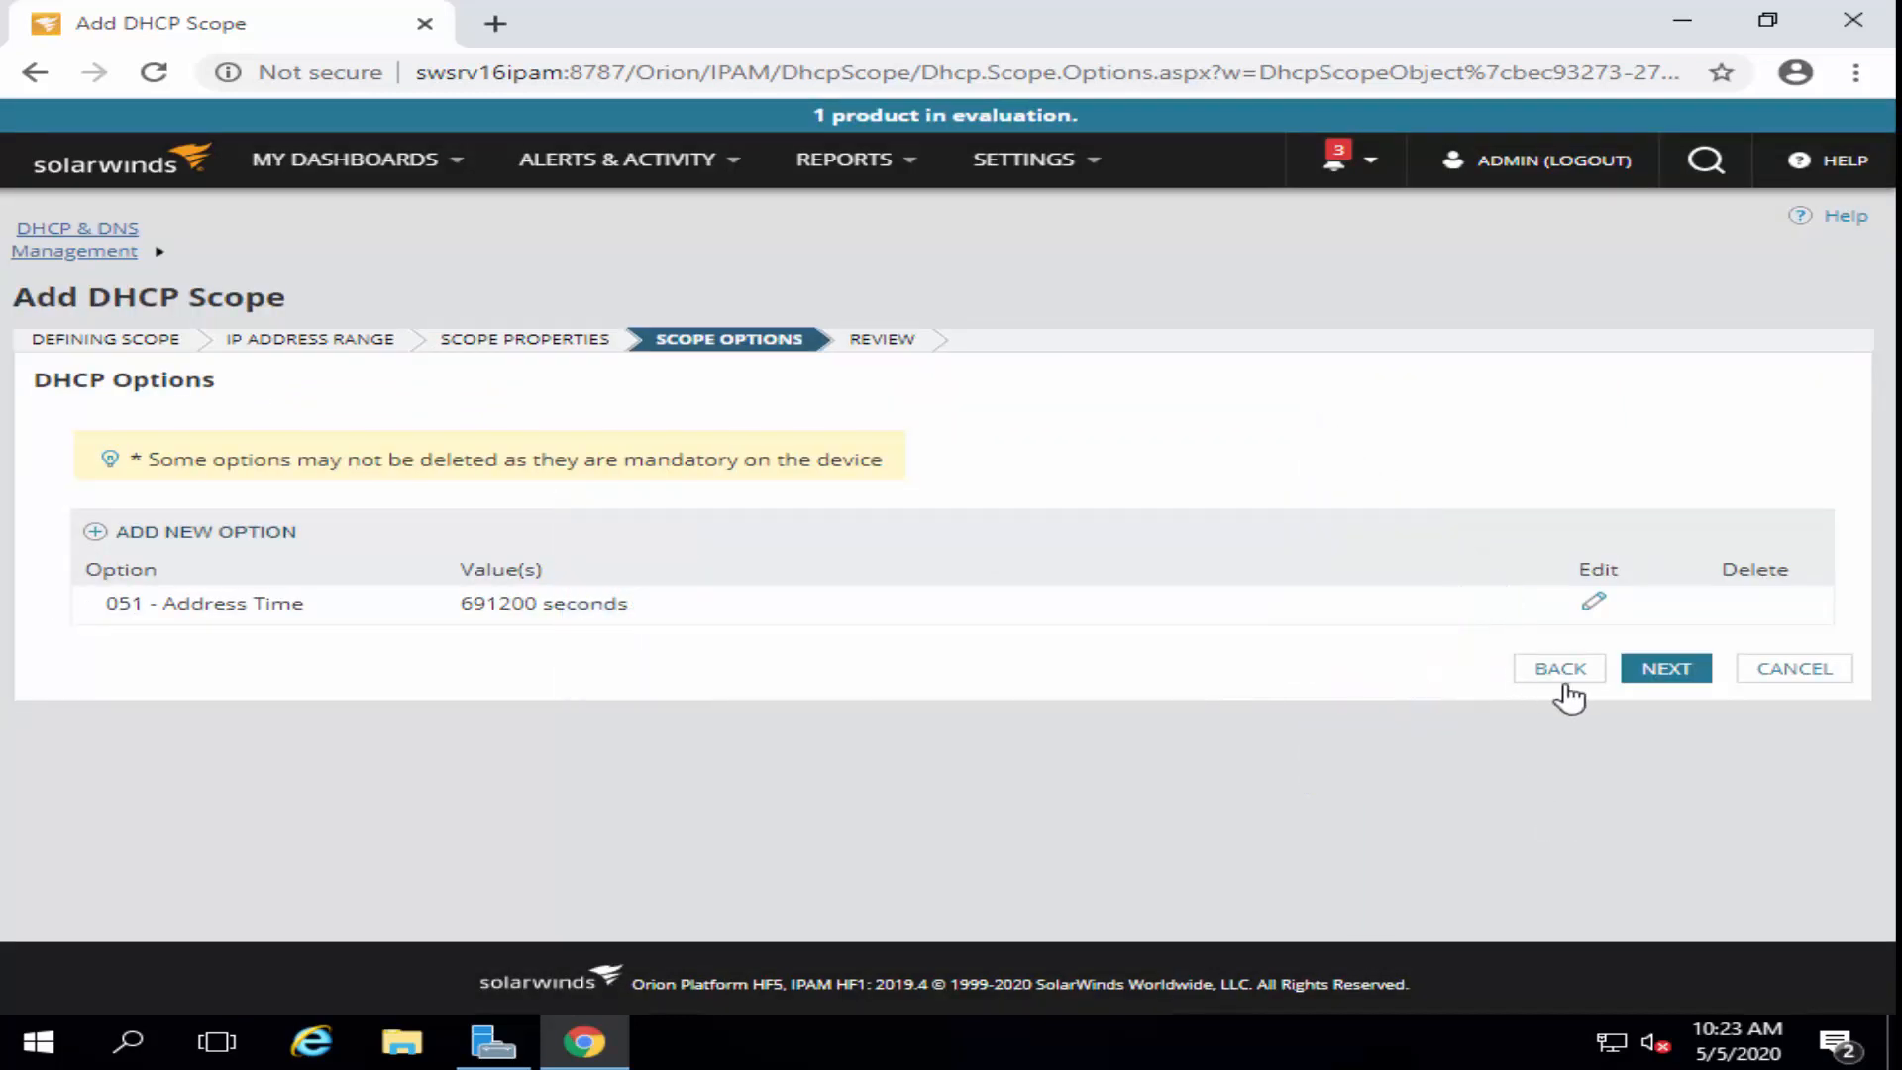
left_click(1665, 668)
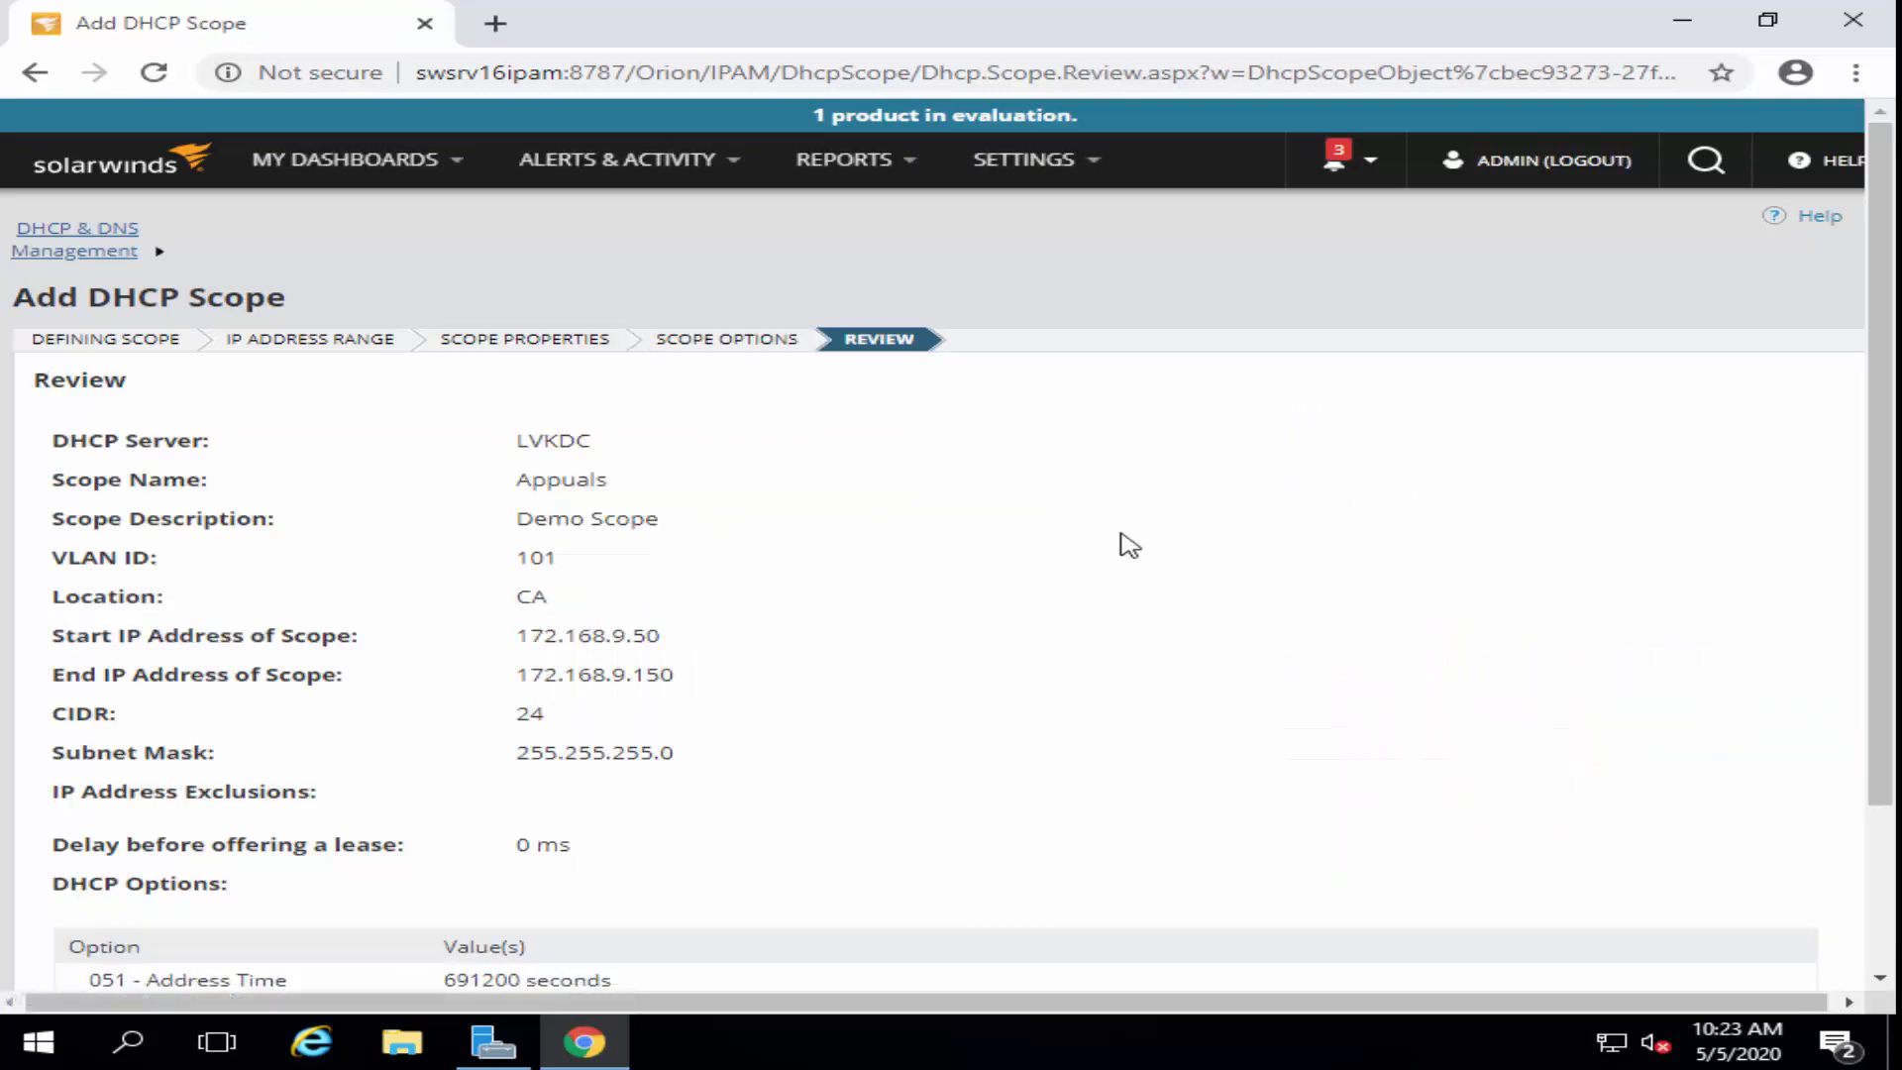
- Create the Appuals scope on LVKDC and acknowledge the success message
scroll("down", 3)
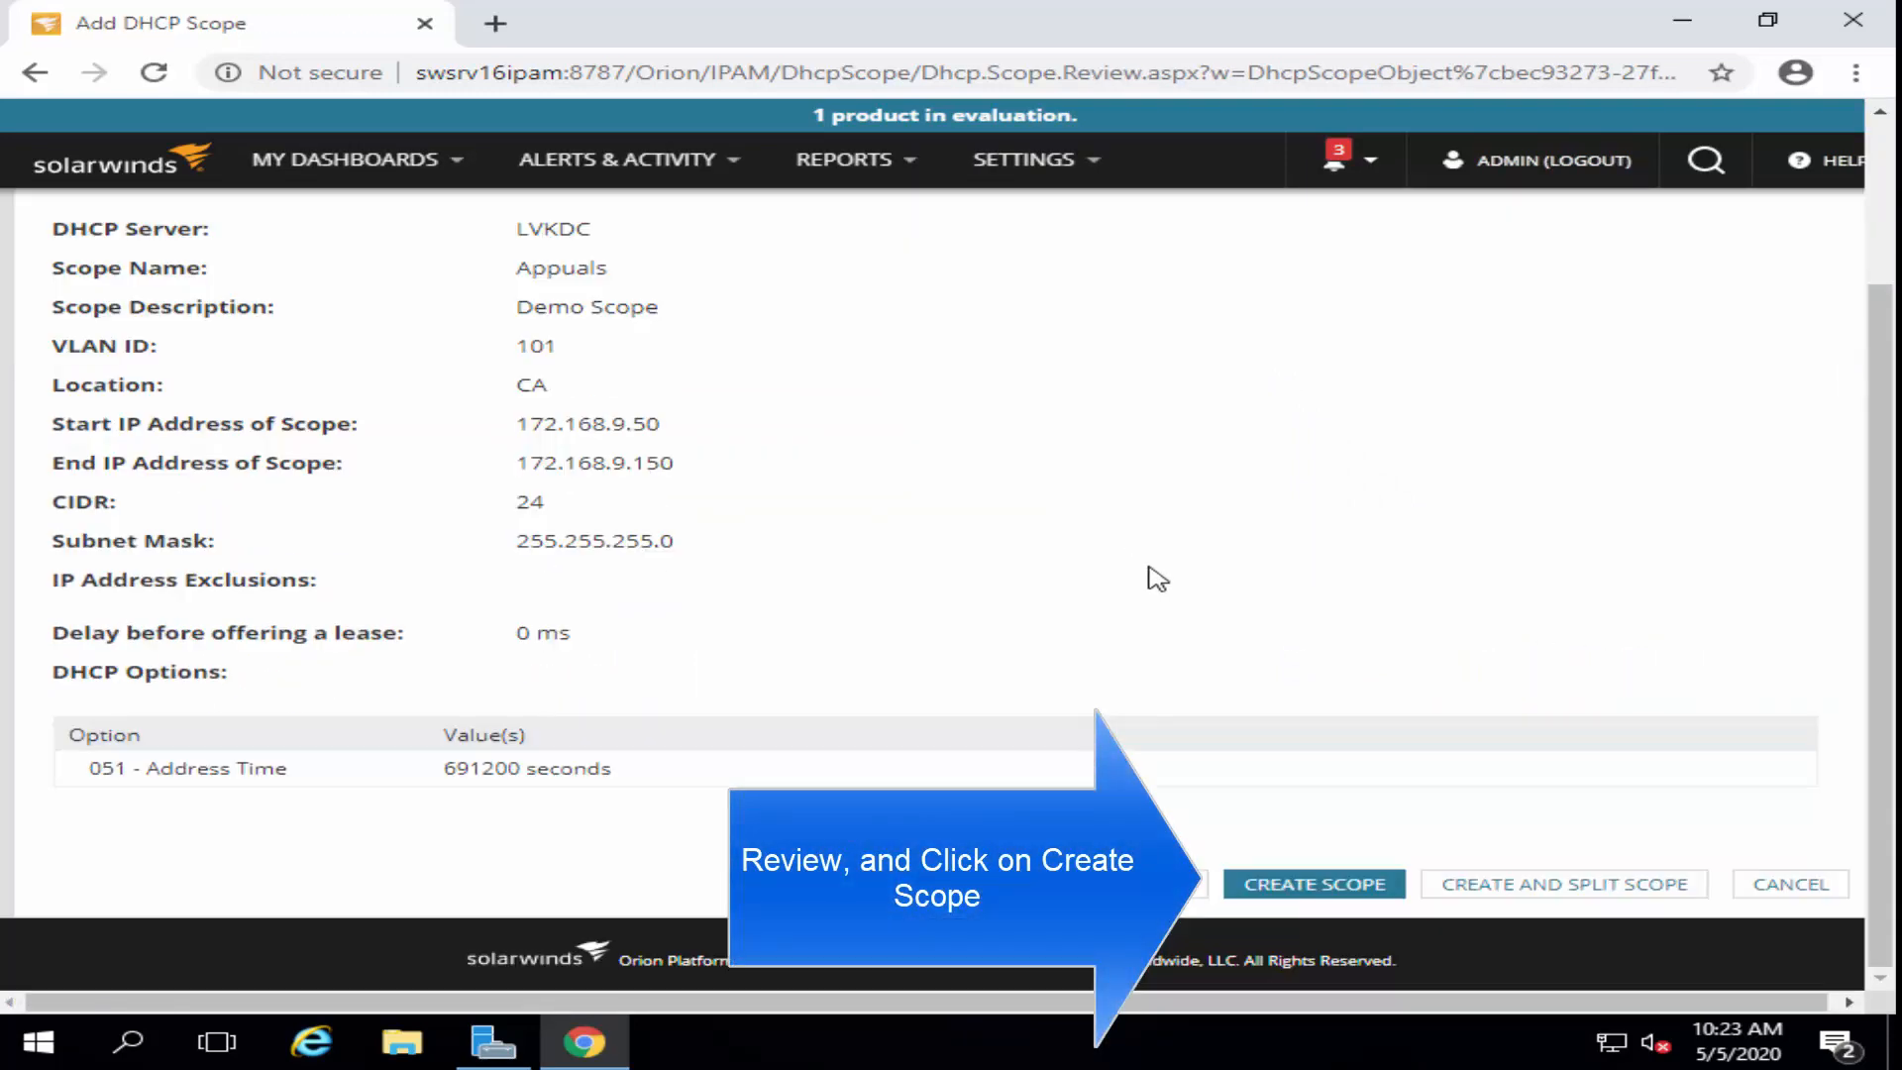
mouse_move(1431, 856)
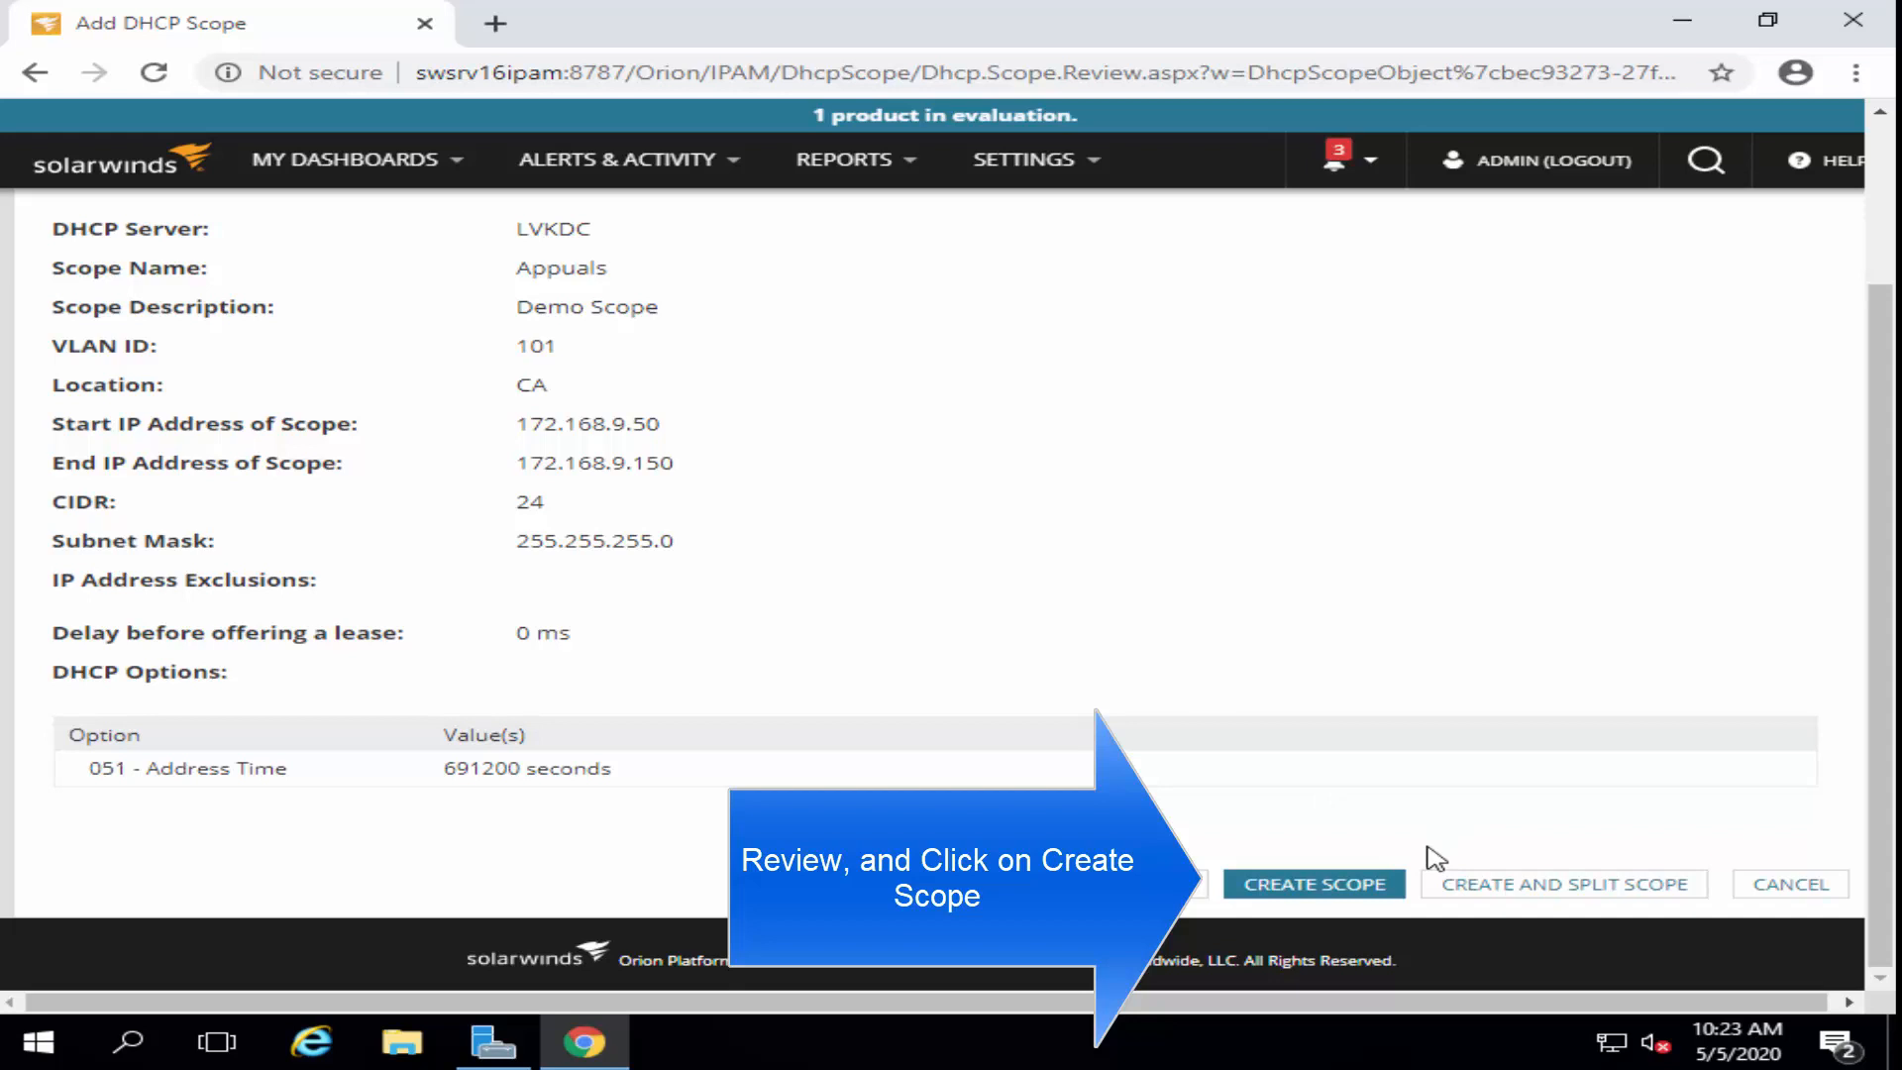
mouse_move(1312, 884)
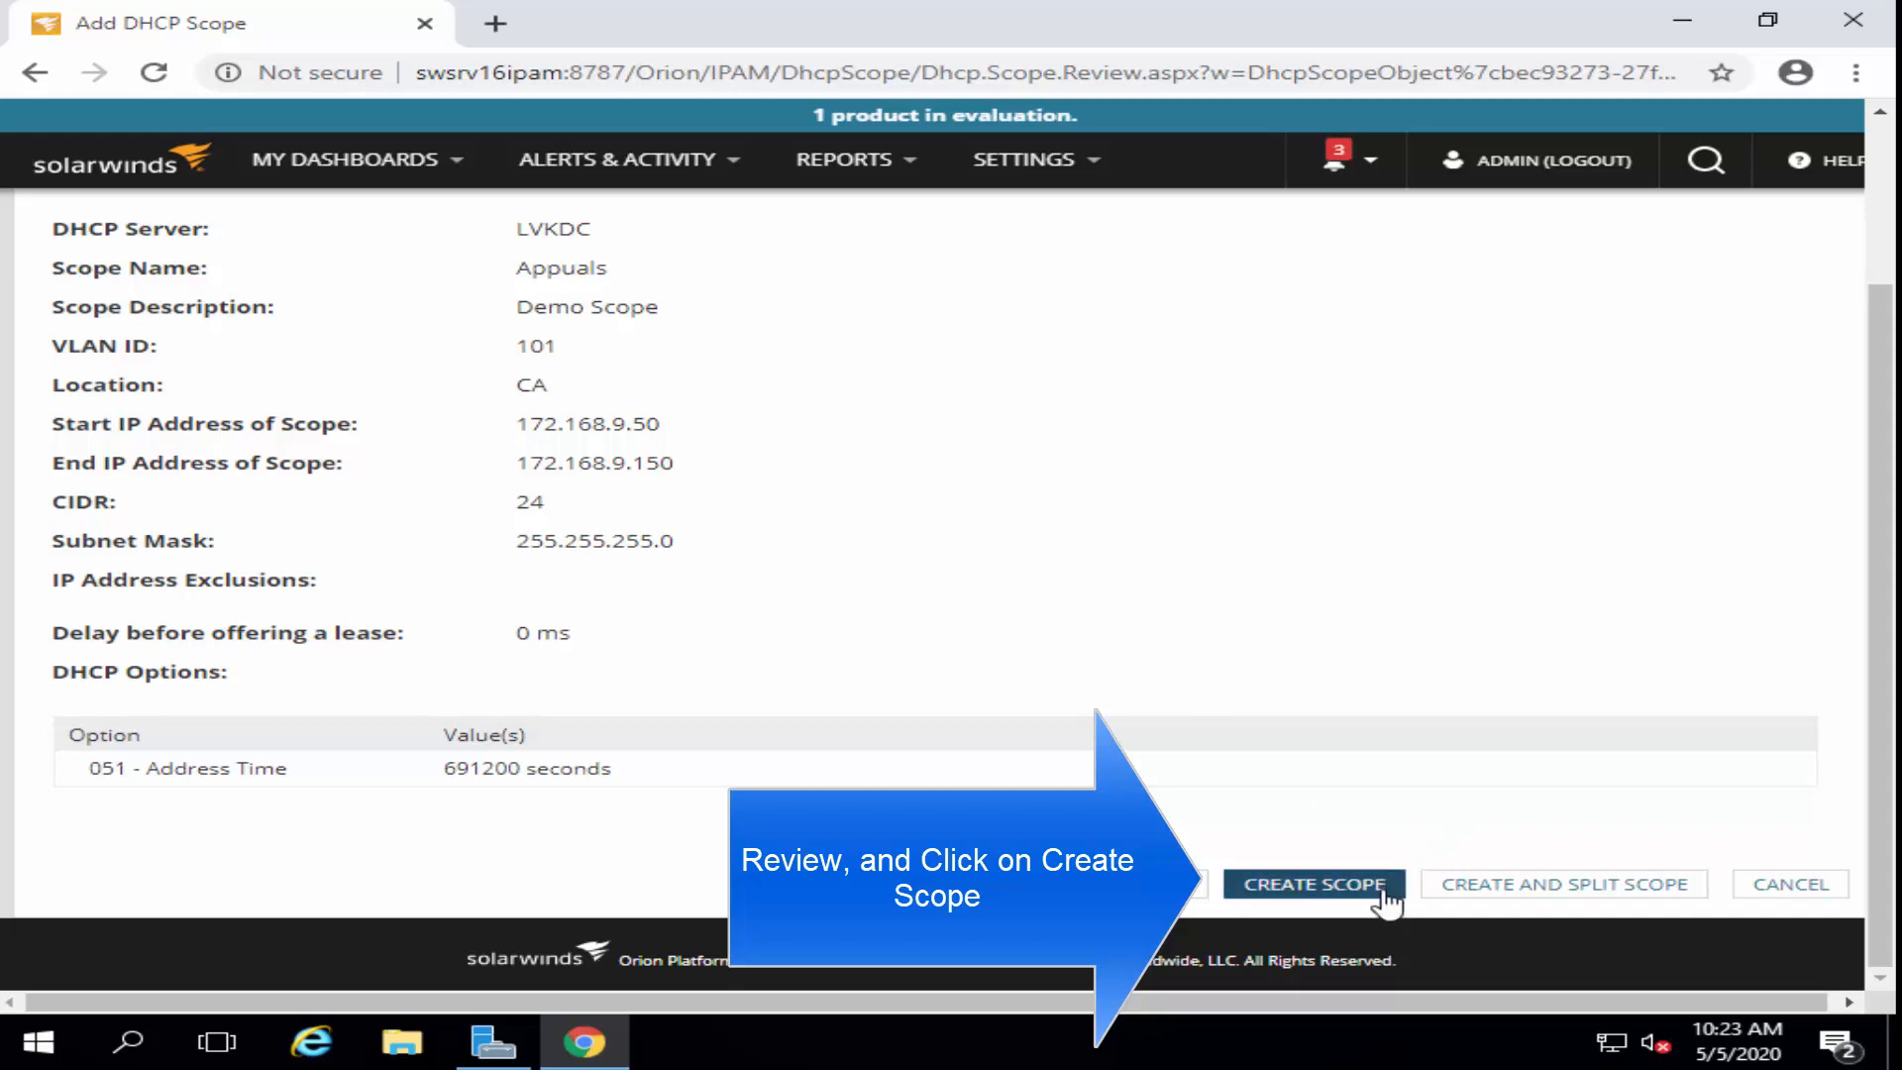
left_click(1312, 883)
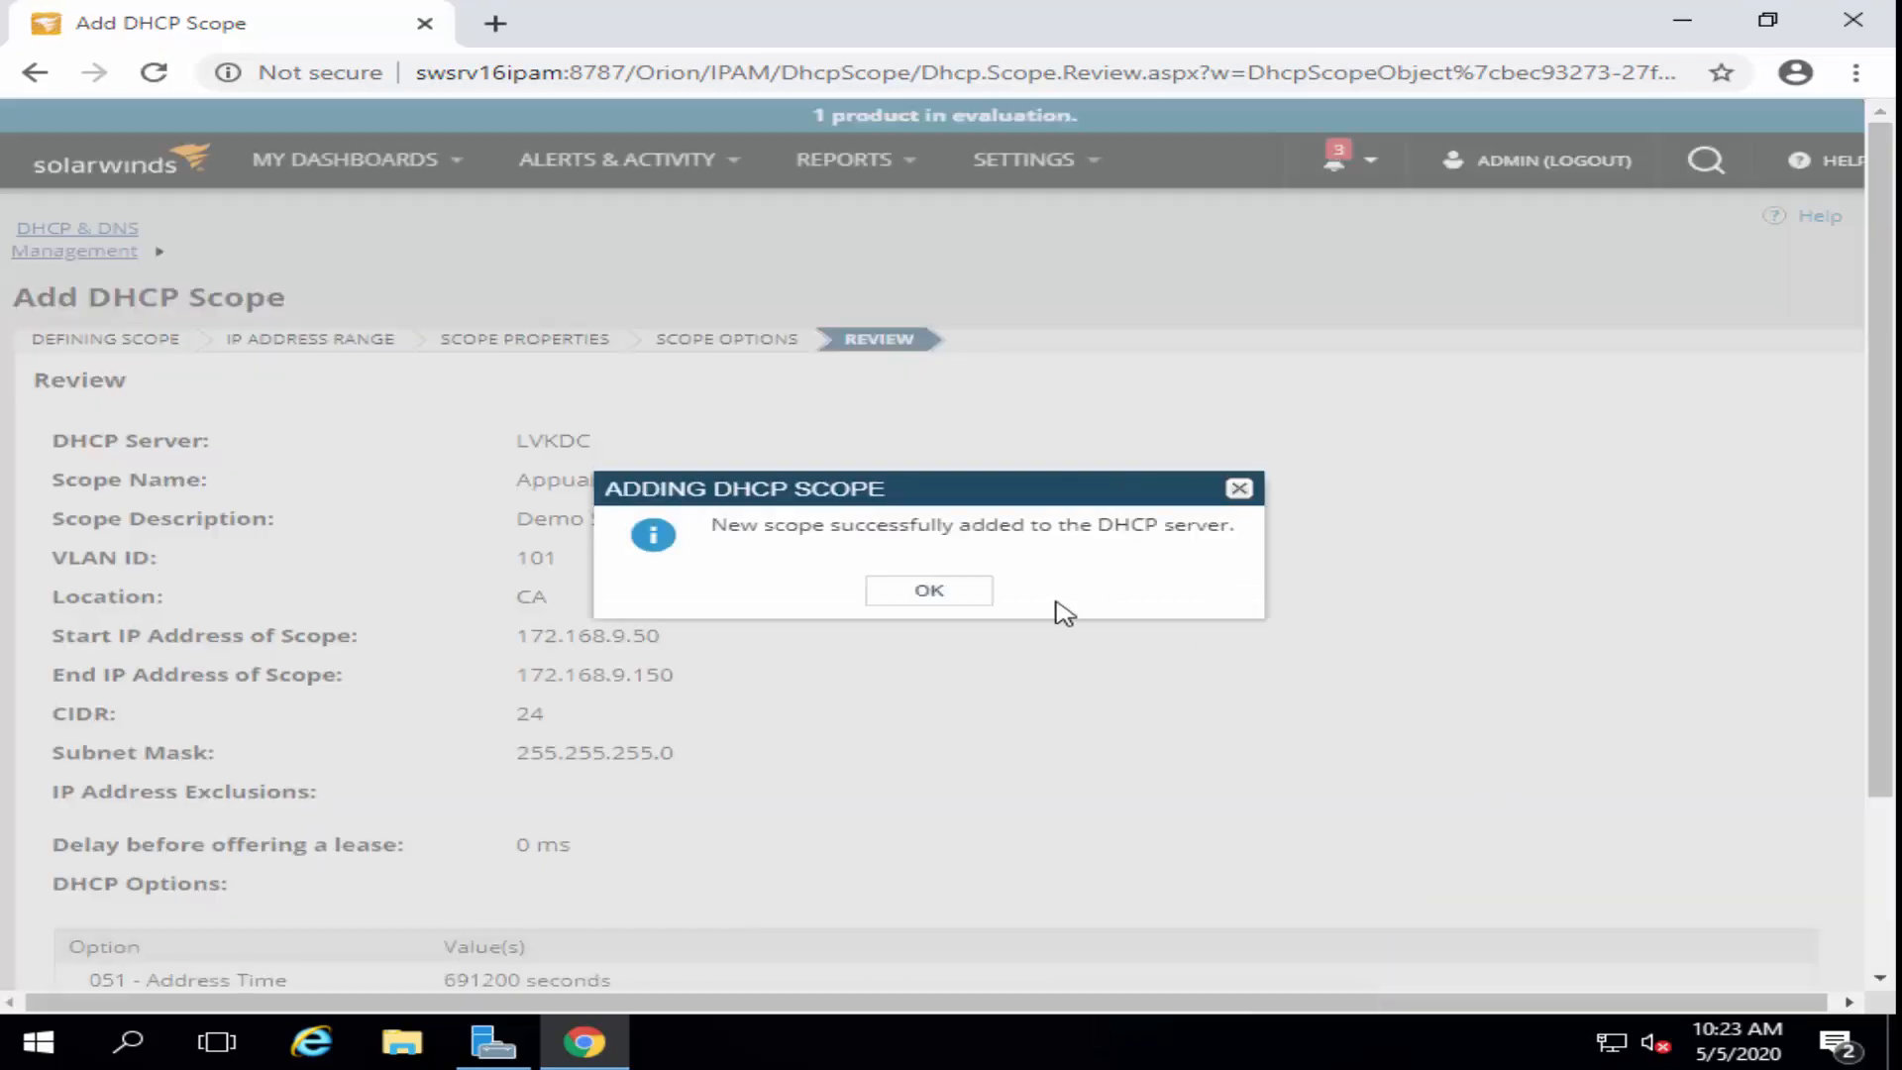
left_click(928, 590)
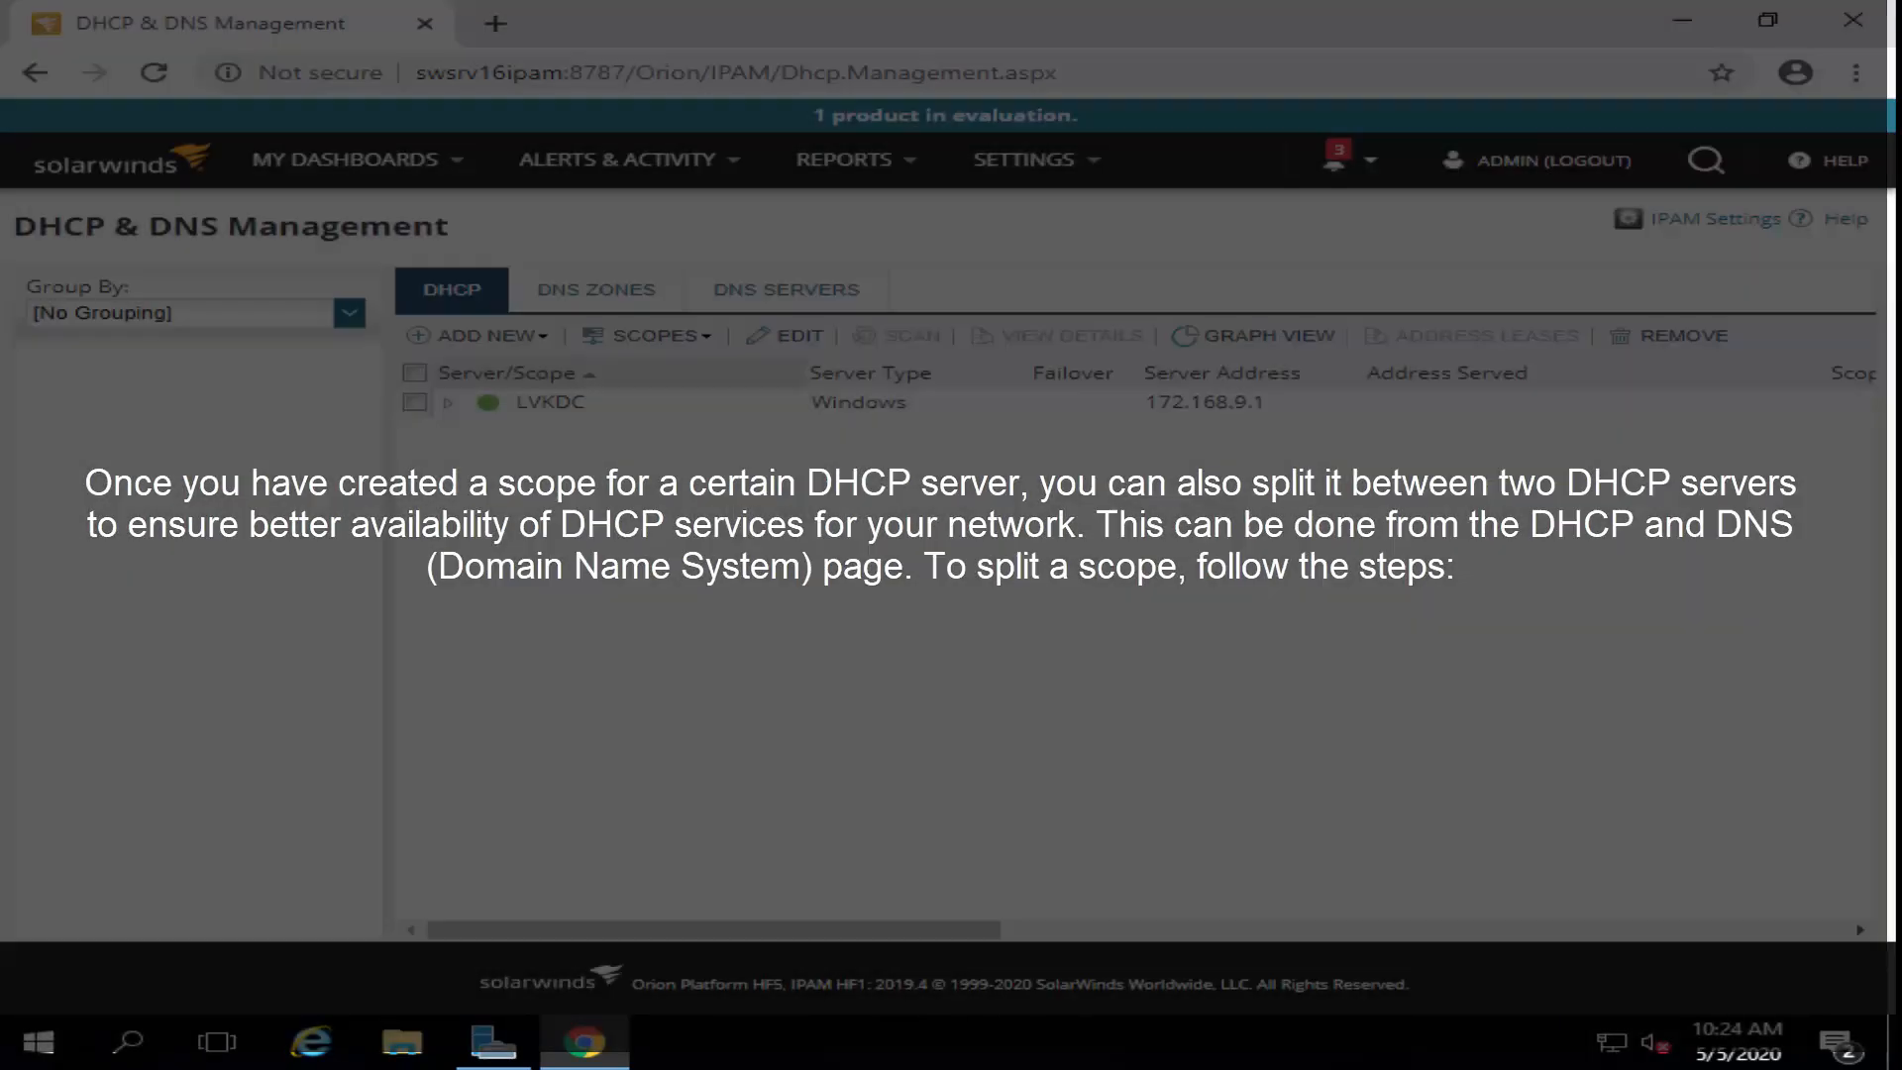
- Return to the DHCP & DNS Management page
left_click(345, 158)
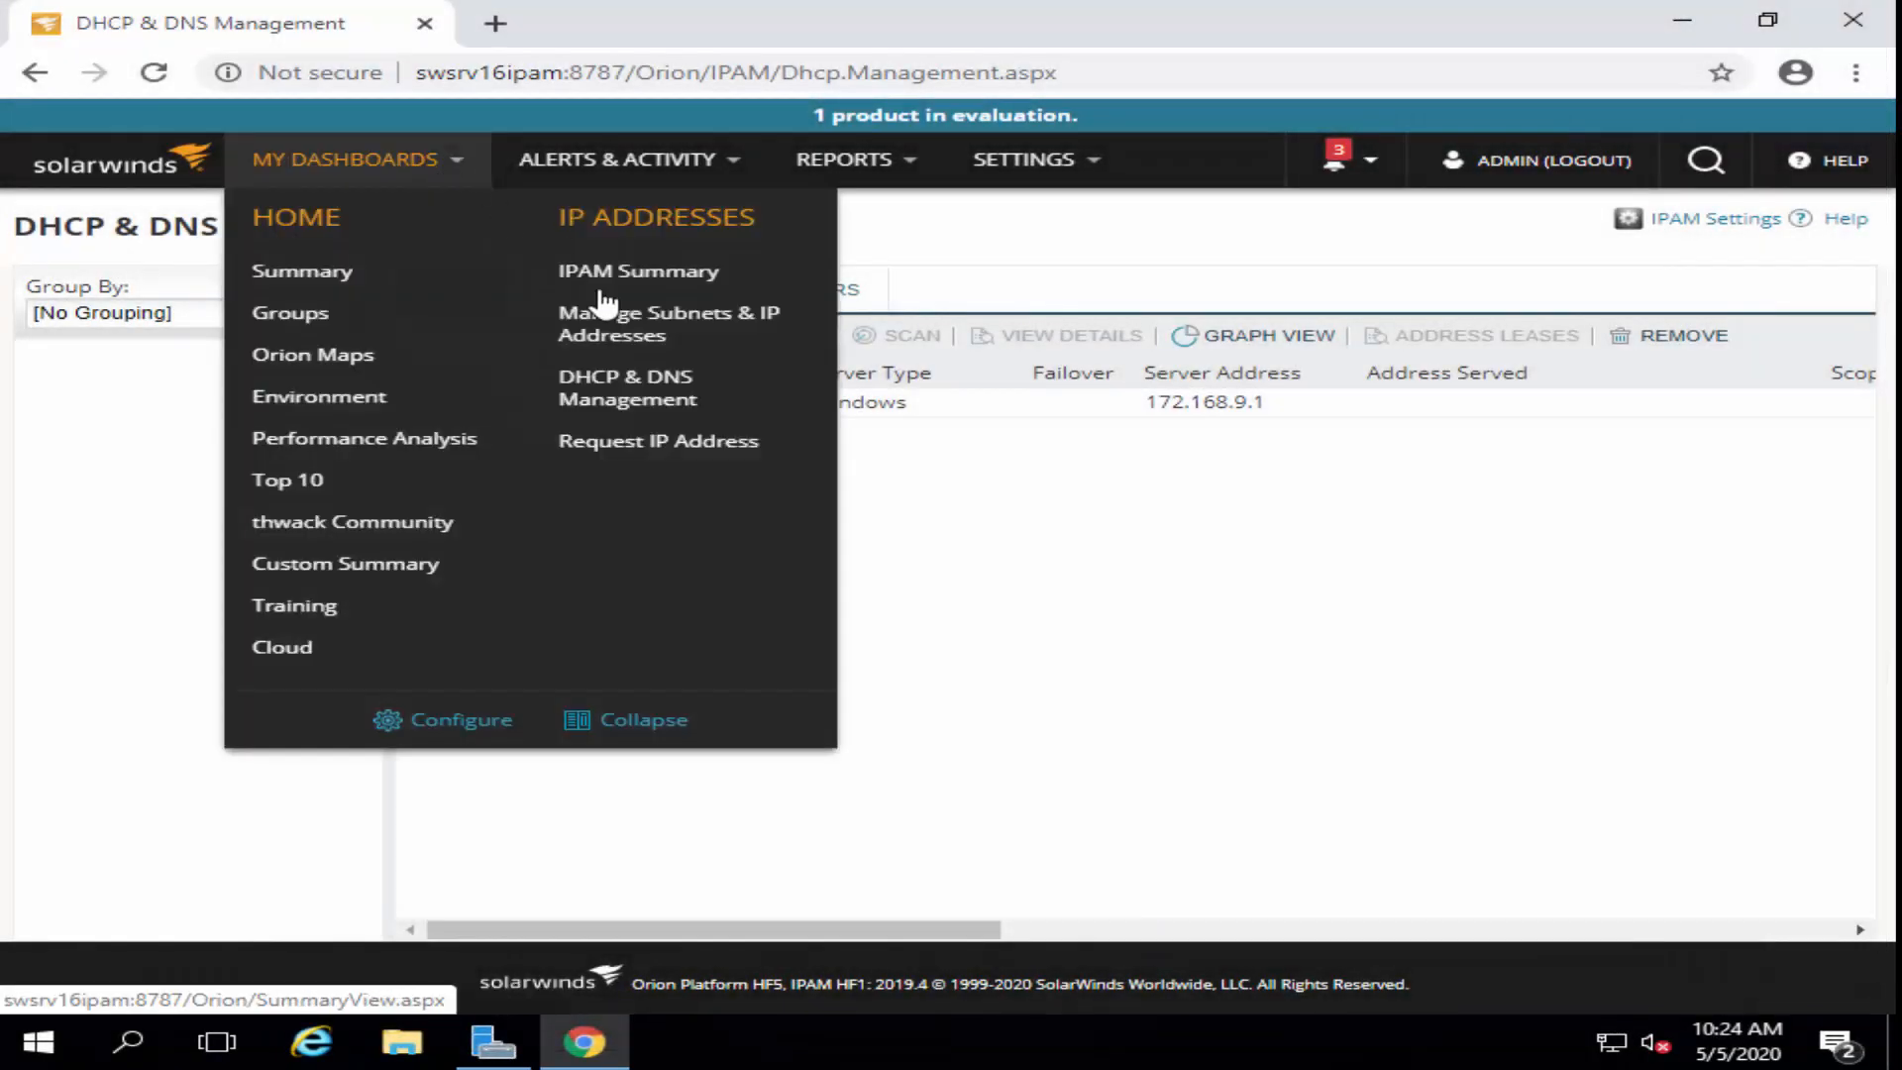
left_click(628, 387)
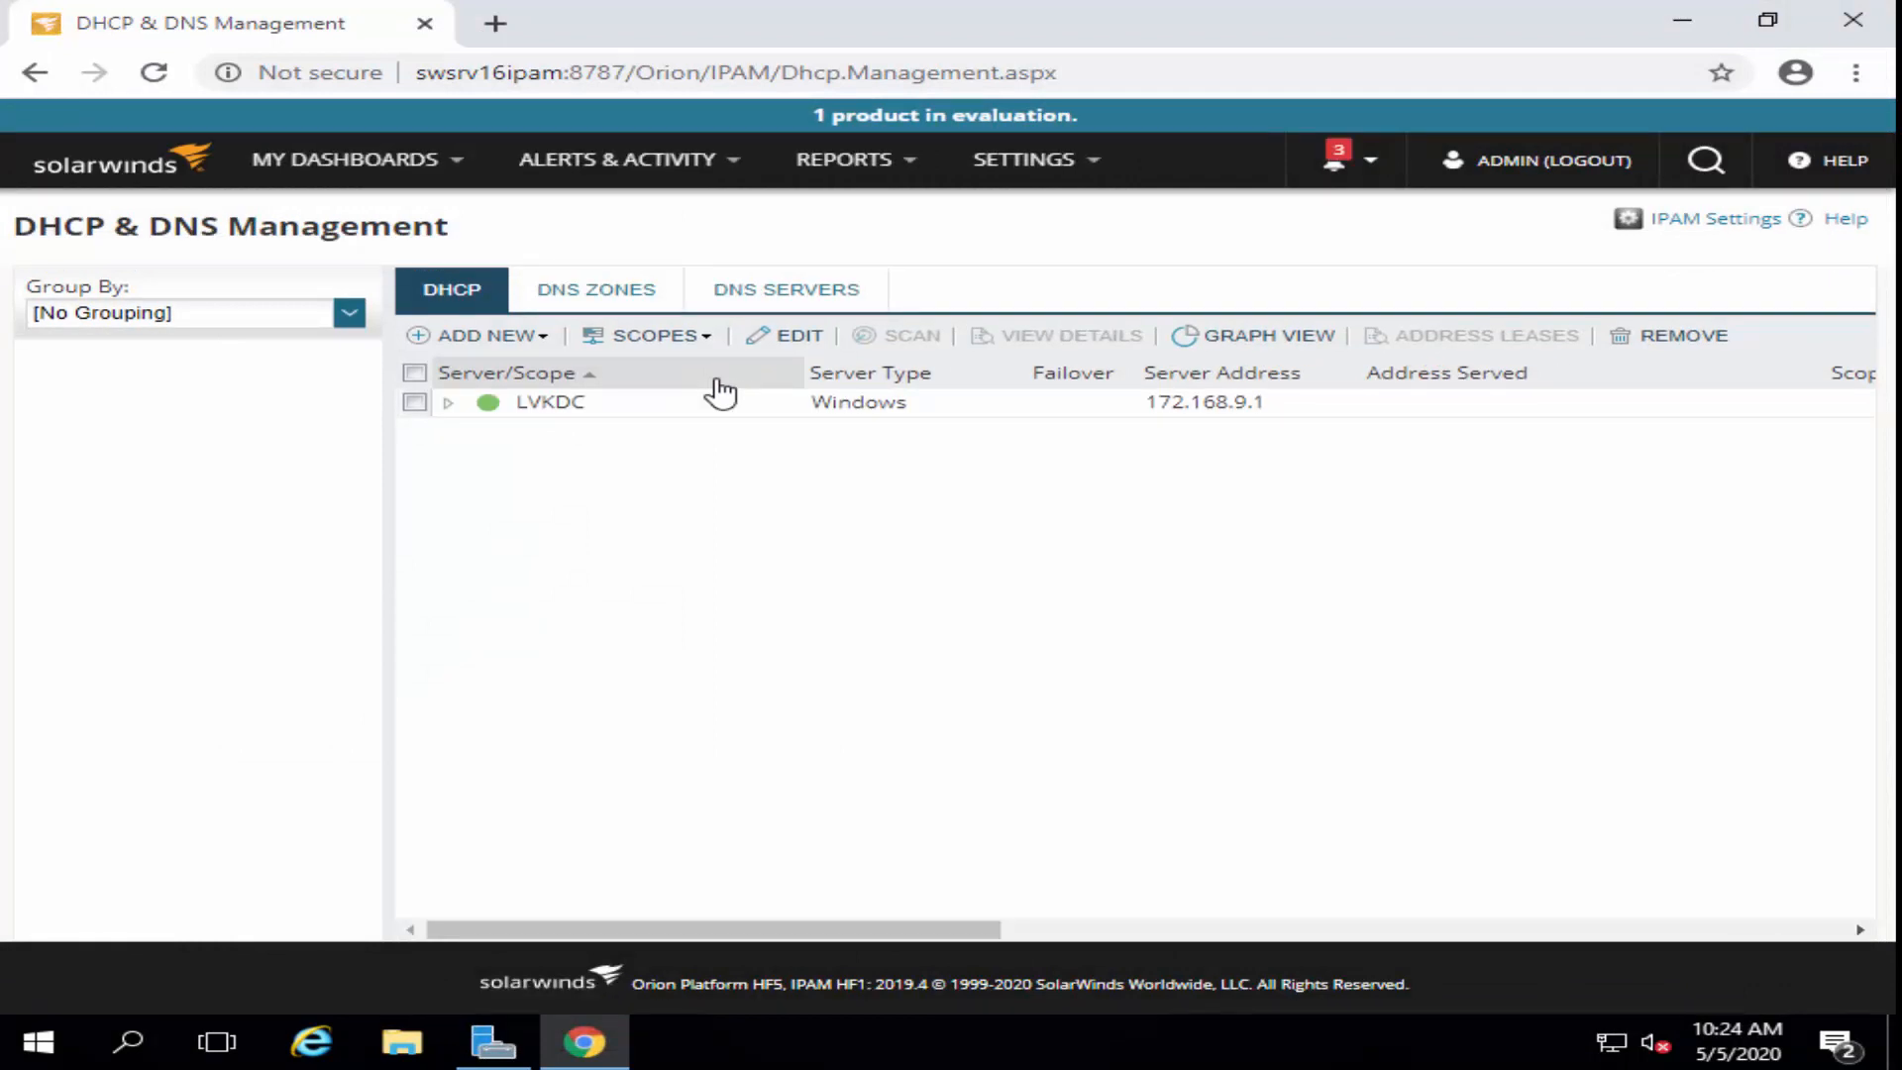
mouse_move(581, 446)
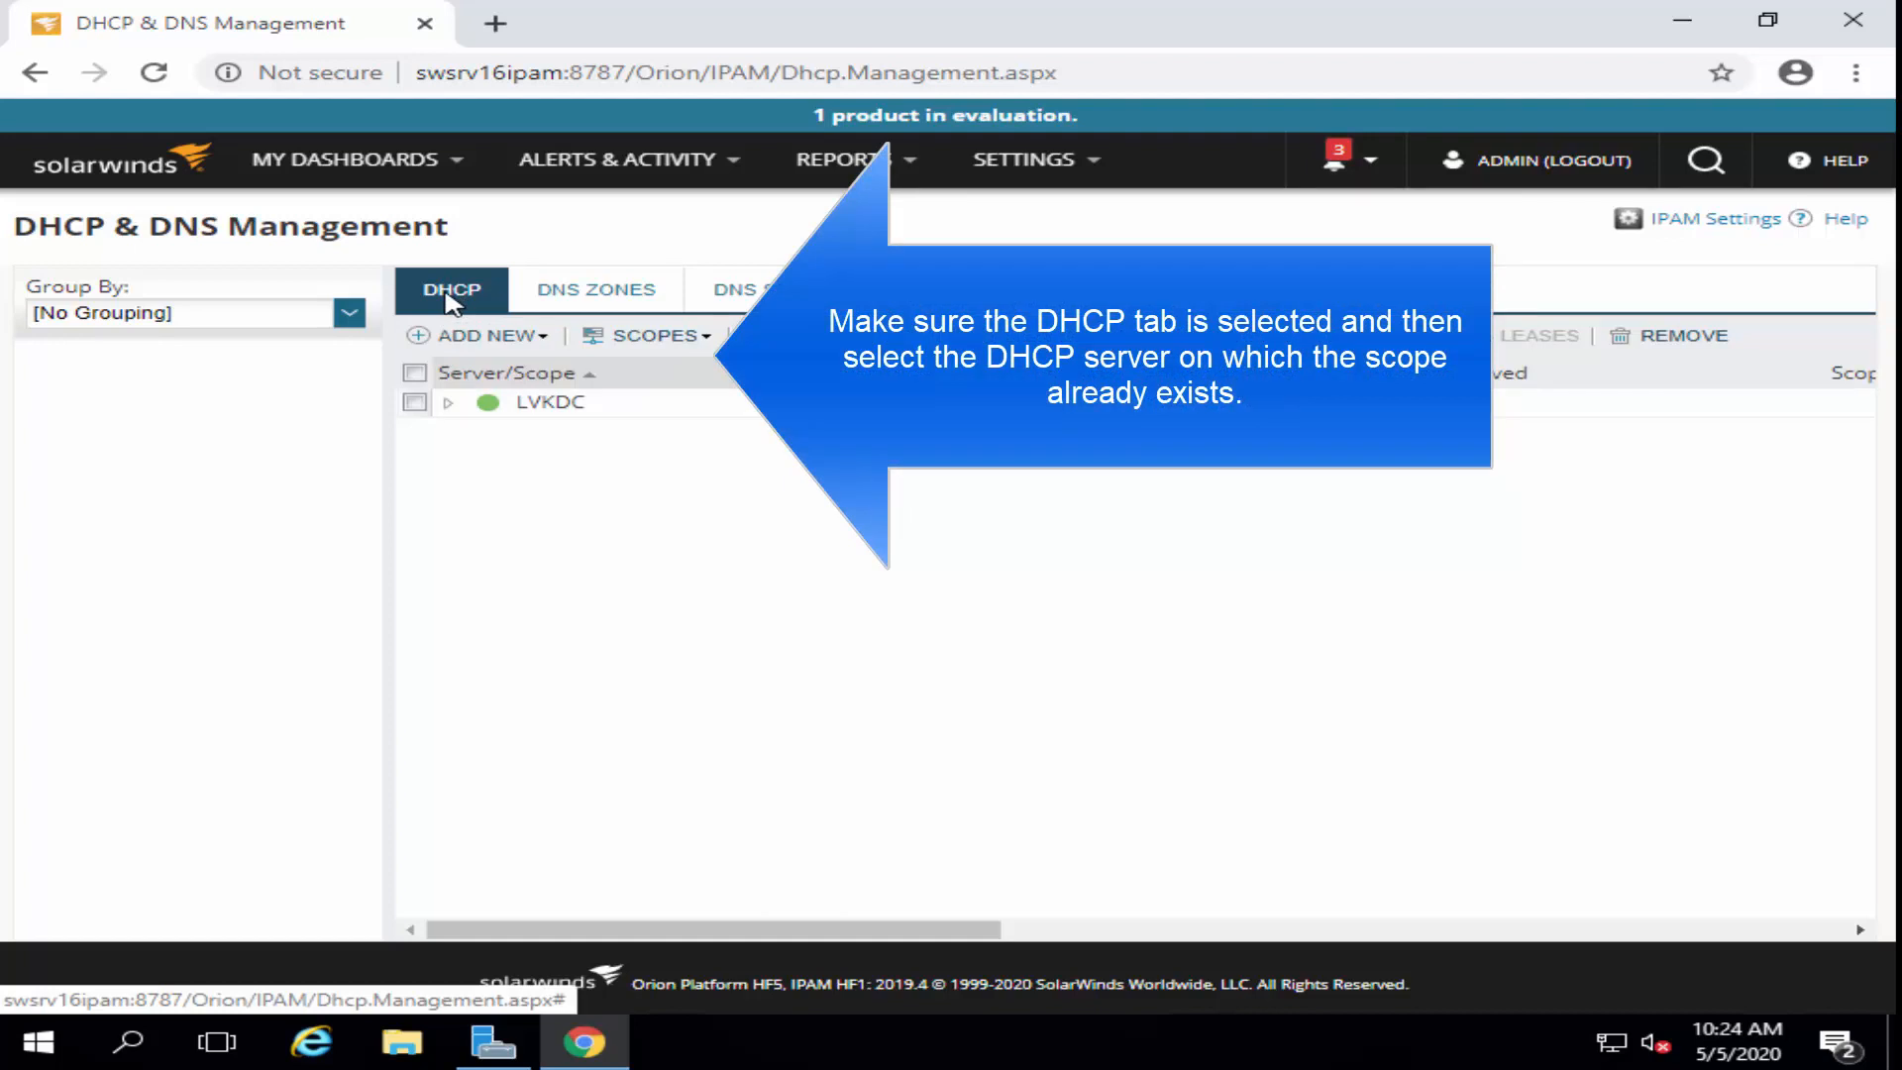
mouse_move(434, 327)
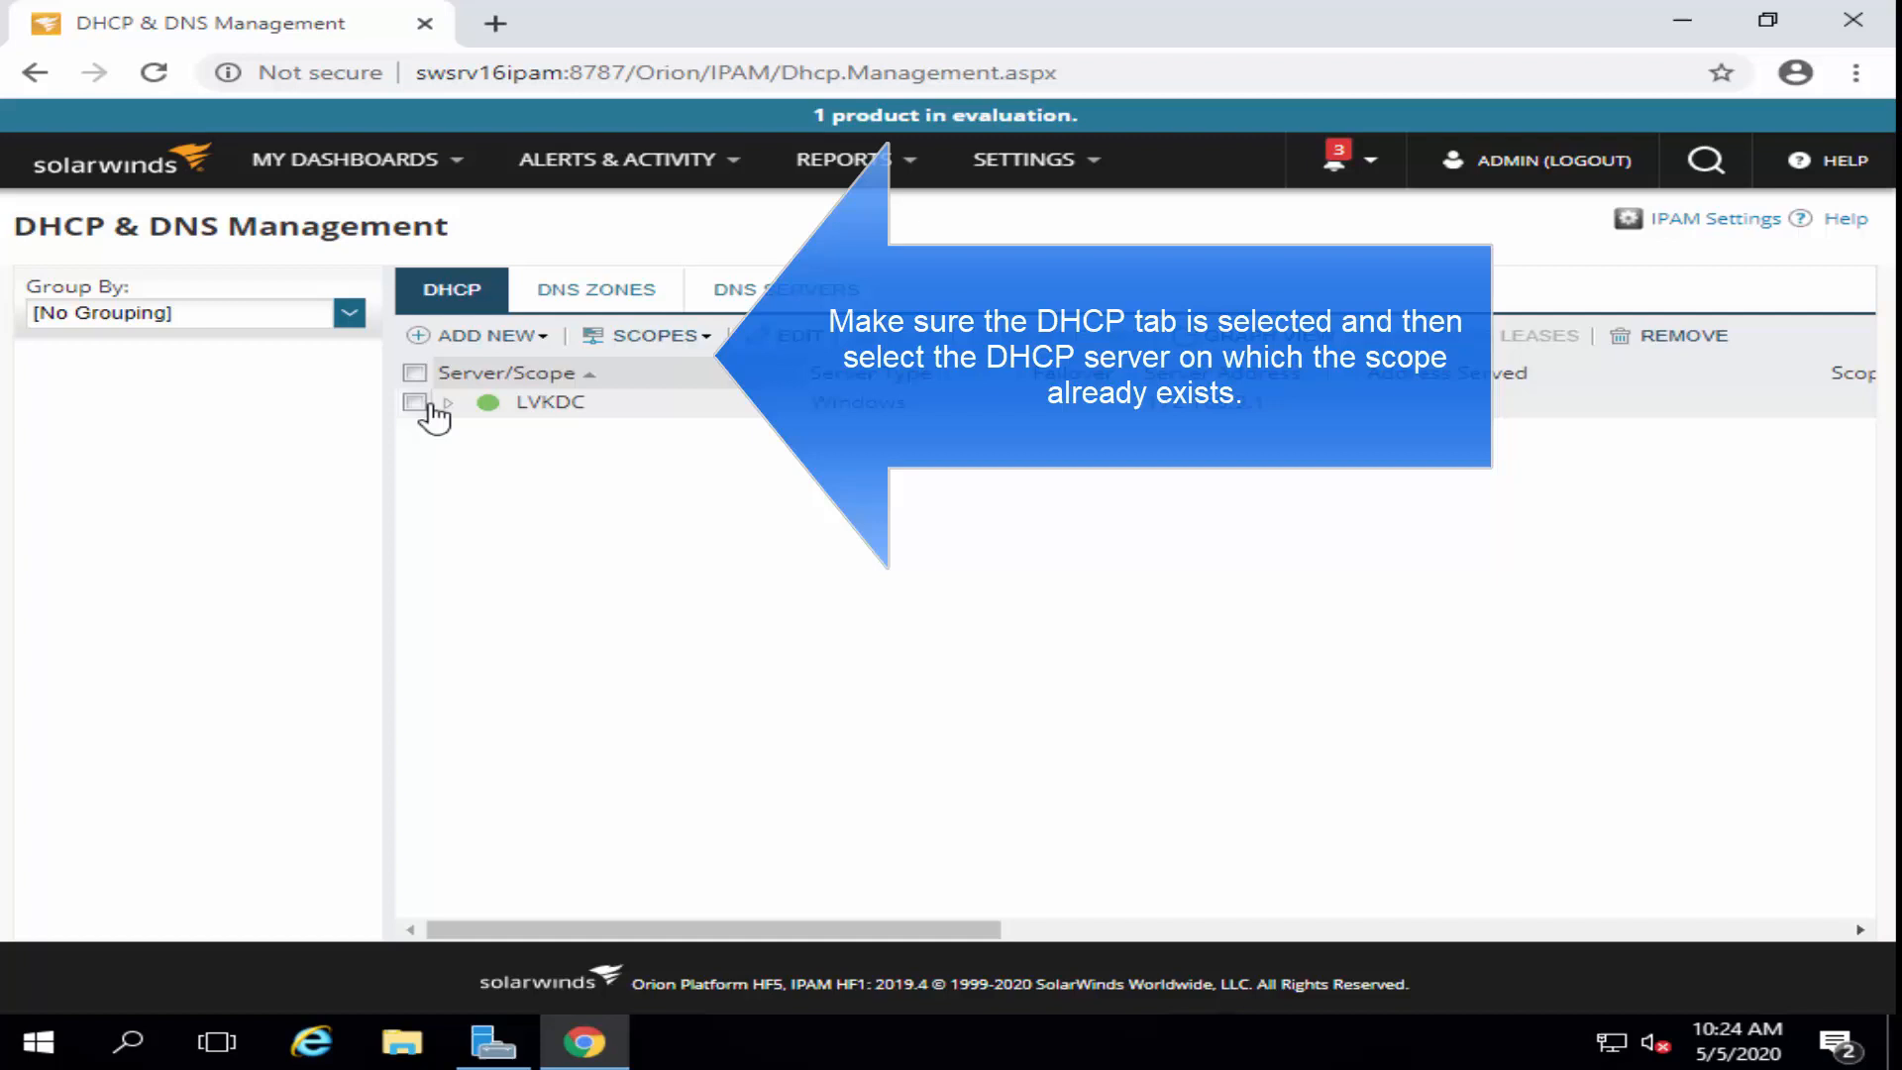
- Select LVKDC and its Appuals scope and bring up the Scopes actions for Split Scope
left_click(414, 402)
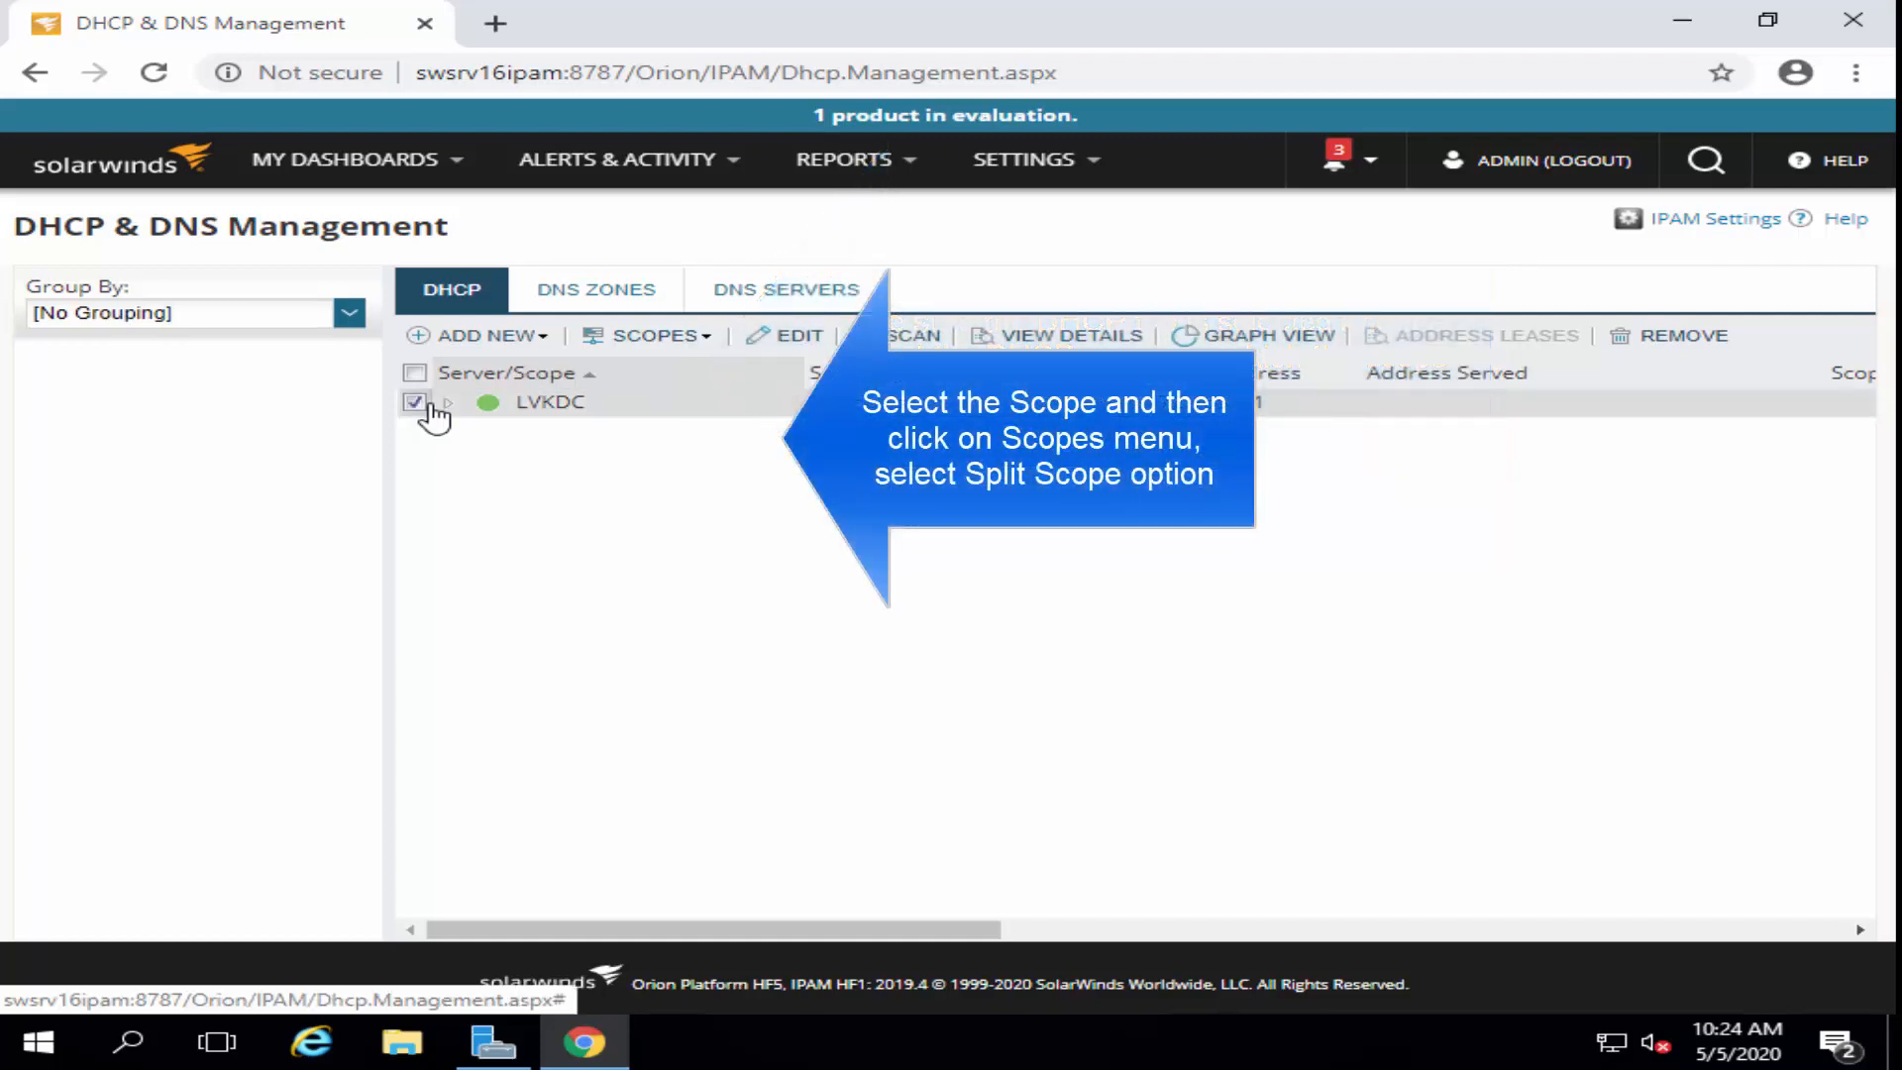
left_click(446, 402)
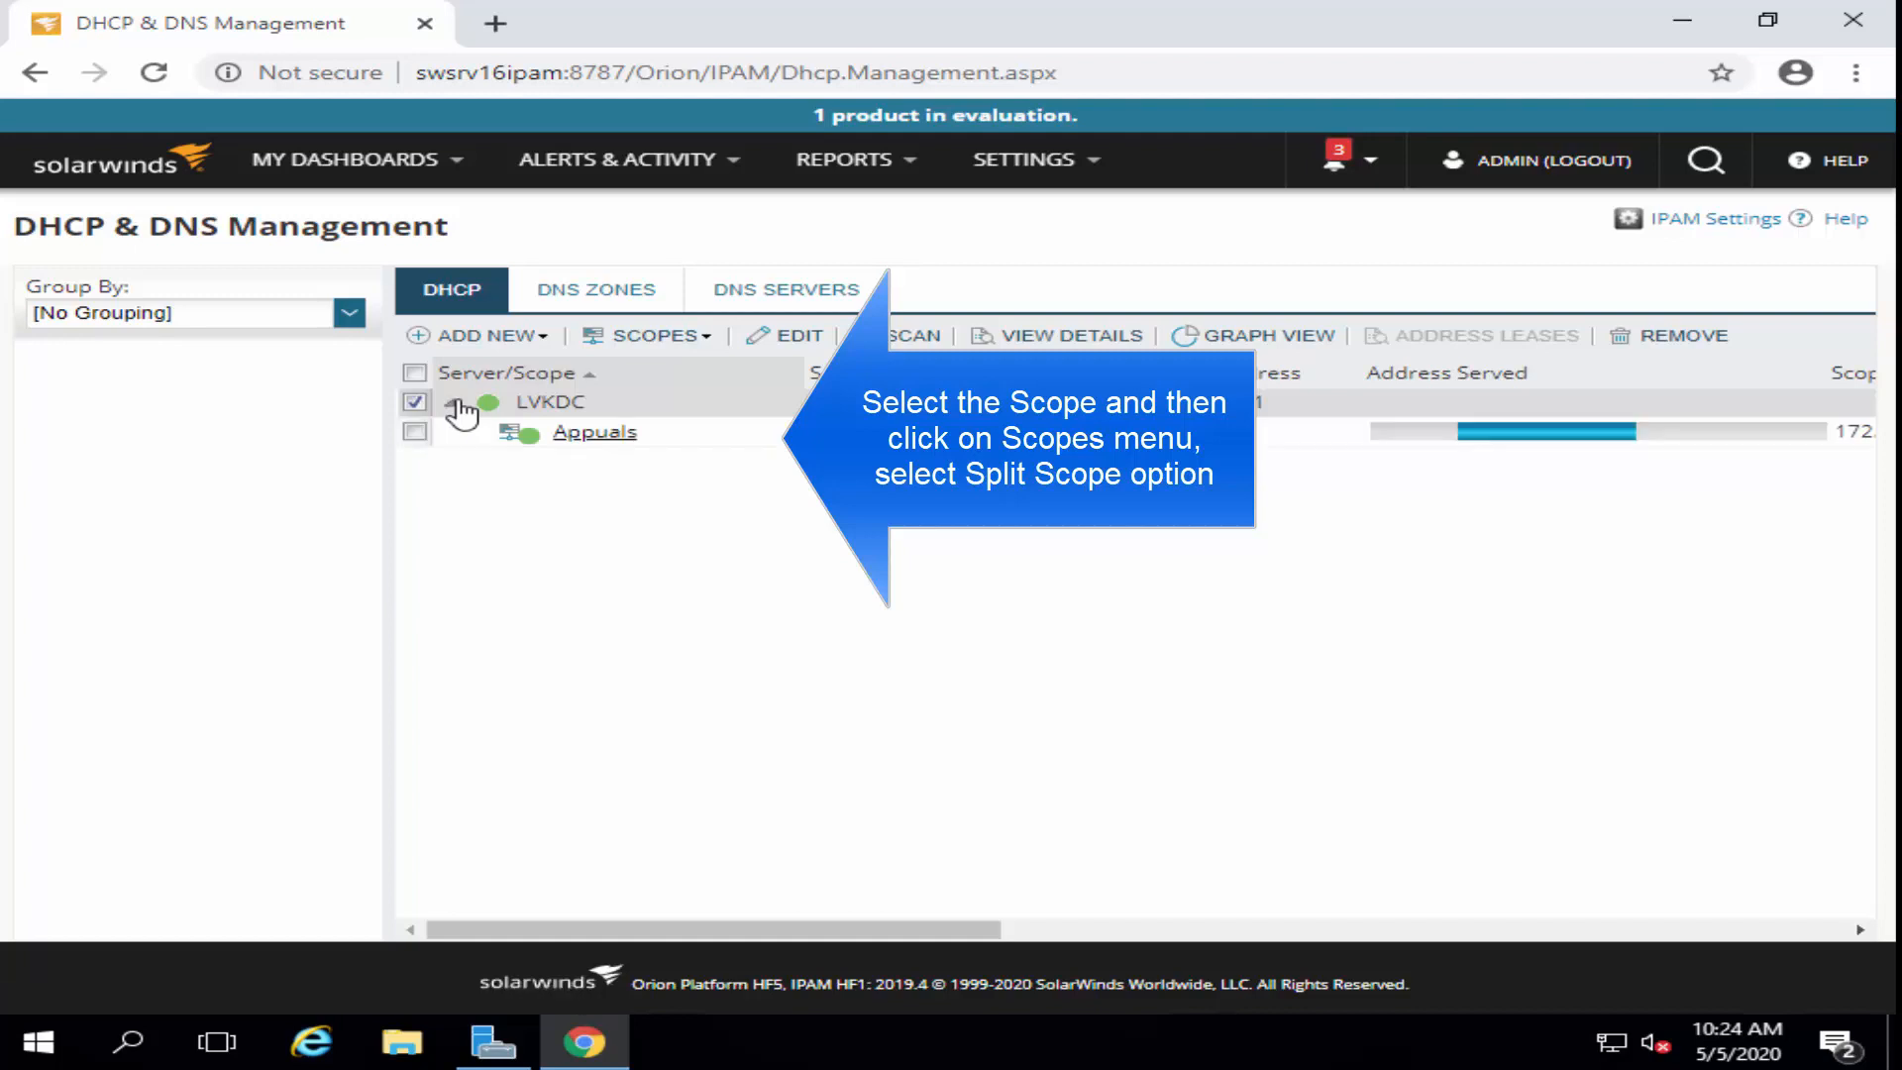
mouse_move(702, 351)
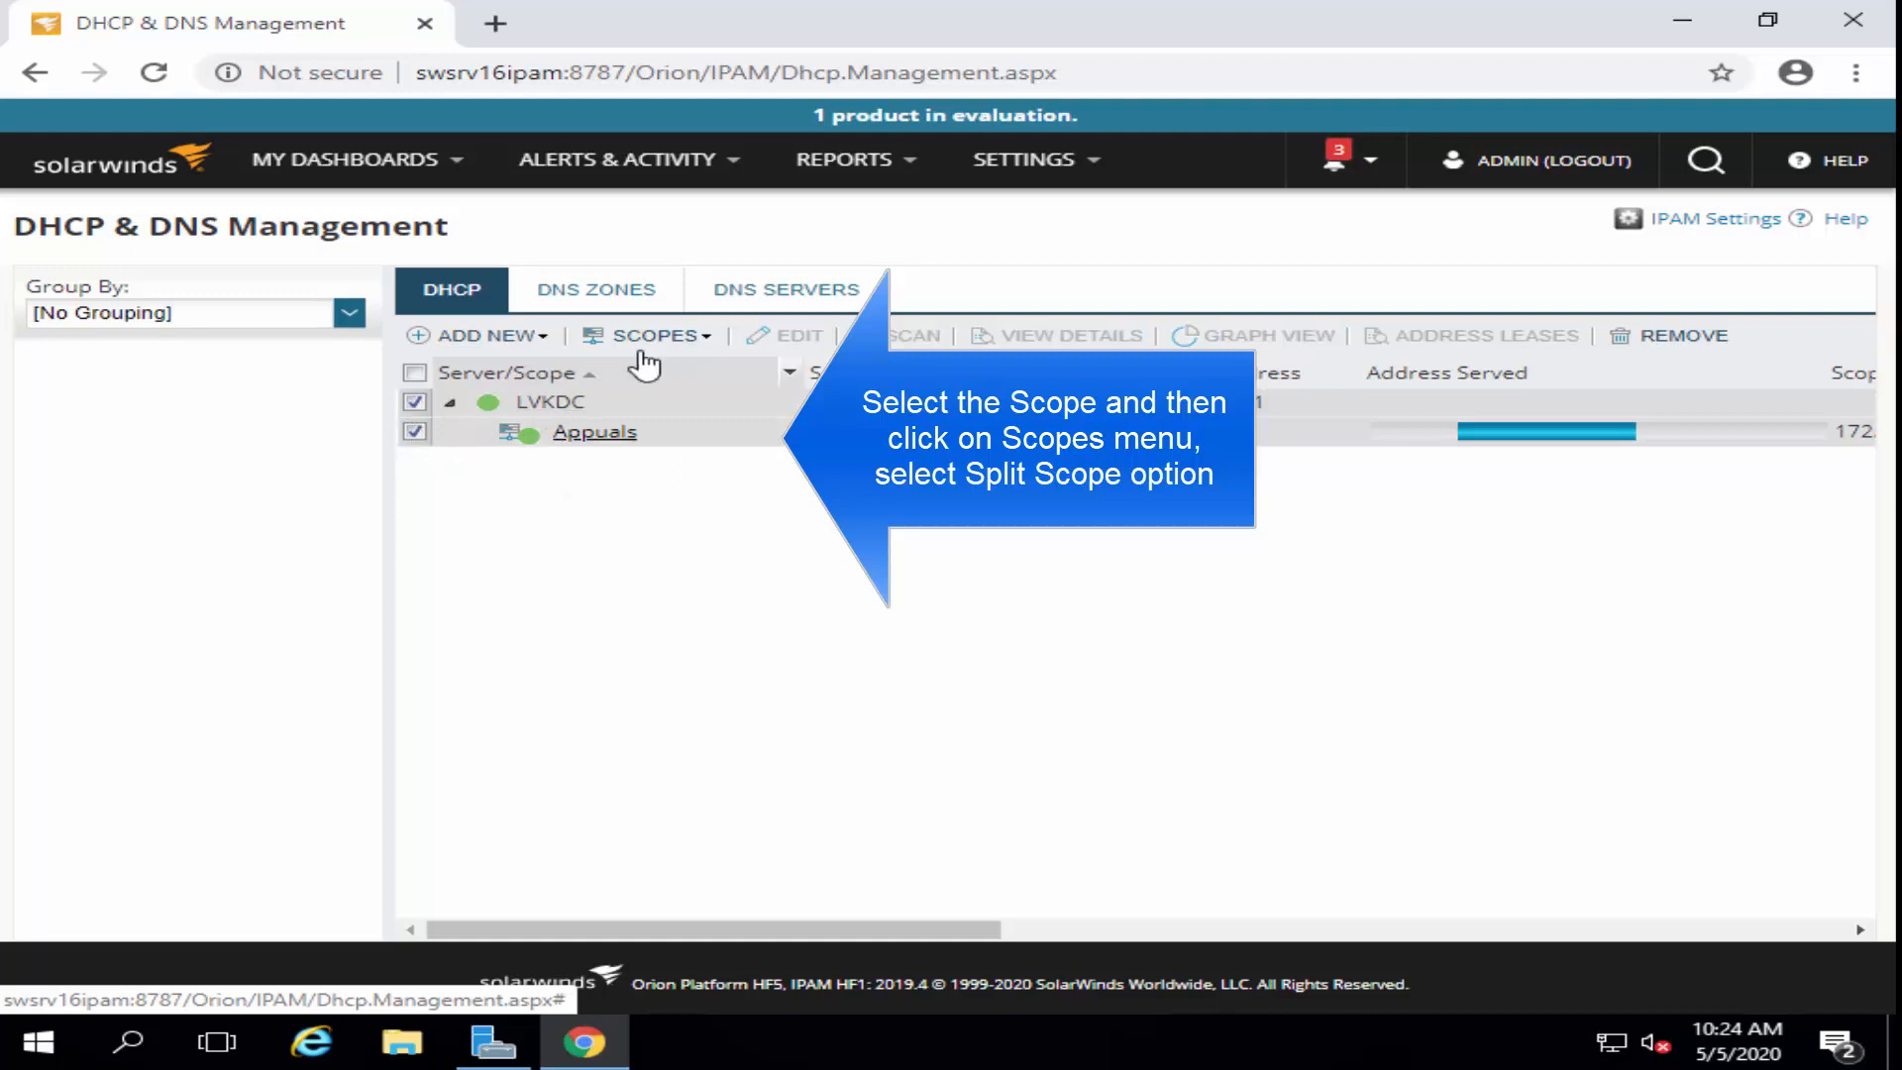
left_click(648, 337)
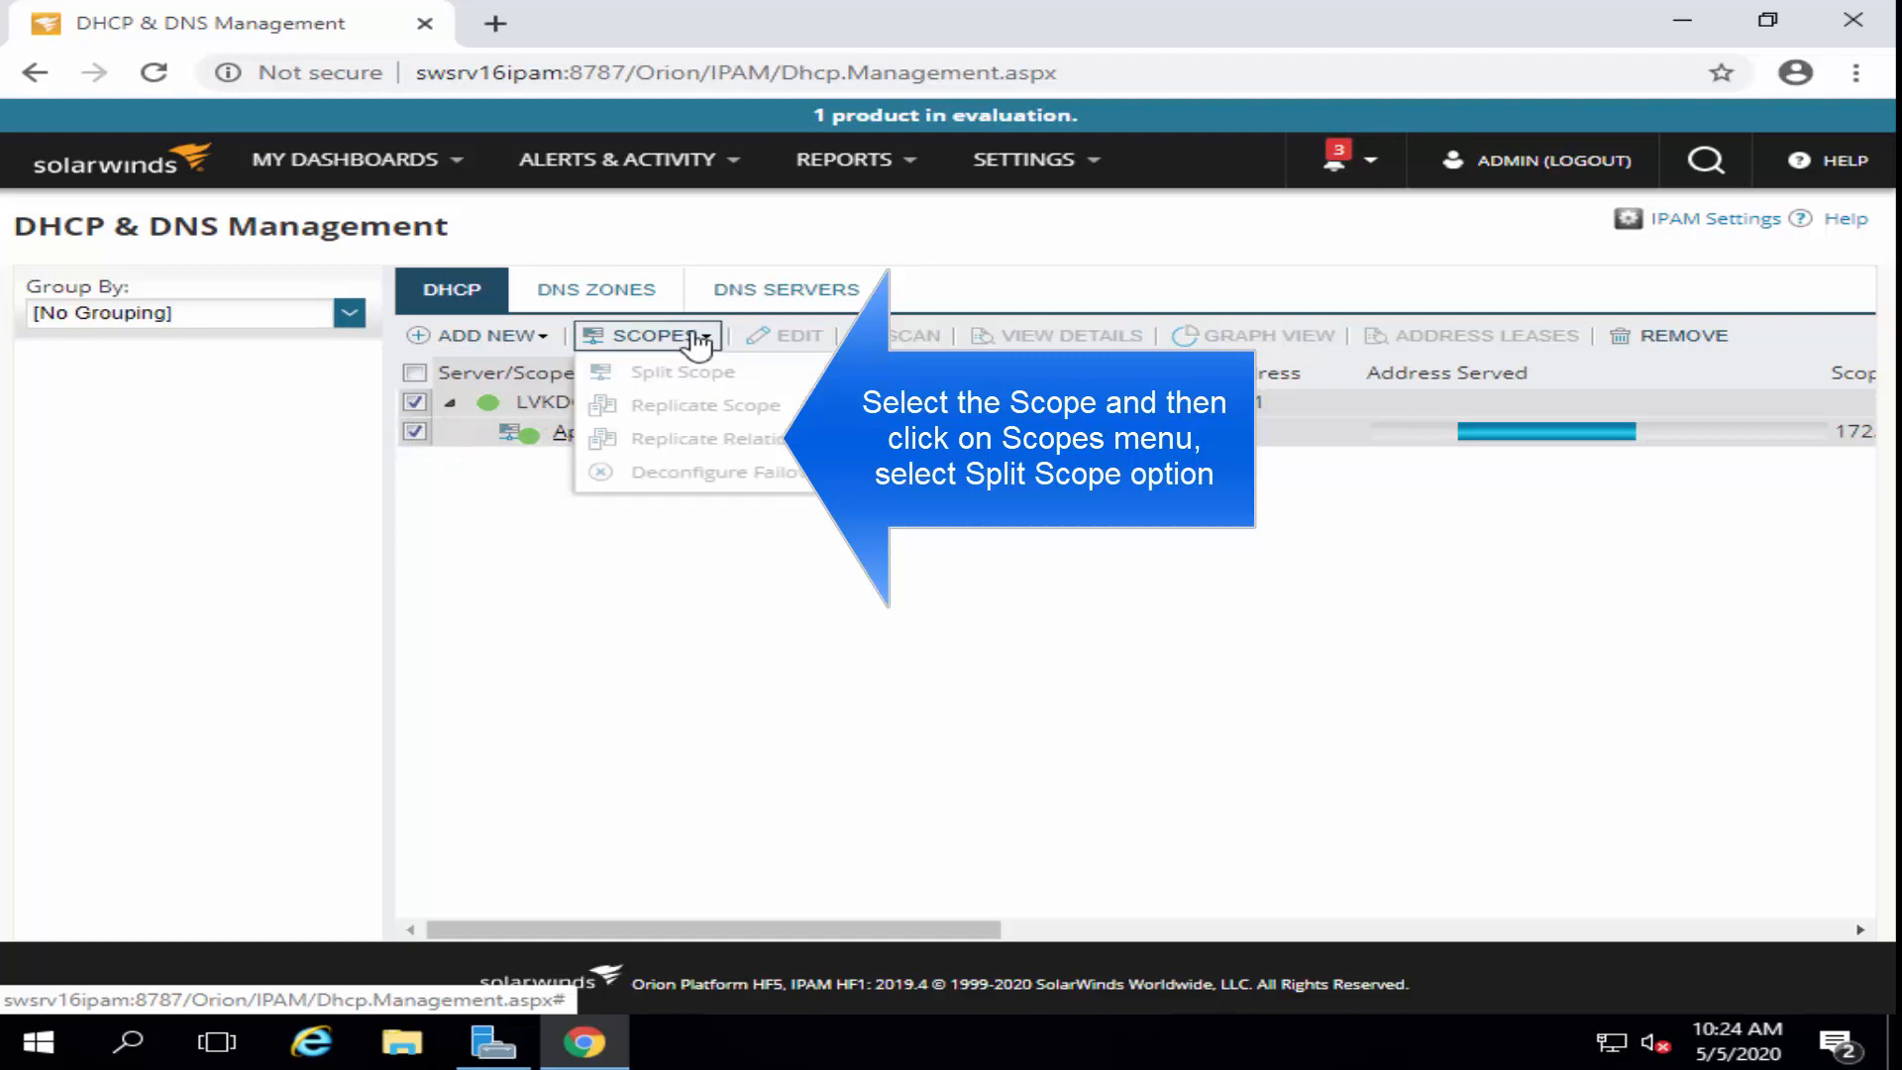
mouse_move(689, 387)
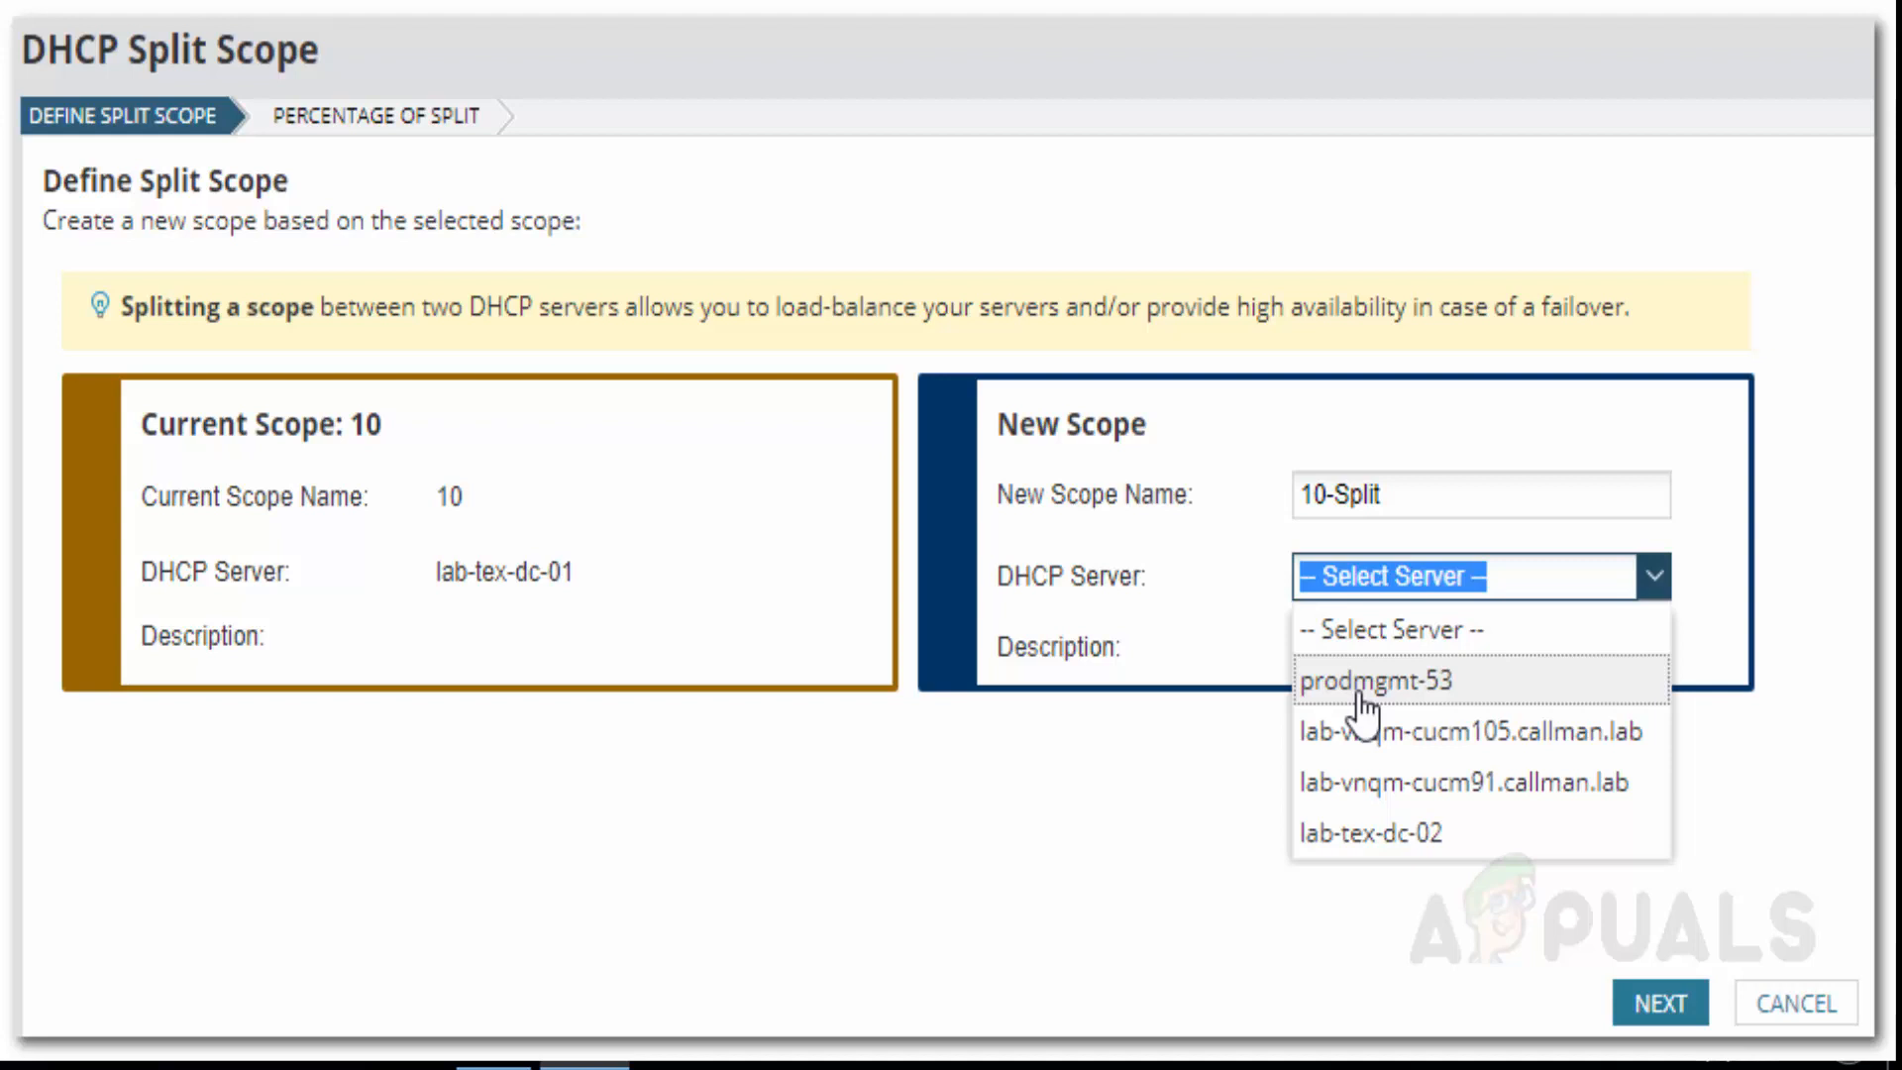
- Assign the 10-Split scope to prodmgmt-53 with an 80/20 address split
left_click(1355, 680)
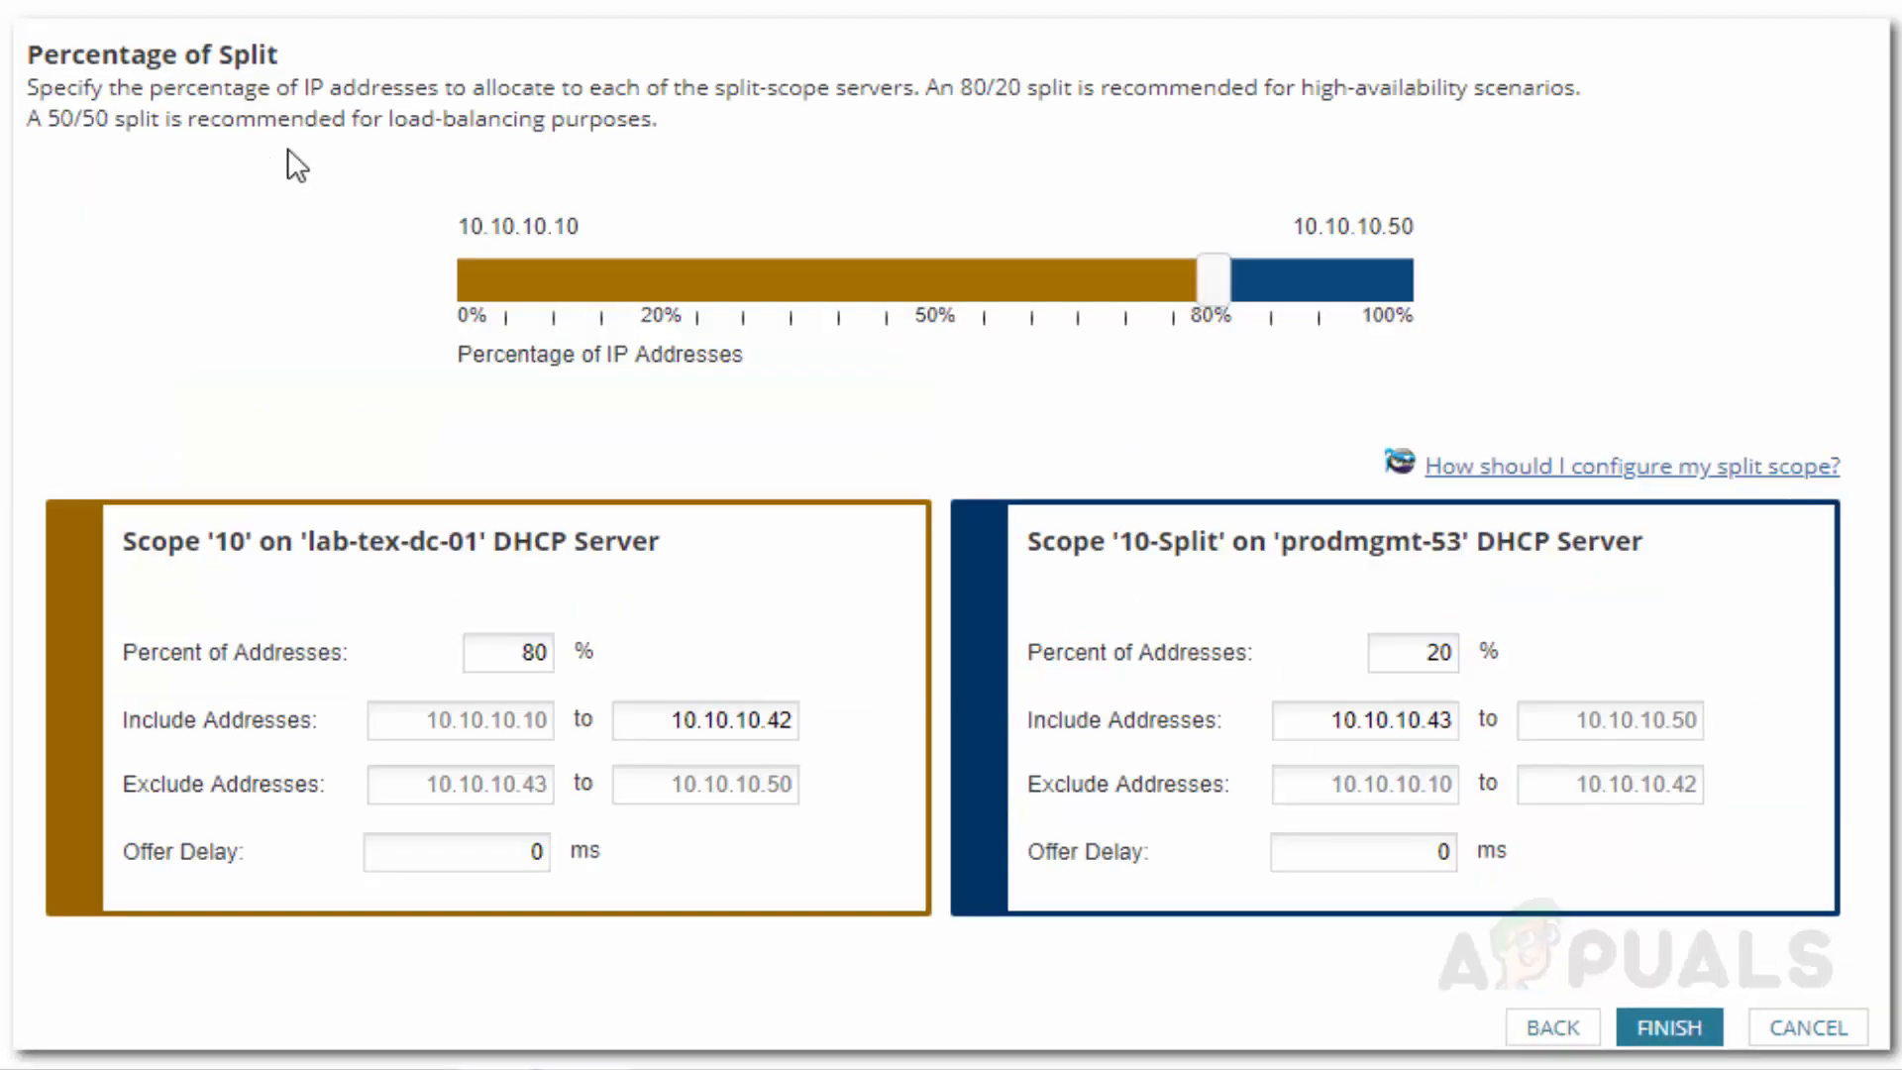